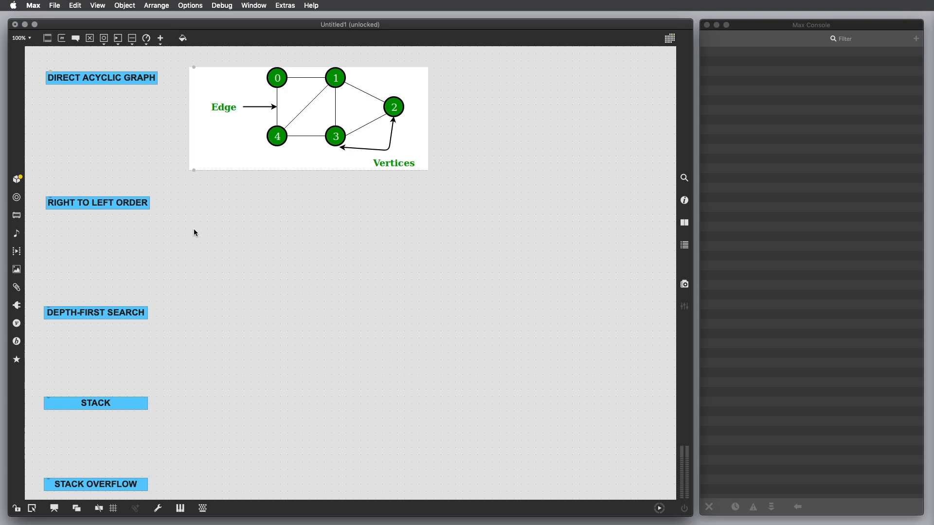
mouse_move(111, 208)
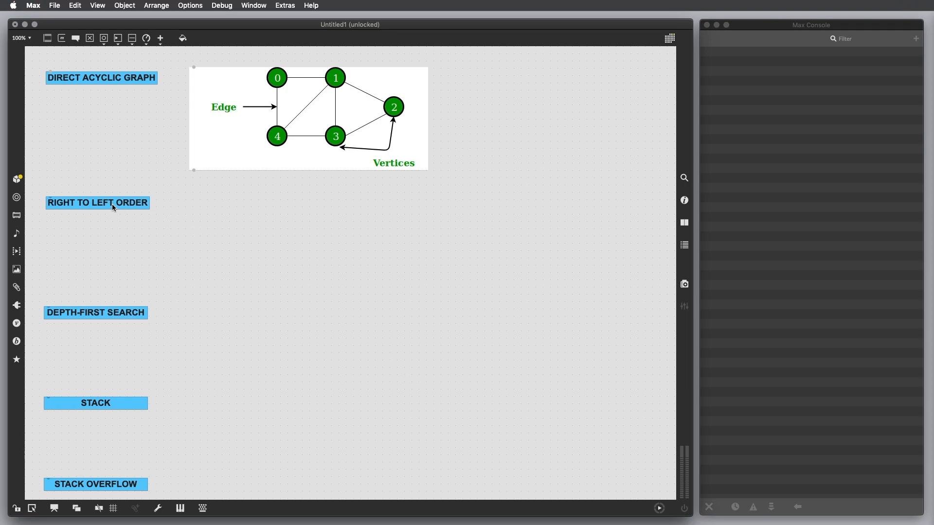
mouse_move(395, 239)
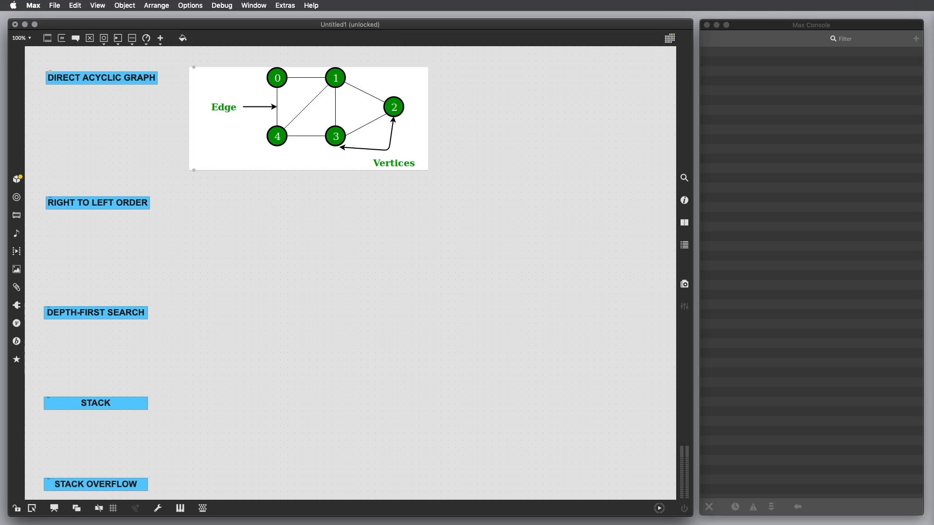
mouse_move(489, 200)
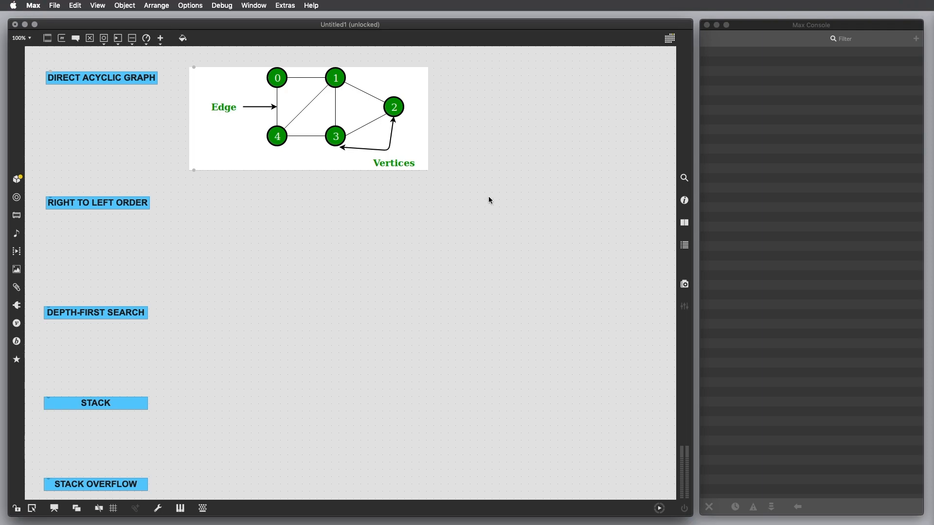
mouse_move(486, 239)
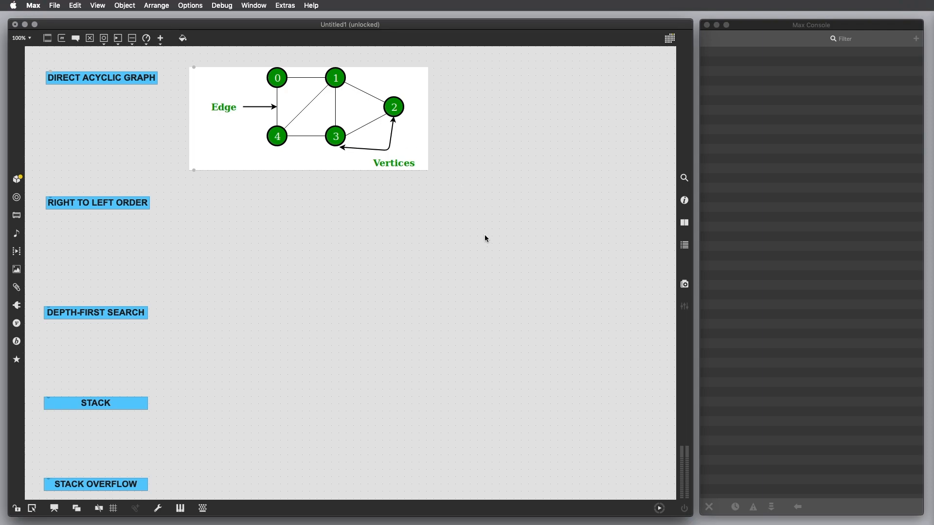
mouse_move(360, 141)
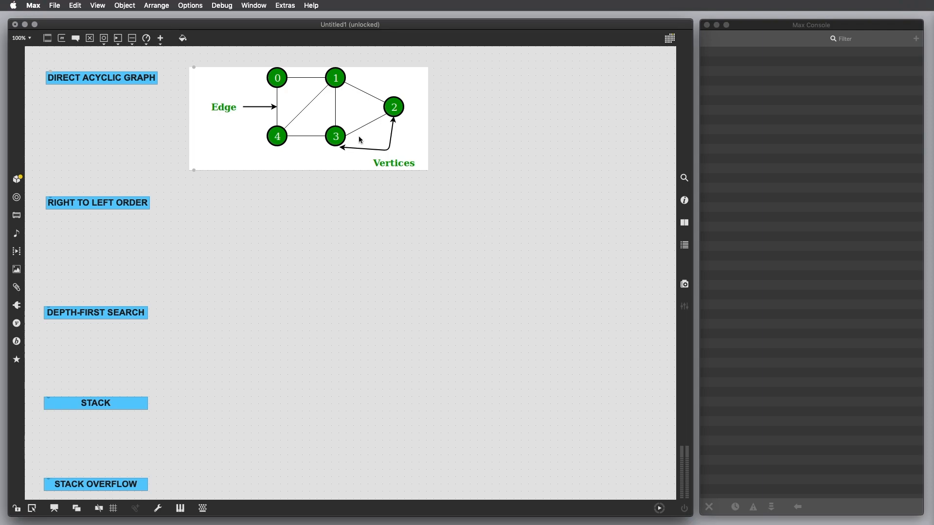
mouse_move(353, 108)
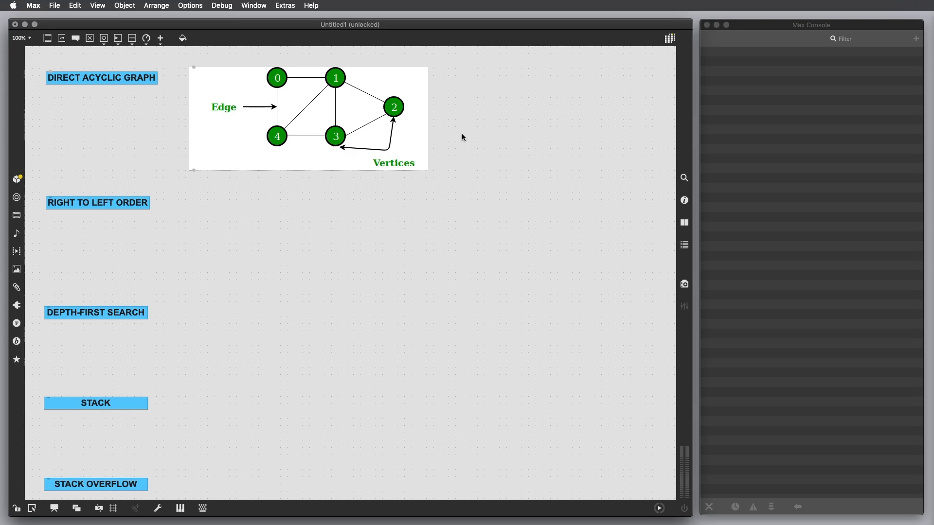
mouse_move(313, 97)
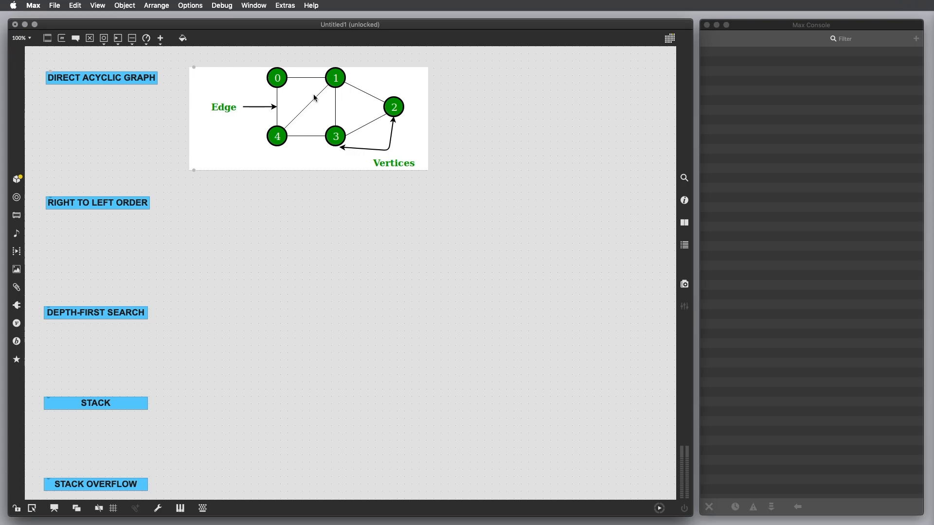
mouse_move(308, 101)
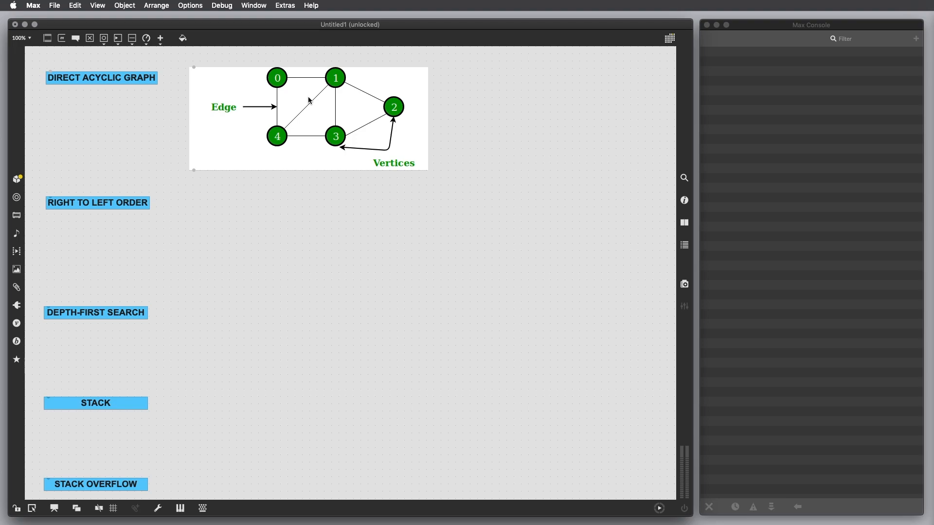
mouse_move(442, 136)
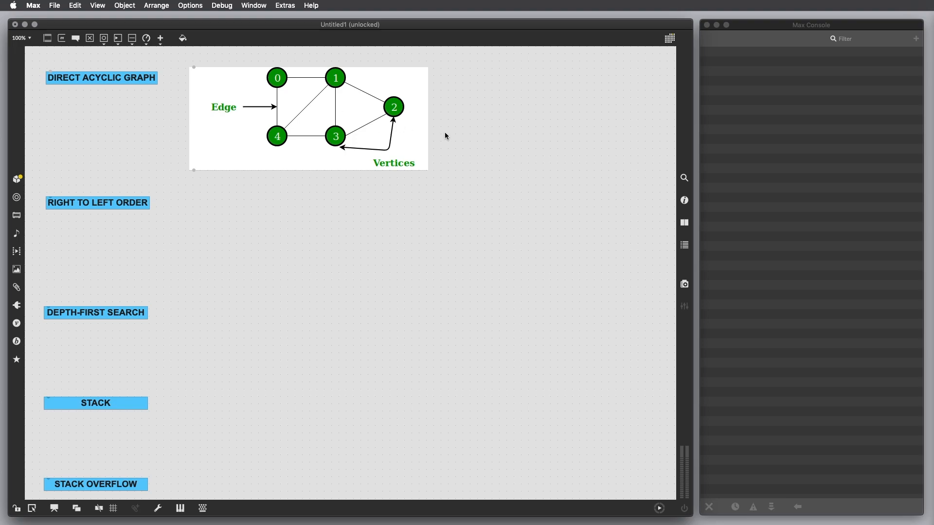
mouse_move(300, 124)
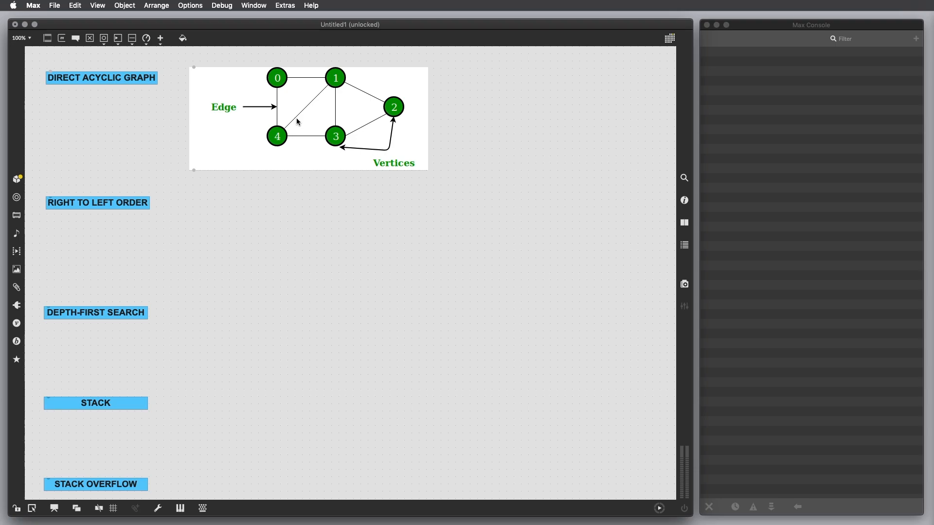
mouse_move(288, 126)
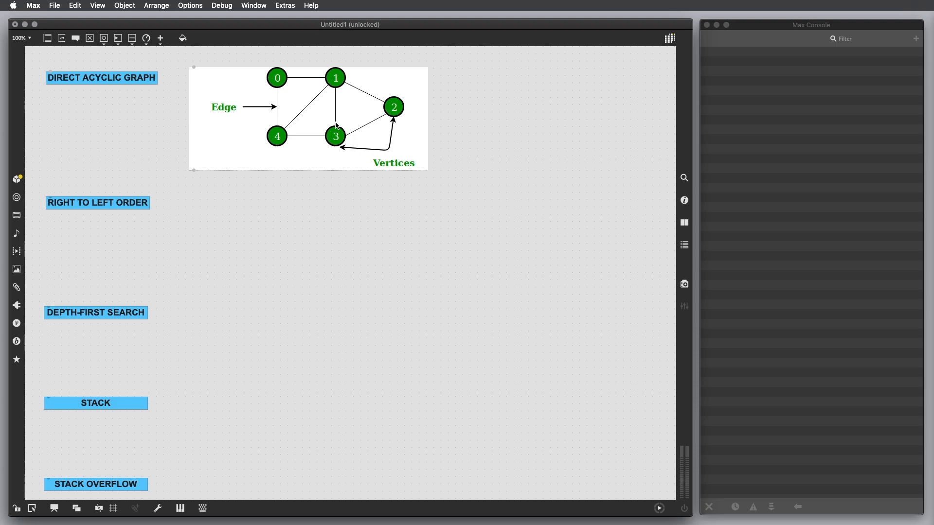
mouse_move(494, 227)
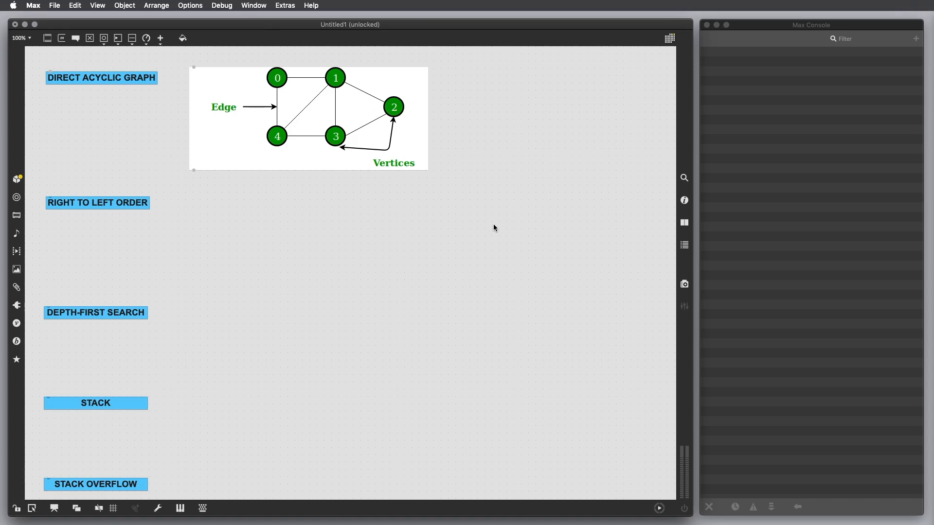
mouse_move(449, 229)
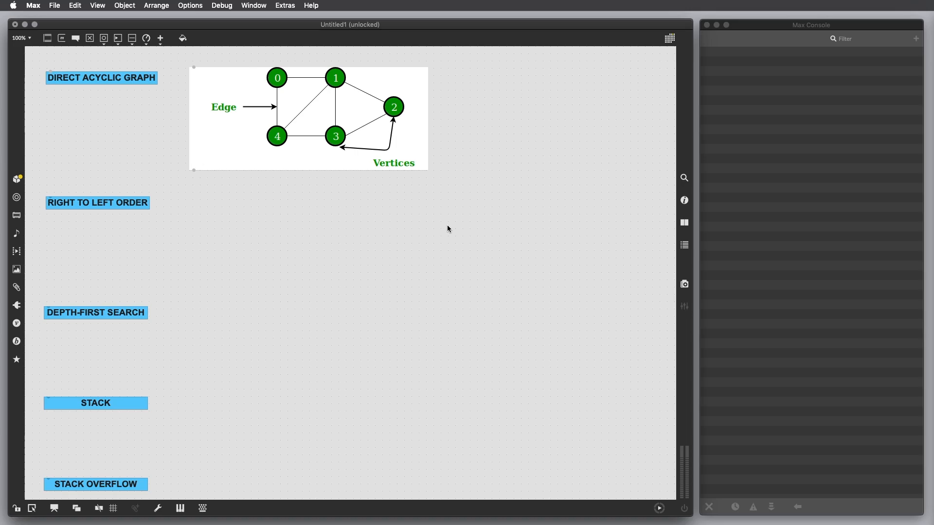
mouse_move(450, 226)
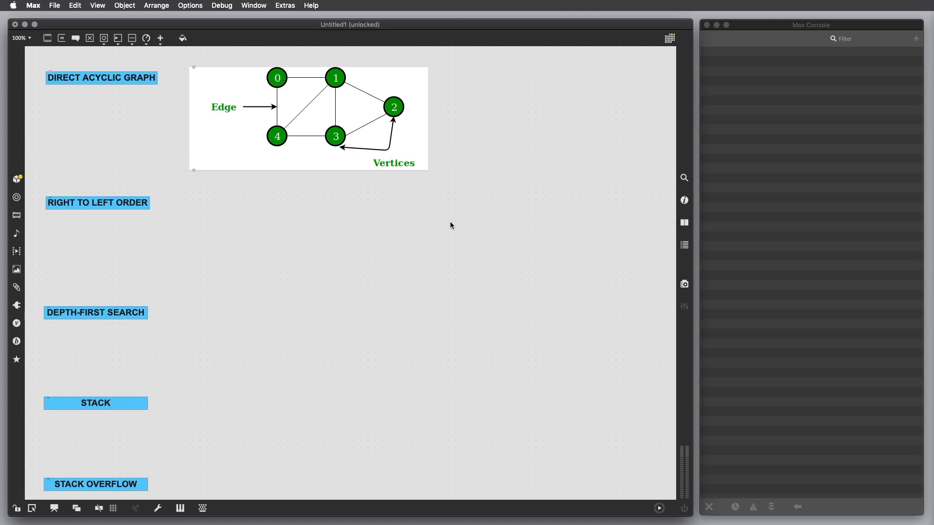
mouse_move(366, 206)
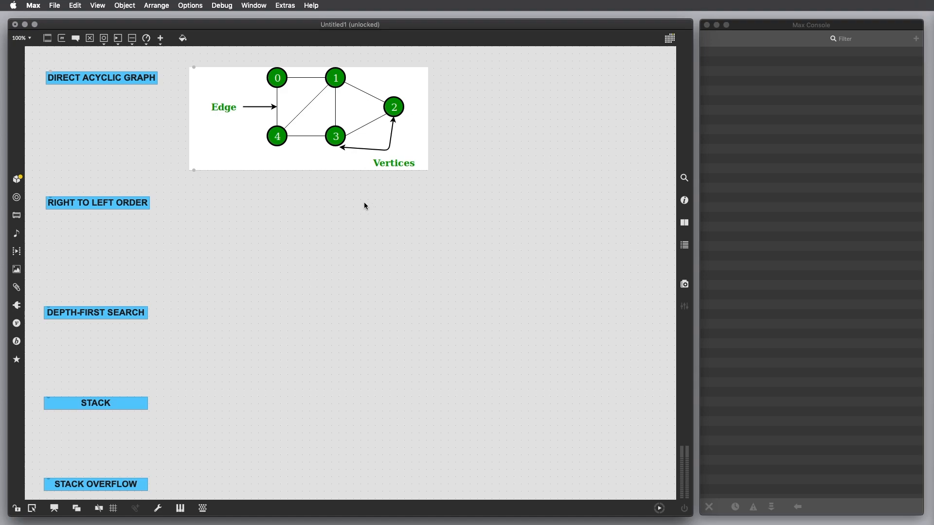
mouse_move(367, 203)
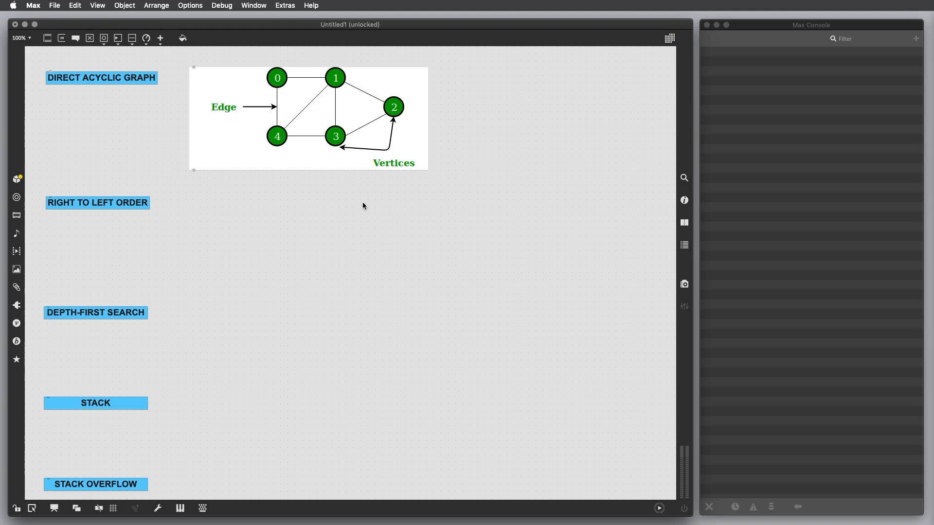
mouse_move(350, 189)
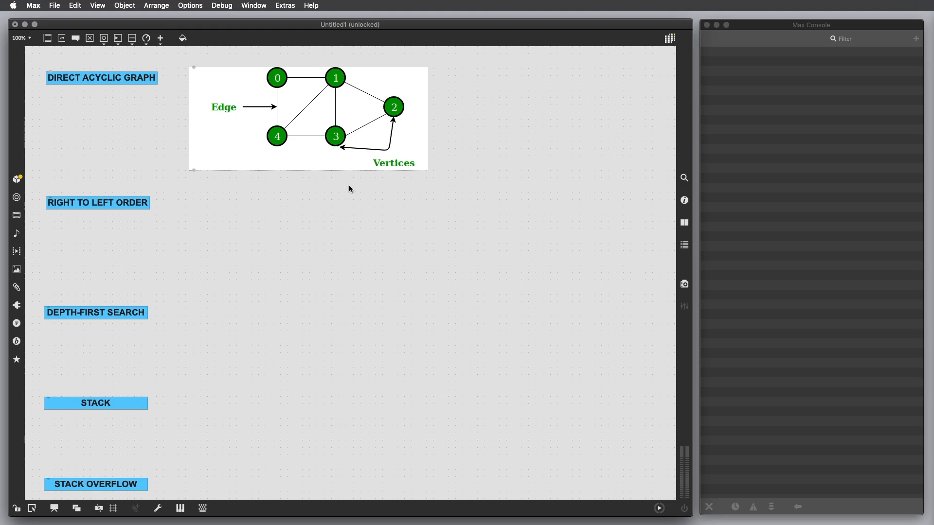
mouse_move(234, 238)
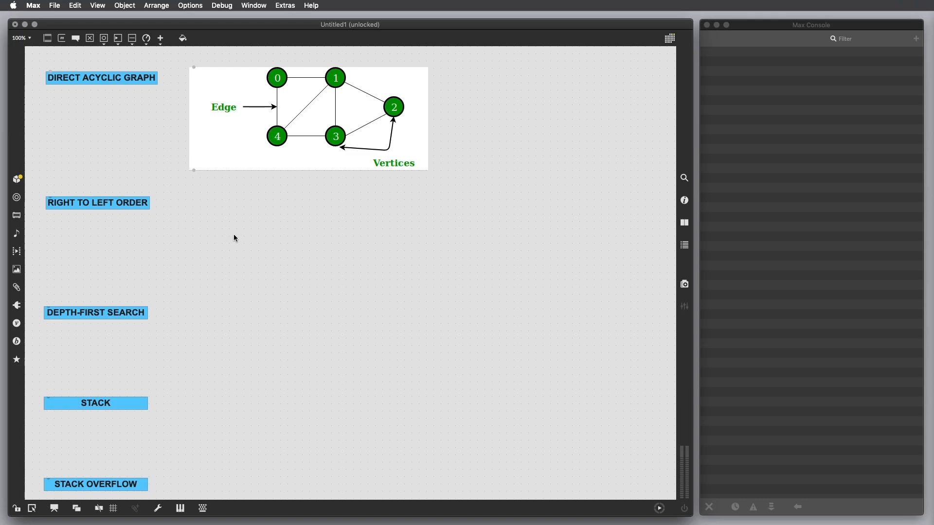
mouse_move(350, 235)
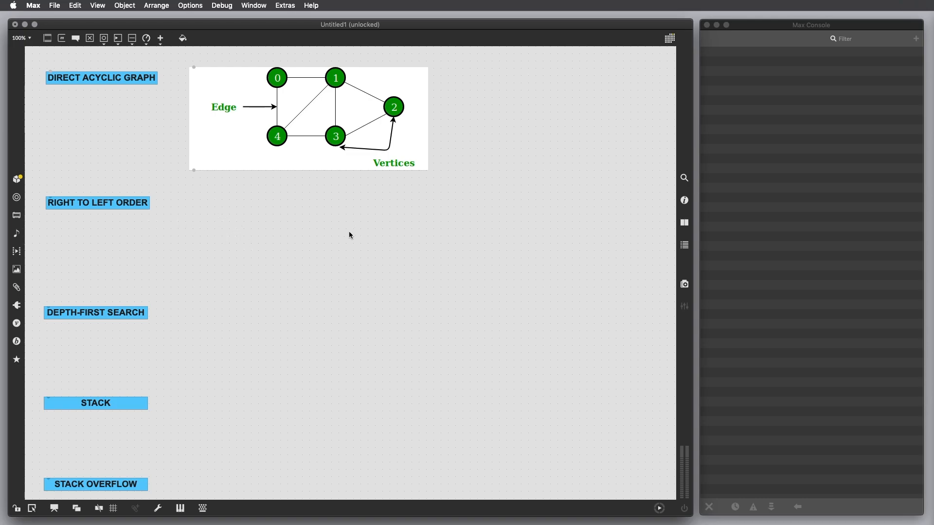
mouse_move(291, 267)
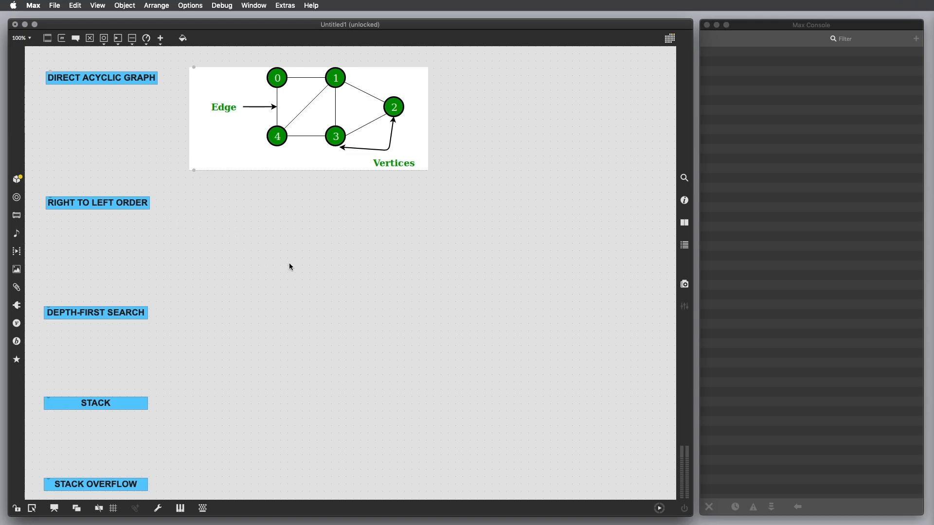
mouse_move(312, 256)
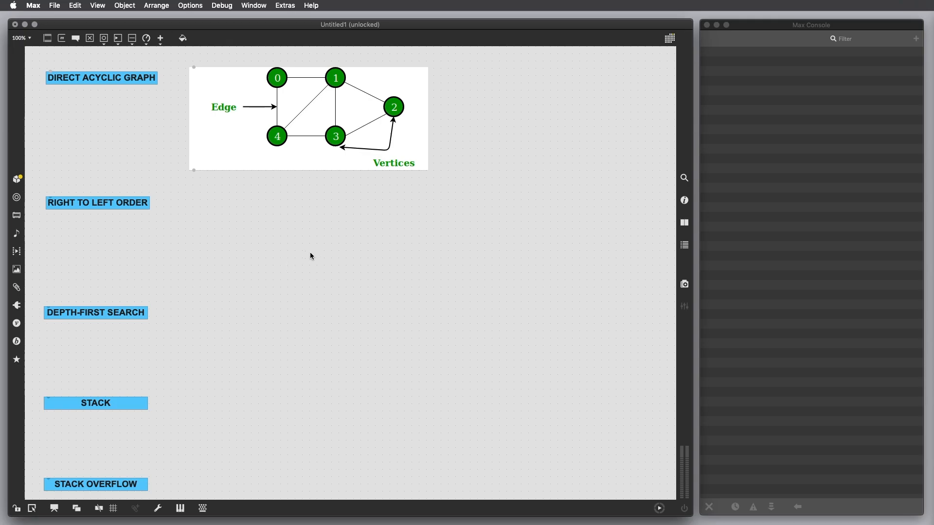
Build a bang feeding messages A and B, both patched into a print object.
left_click(90, 203)
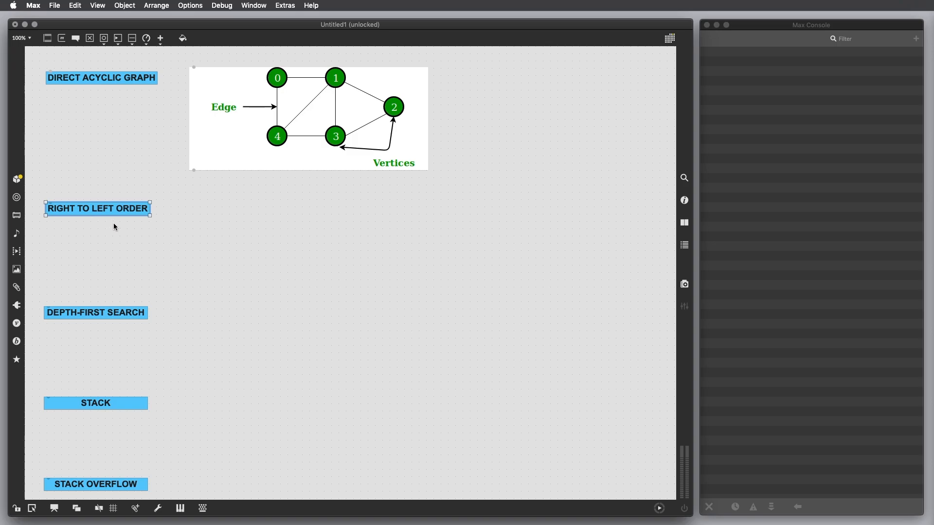
mouse_move(121, 221)
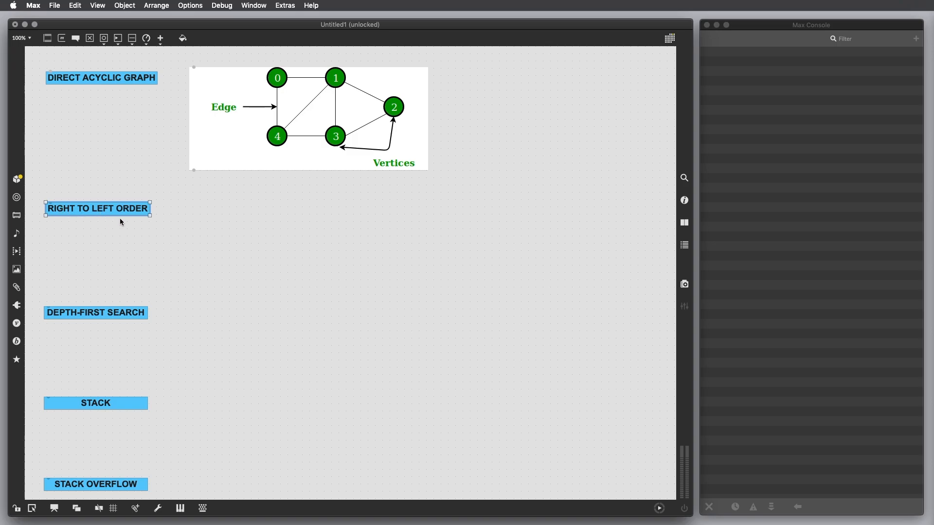
mouse_move(201, 248)
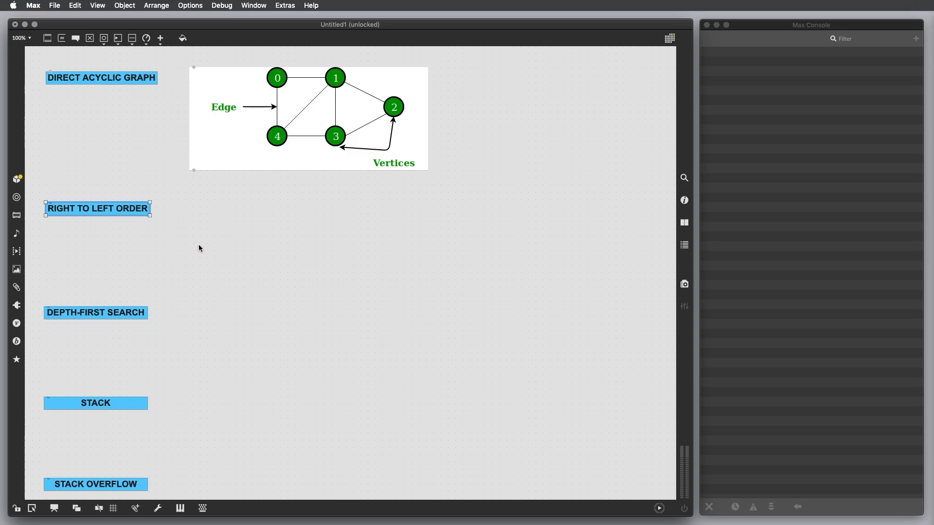
mouse_move(290, 243)
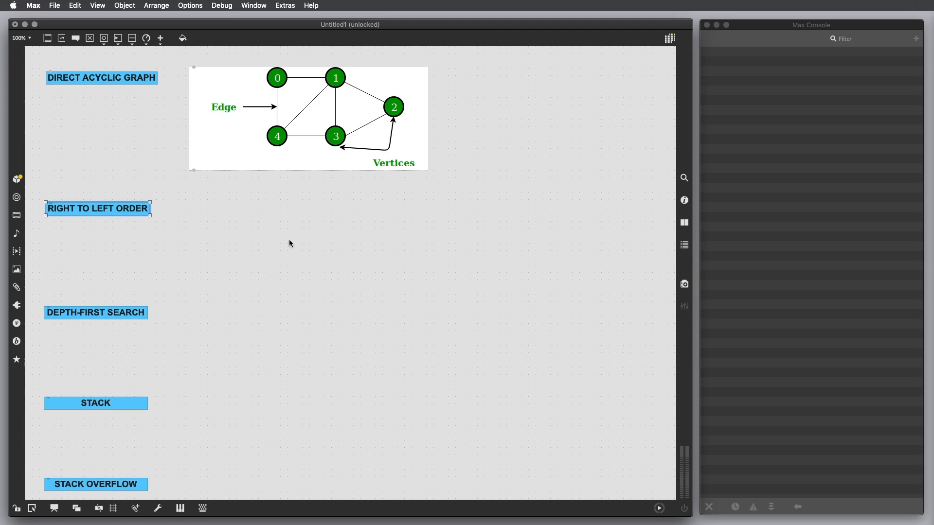
mouse_move(228, 271)
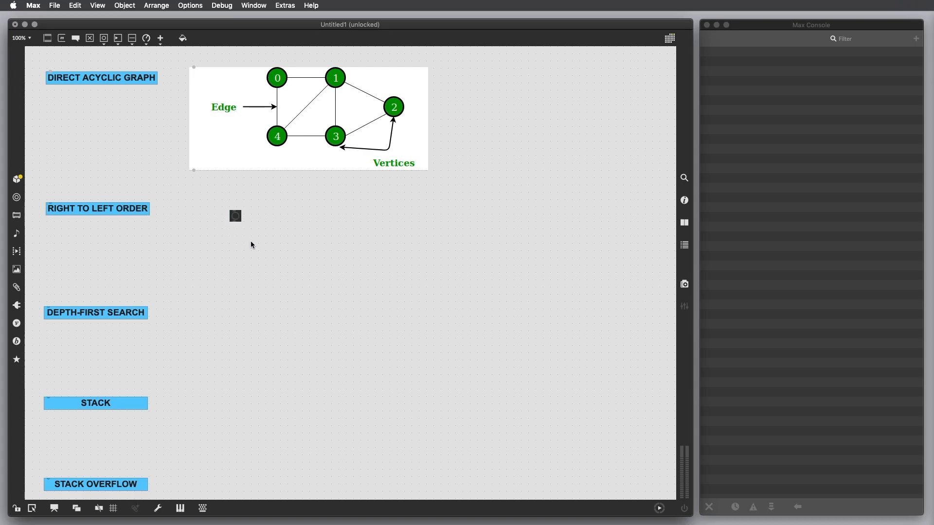
mouse_move(257, 250)
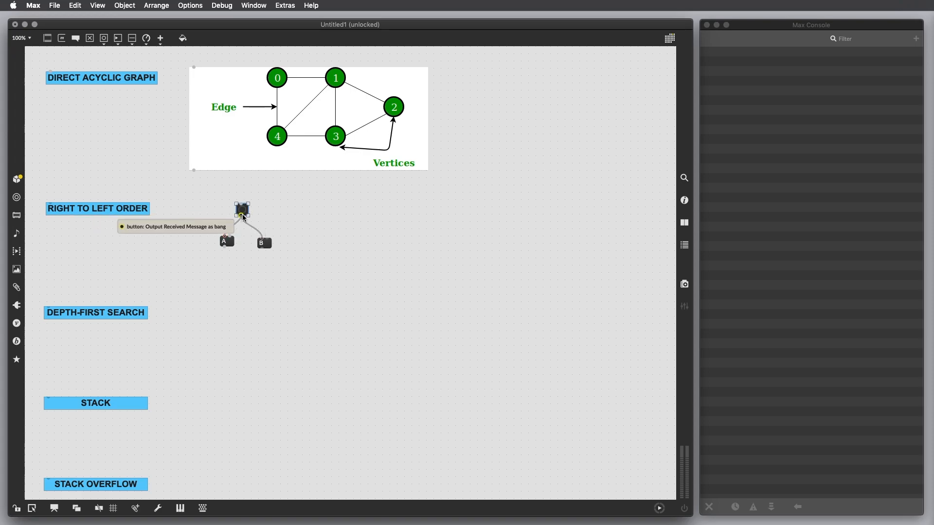
mouse_move(266, 247)
type("print")
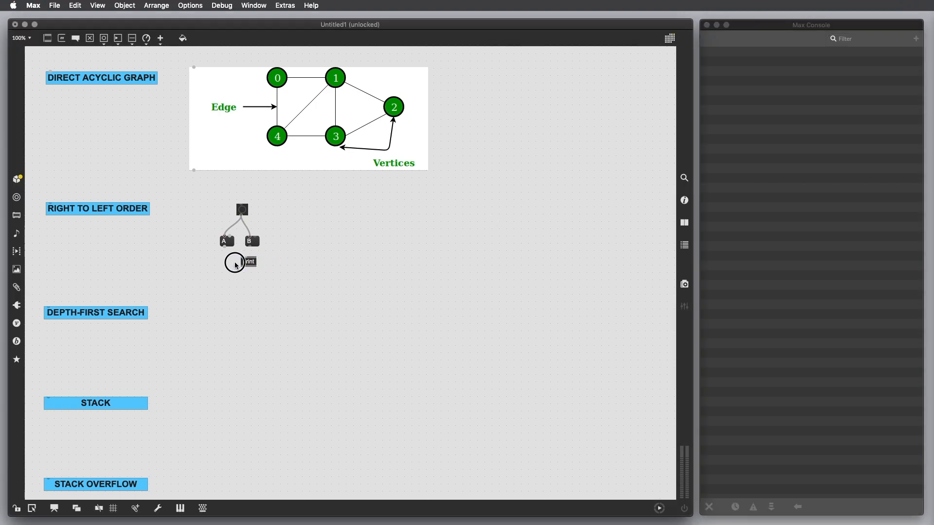
left_click_drag(241, 263, 227, 262)
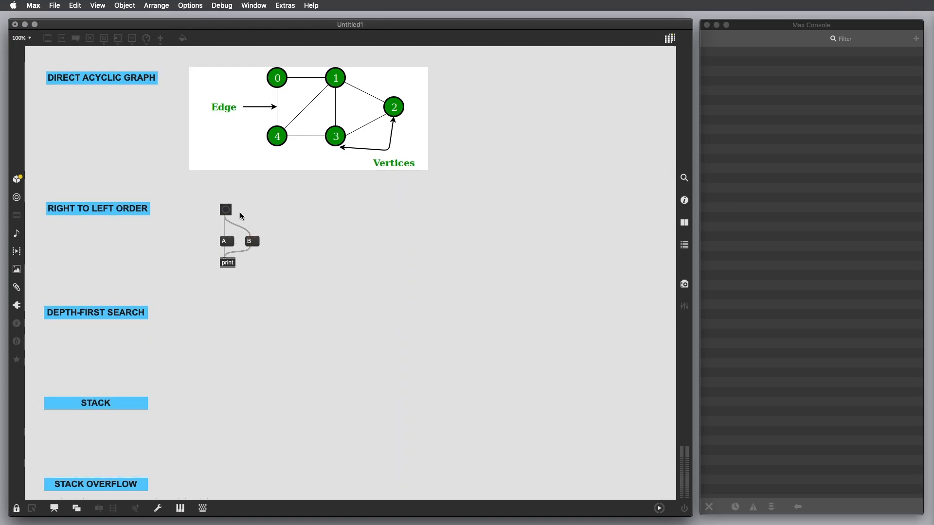
Fire the bang, move message A to the right of B, and refire to compare console order.
left_click(225, 209)
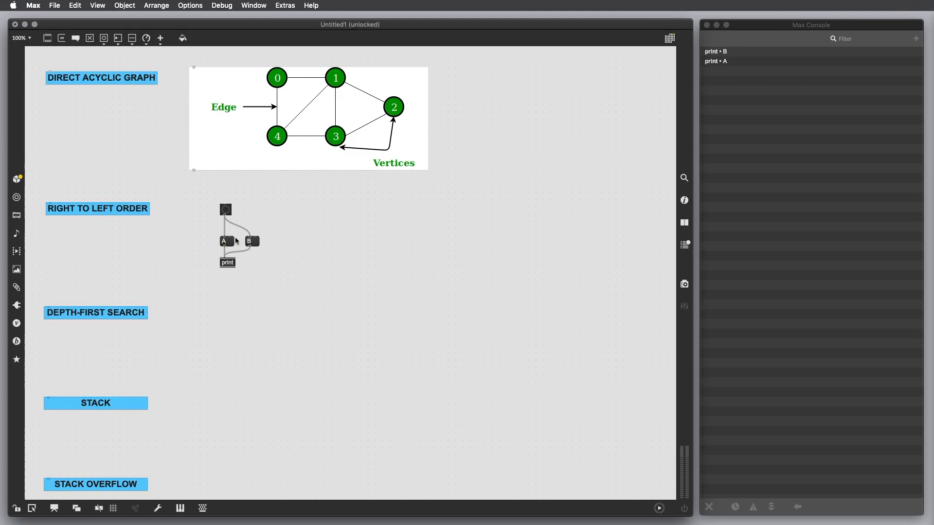
left_click_drag(223, 240, 280, 241)
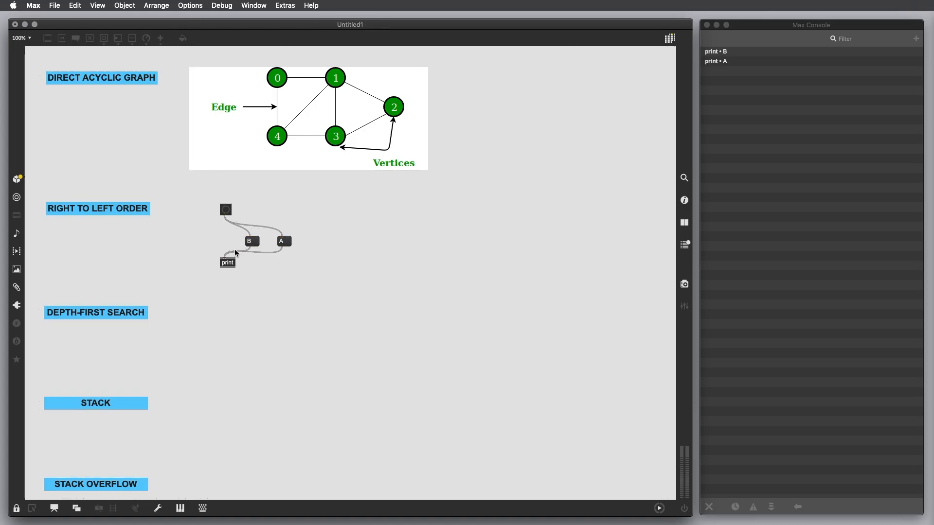
mouse_move(276, 260)
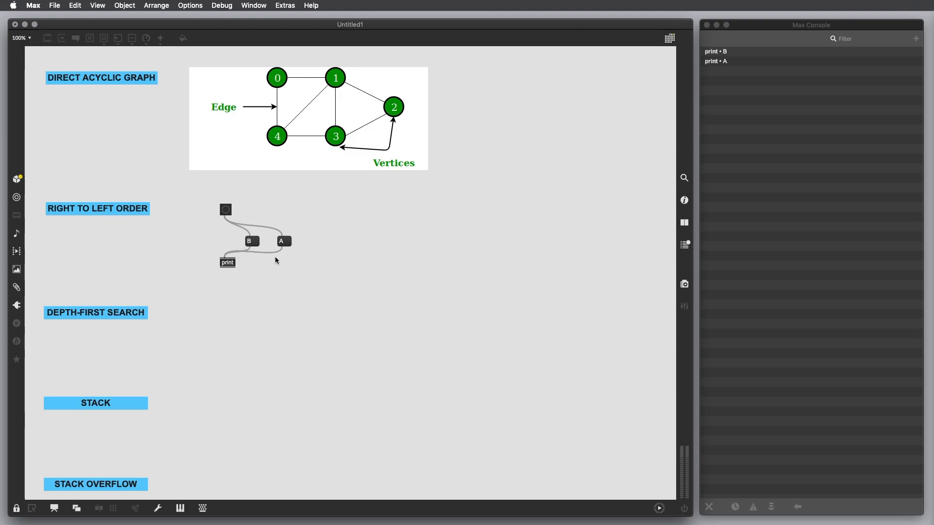
mouse_move(239, 242)
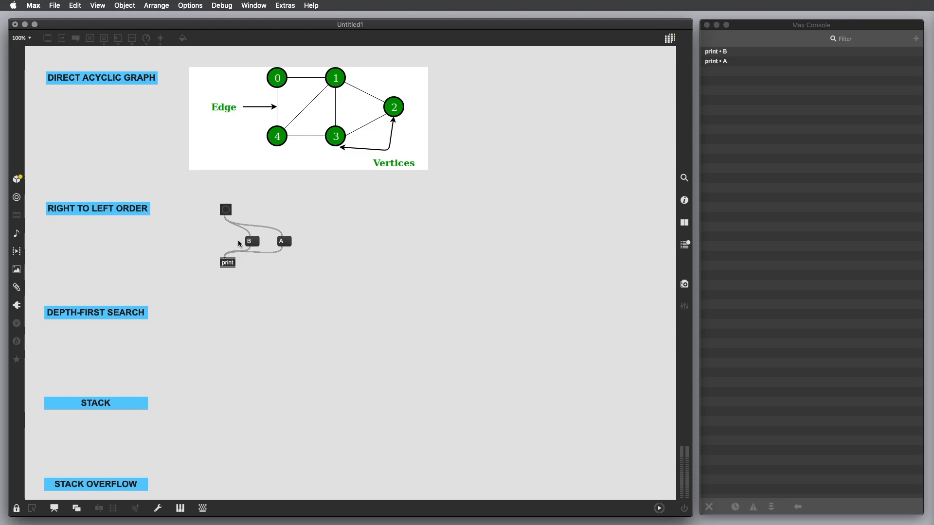
mouse_move(226, 213)
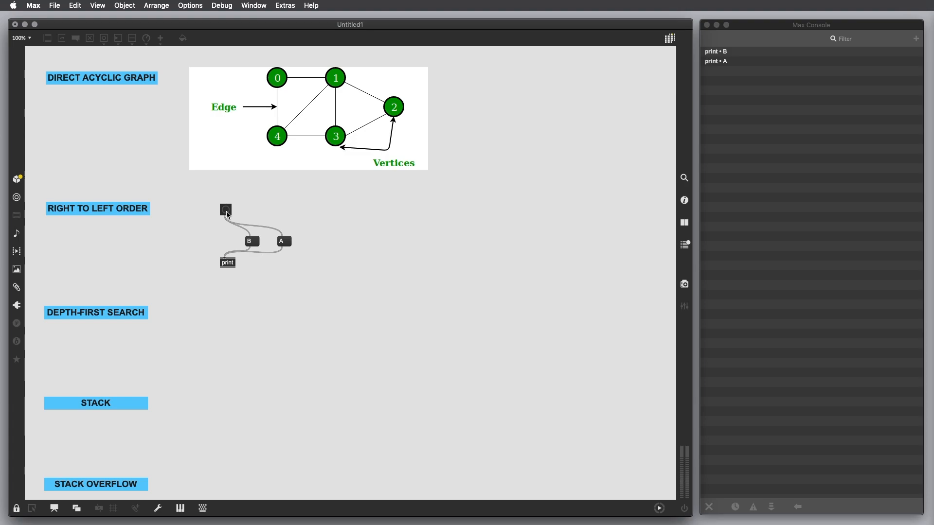
left_click(225, 209)
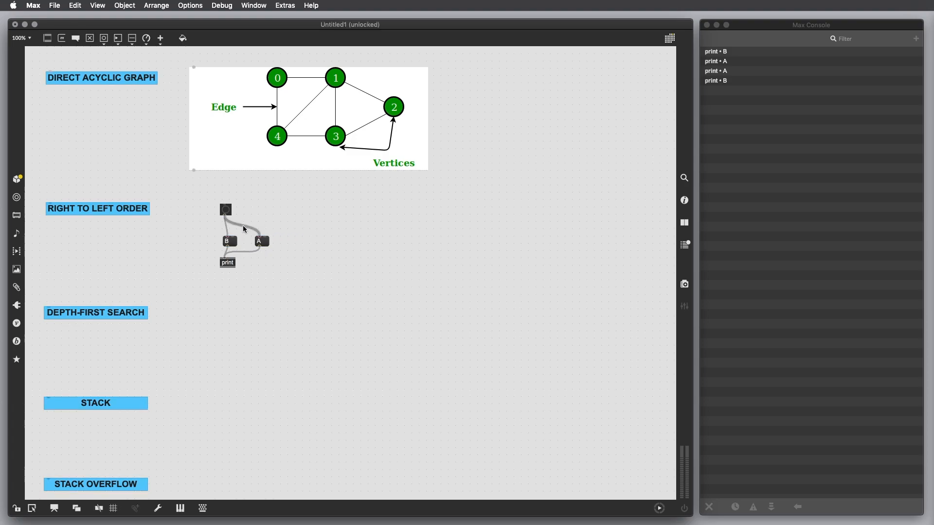
left_click(254, 241)
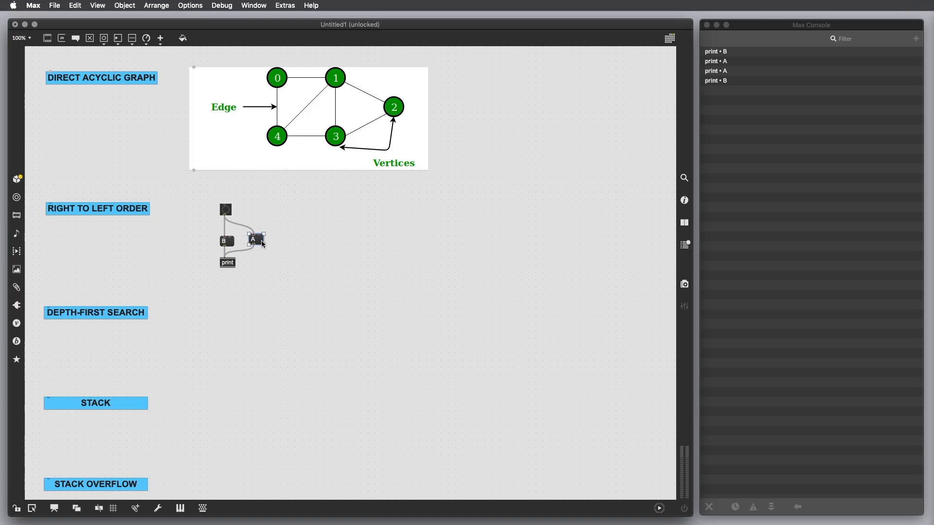
left_click(322, 252)
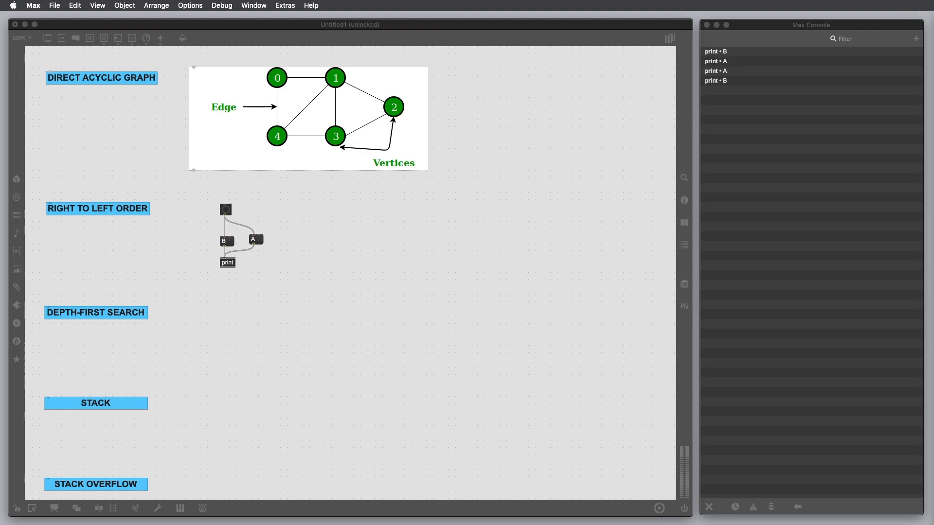
Fire the bang, then move the pasted trigger tree further right on the canvas.
left_click(226, 211)
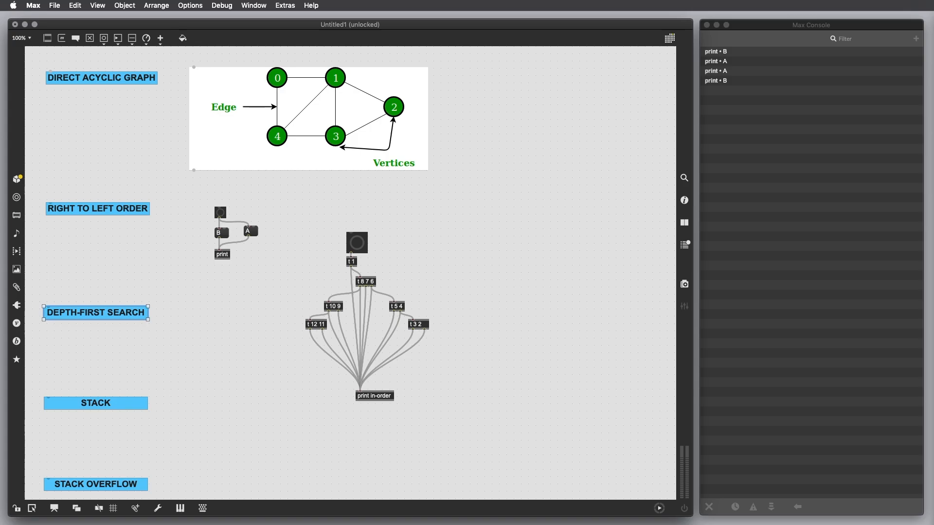
mouse_move(369, 258)
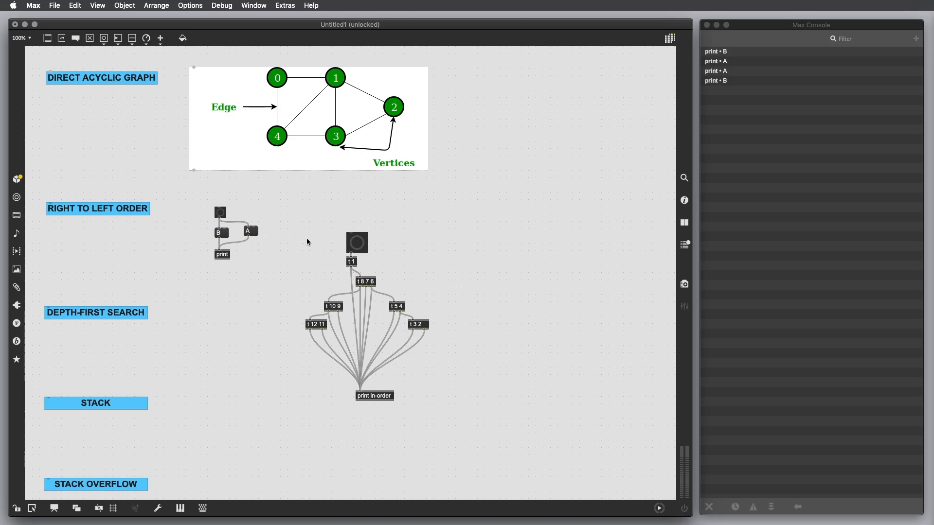
left_click_drag(358, 244, 514, 244)
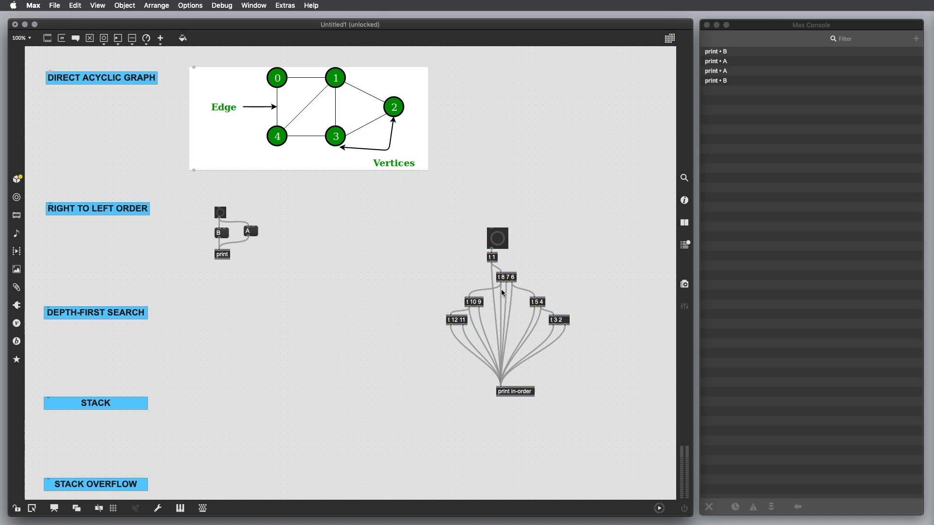
mouse_move(563, 296)
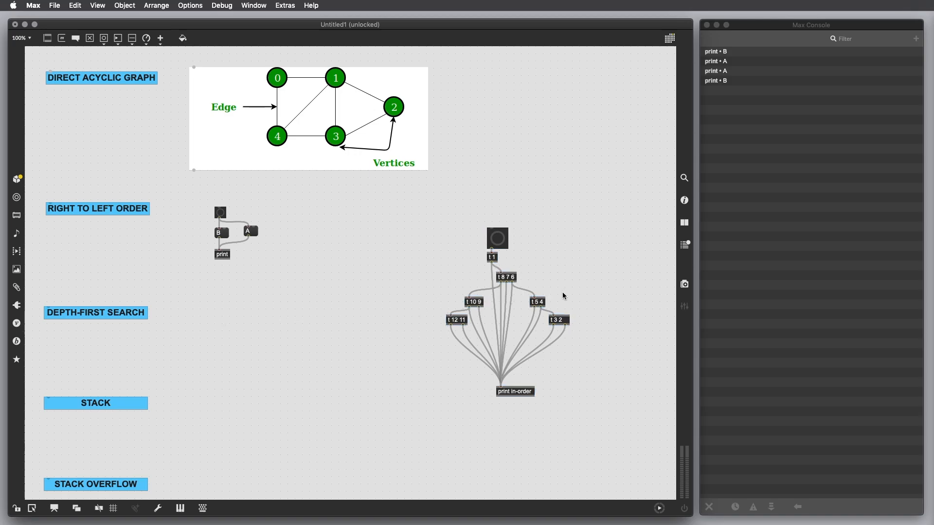
mouse_move(555, 303)
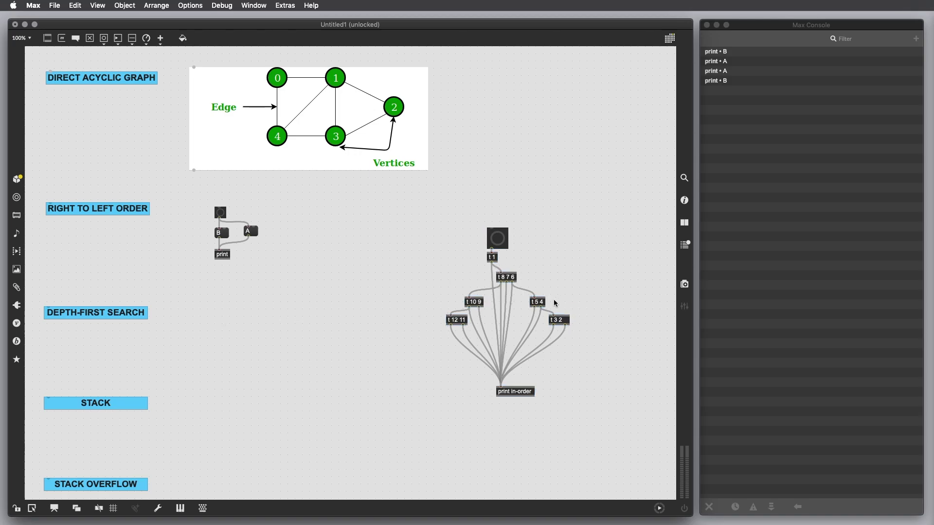
mouse_move(518, 284)
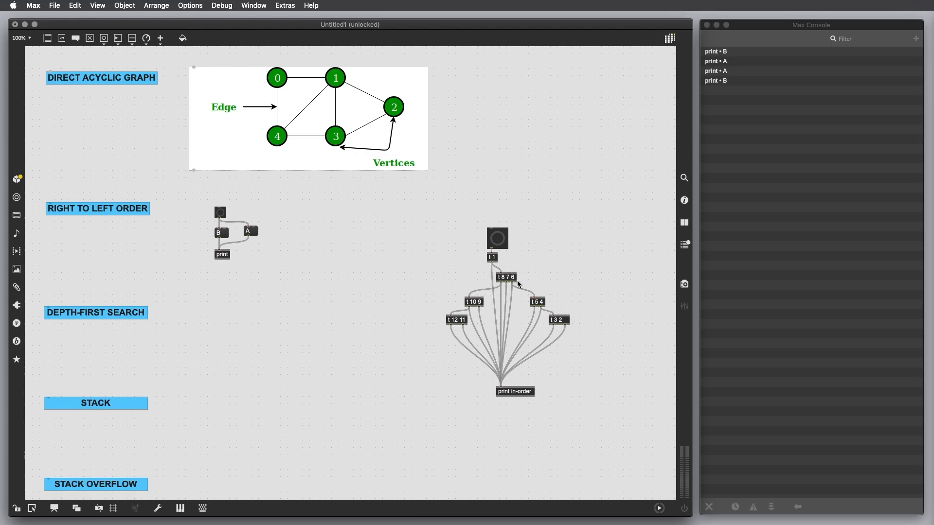
mouse_move(567, 312)
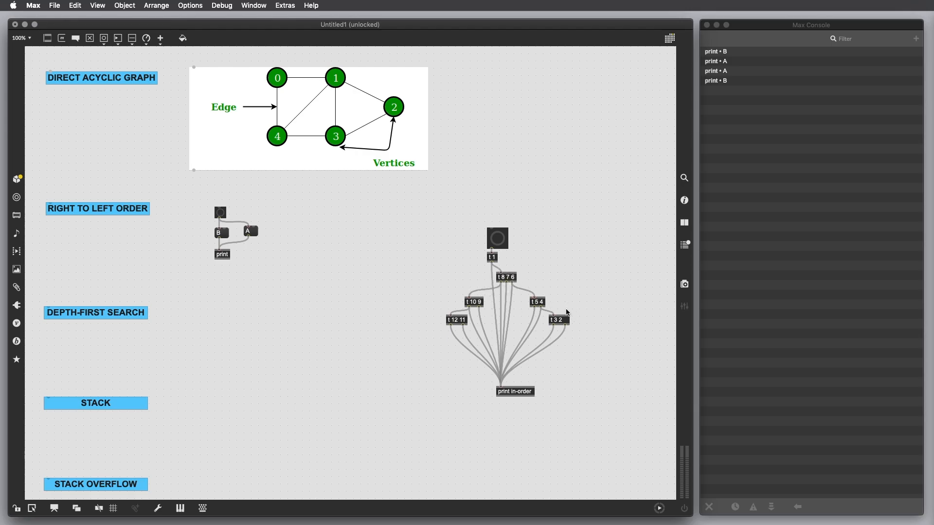
mouse_move(509, 266)
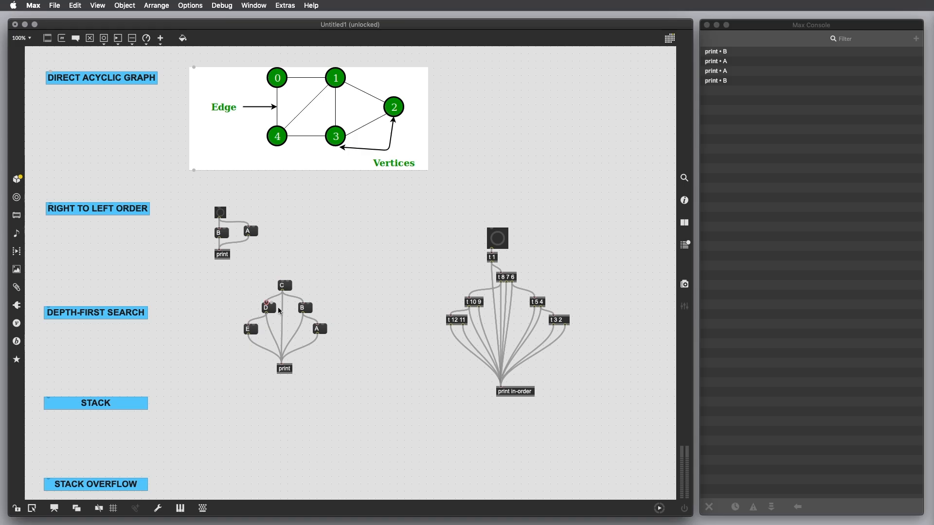
mouse_move(398, 316)
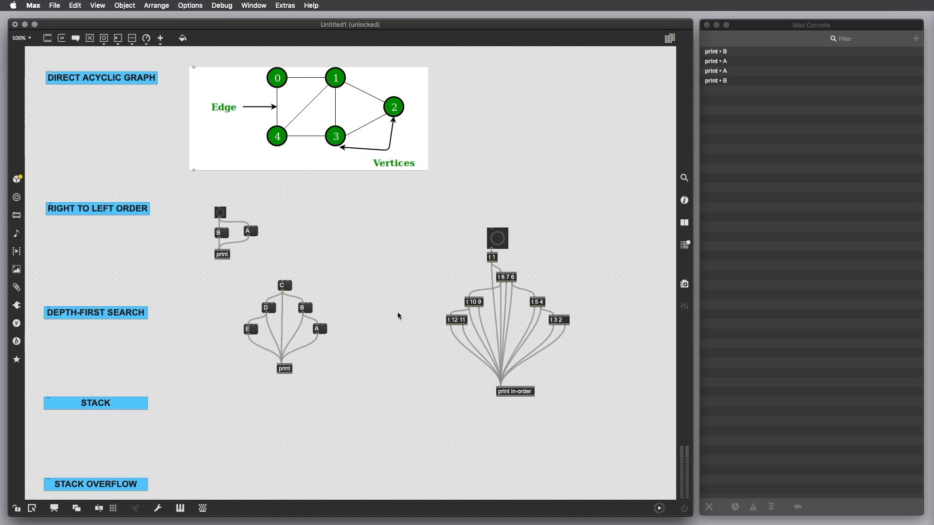
mouse_move(552, 346)
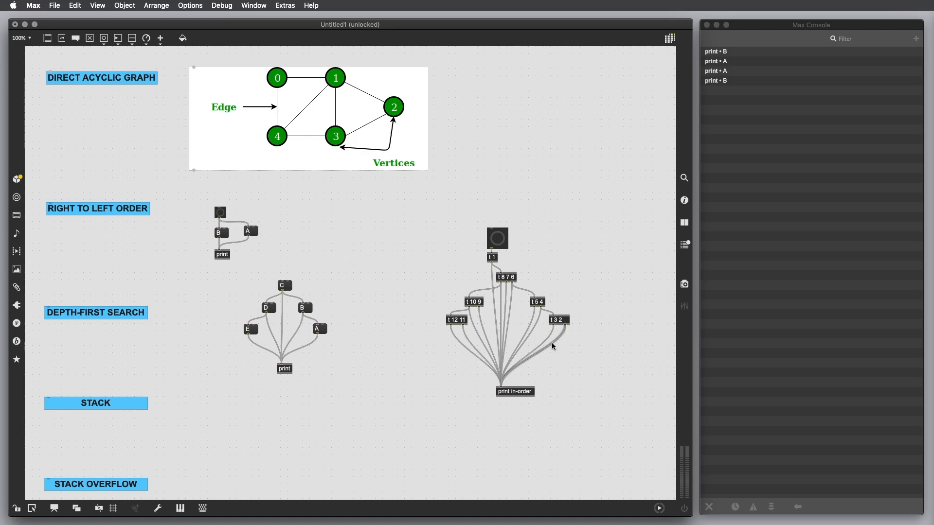
mouse_move(420, 337)
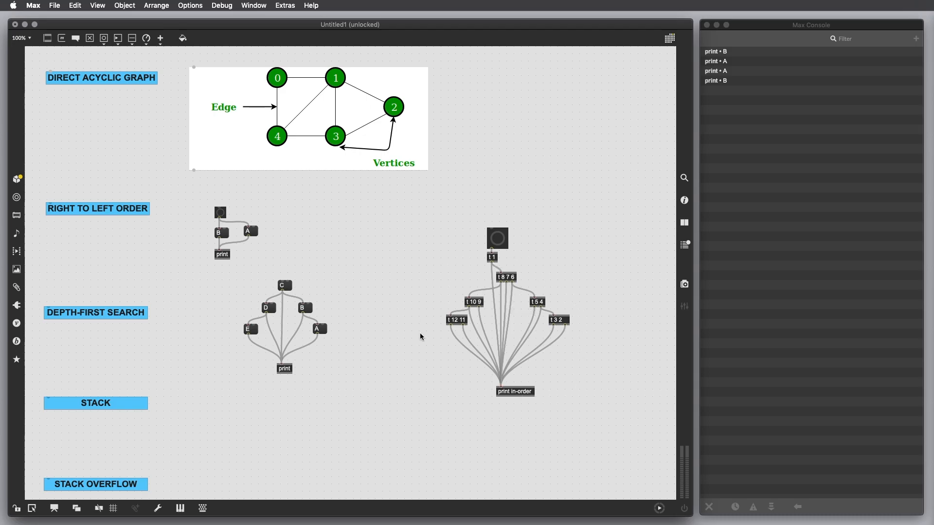
mouse_move(550, 351)
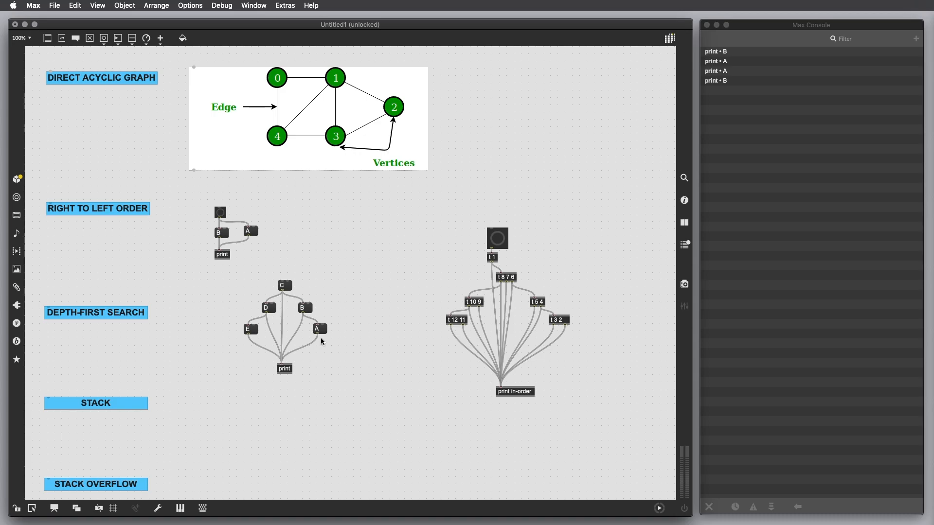
mouse_move(231, 303)
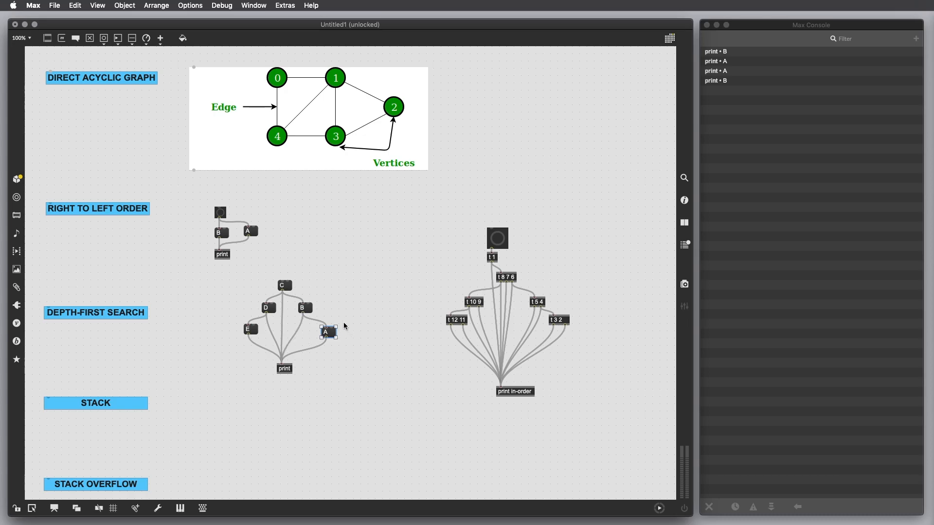
mouse_move(316, 292)
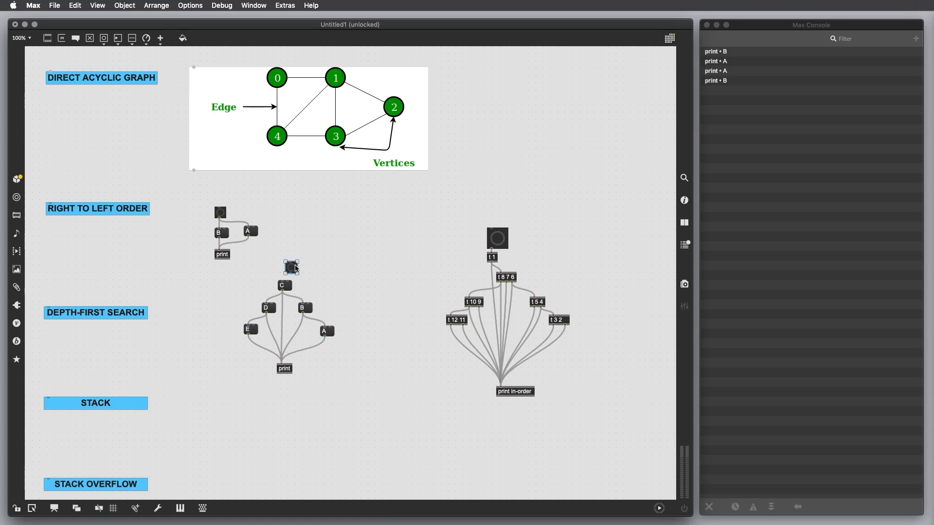
Patch the new bang's outlet into message C and select the bang.
left_click_drag(291, 267, 284, 261)
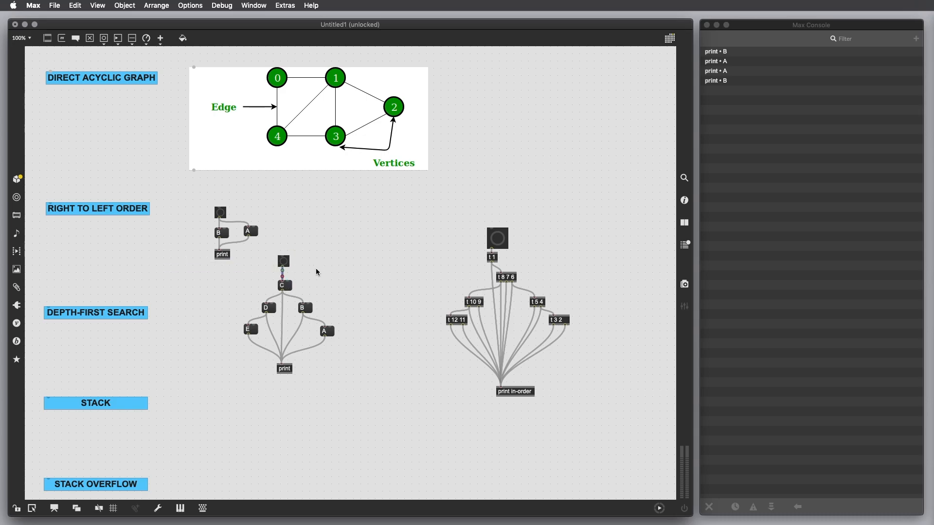
left_click(283, 260)
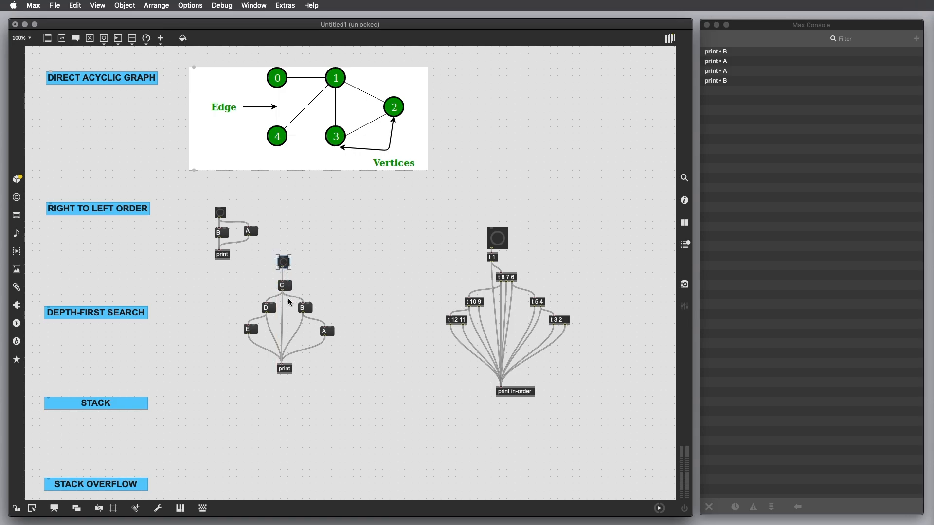
mouse_move(323, 288)
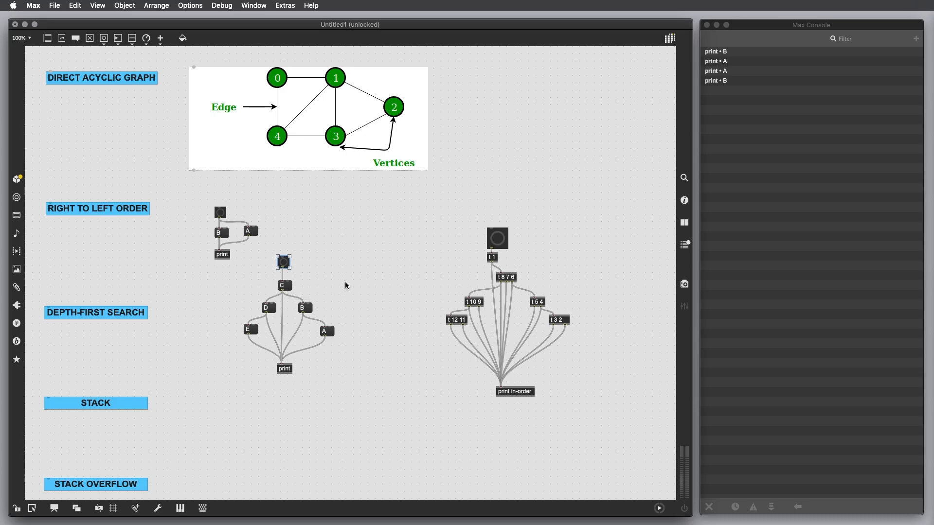
mouse_move(382, 330)
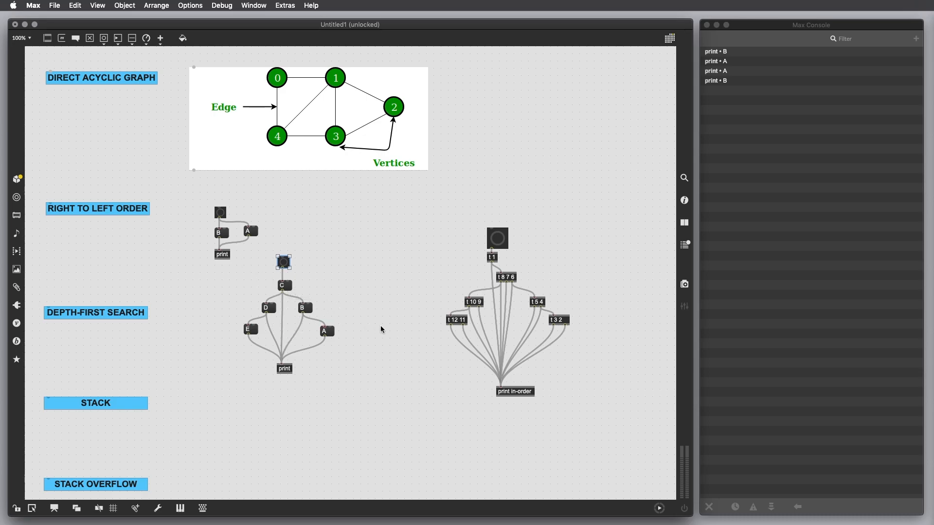
mouse_move(218, 328)
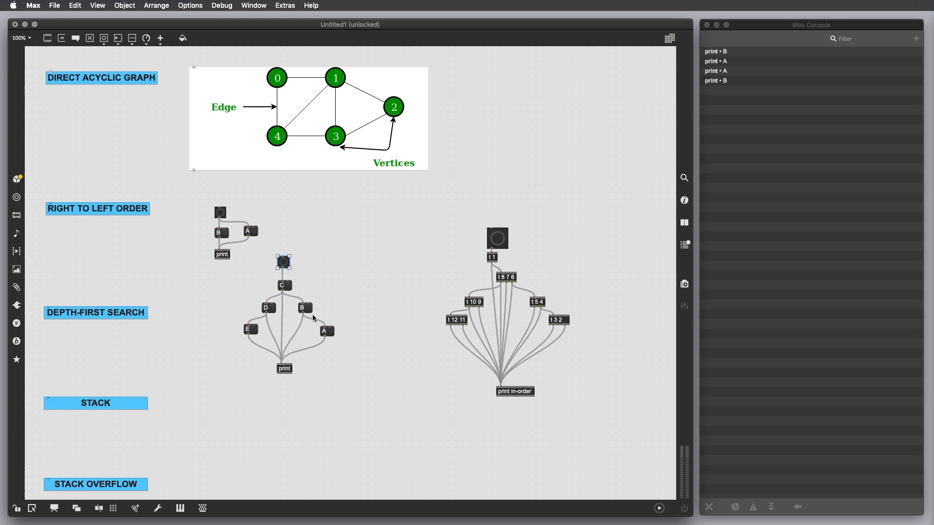
mouse_move(307, 352)
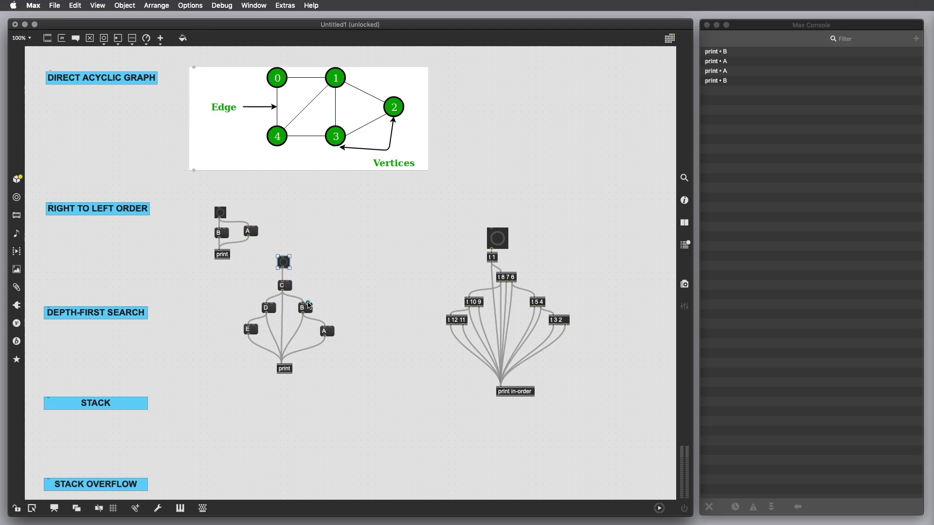
mouse_move(293, 361)
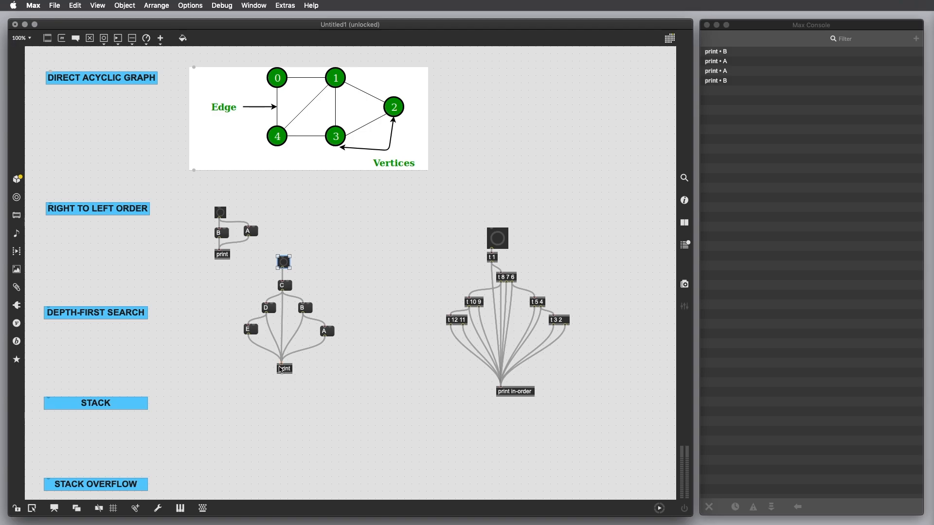
mouse_move(285, 279)
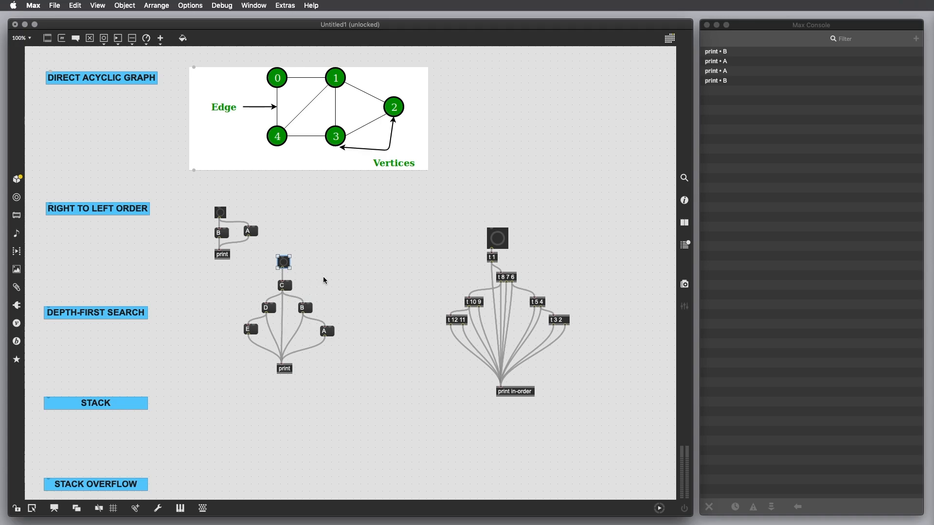
mouse_move(187, 291)
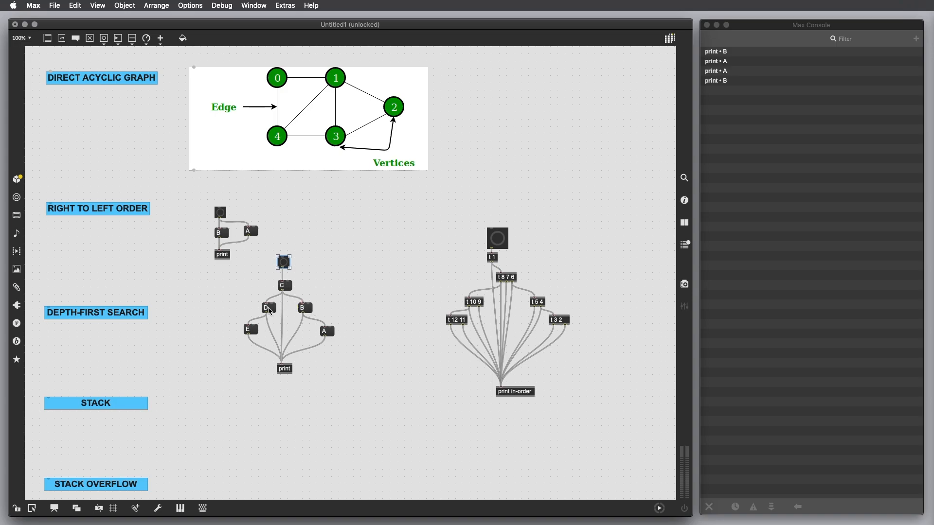
mouse_move(286, 296)
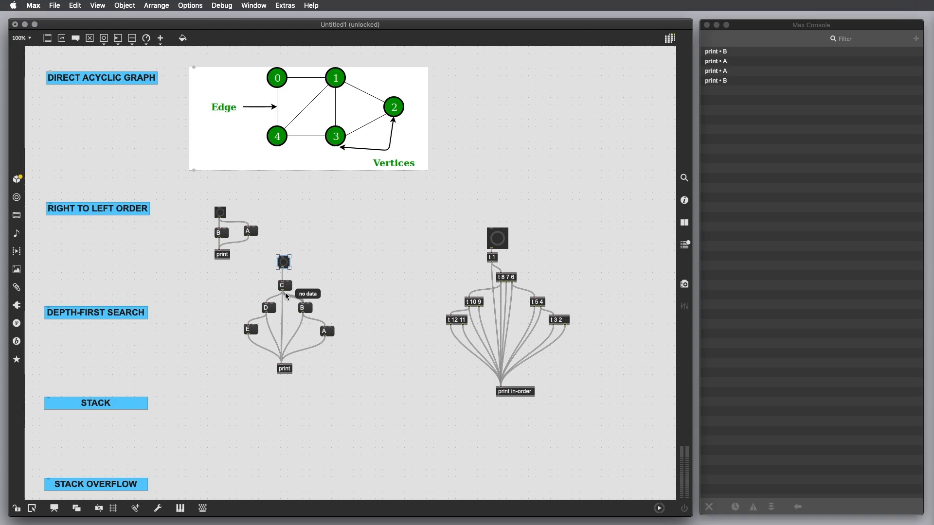
mouse_move(310, 309)
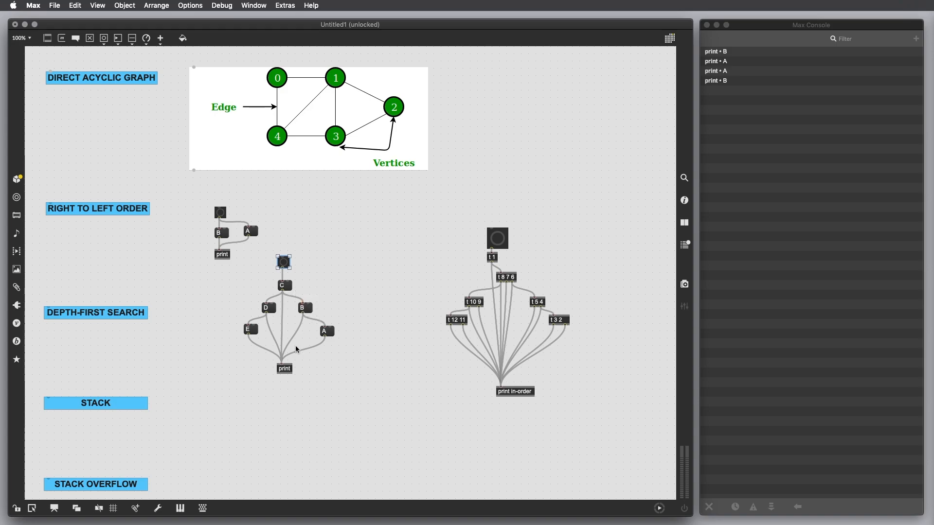
mouse_move(284, 371)
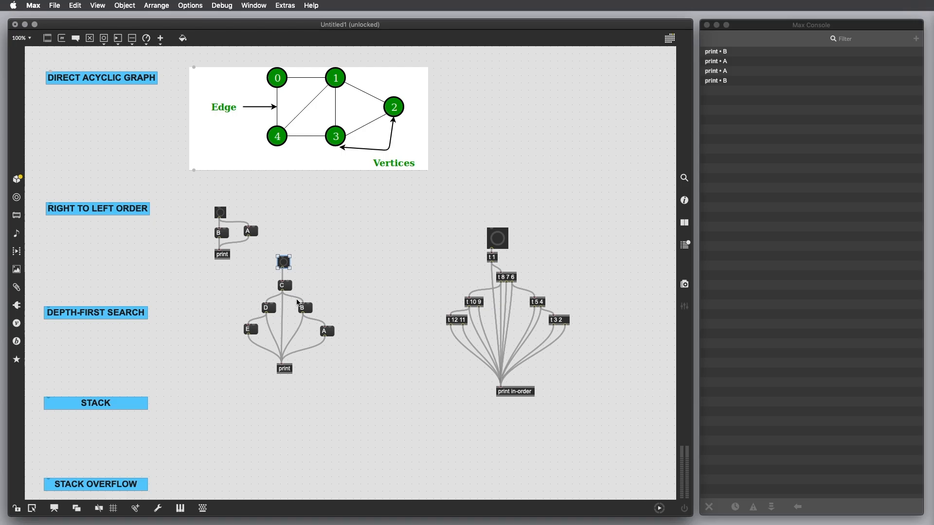
mouse_move(312, 310)
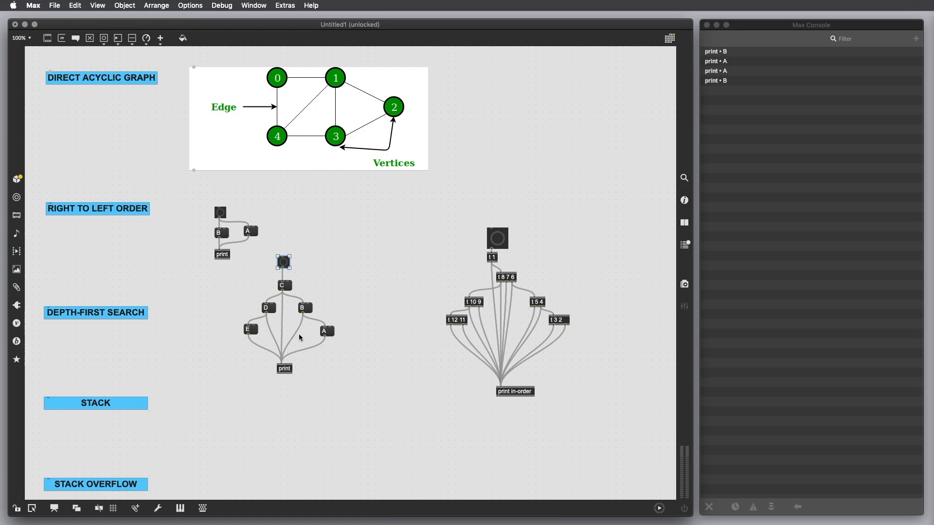
mouse_move(303, 324)
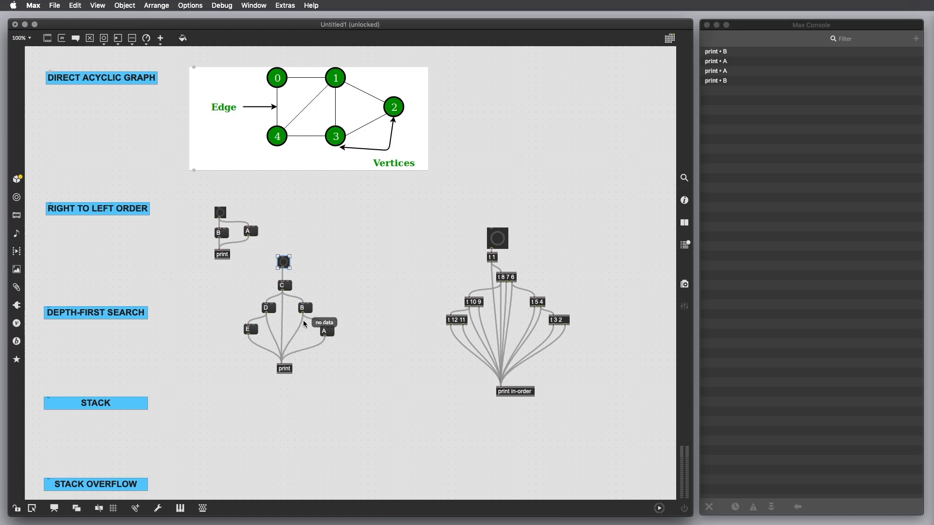
mouse_move(305, 353)
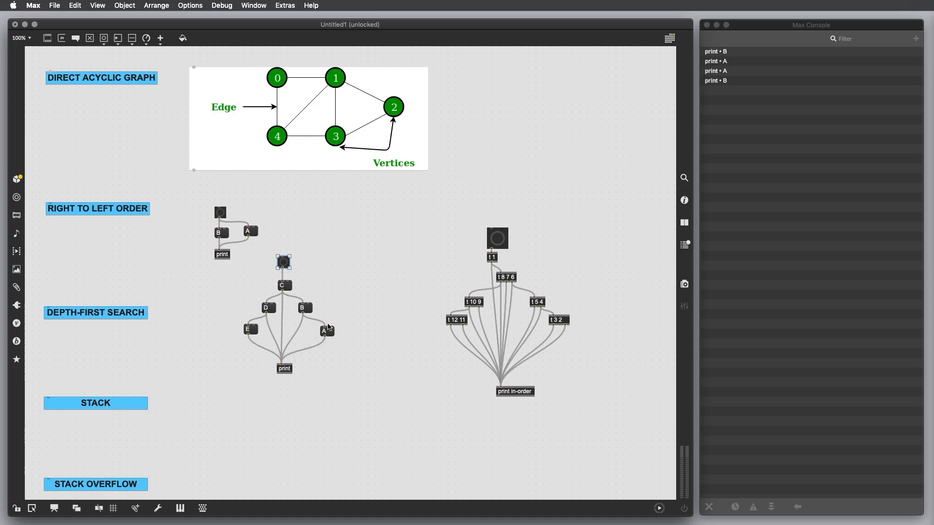
mouse_move(284, 291)
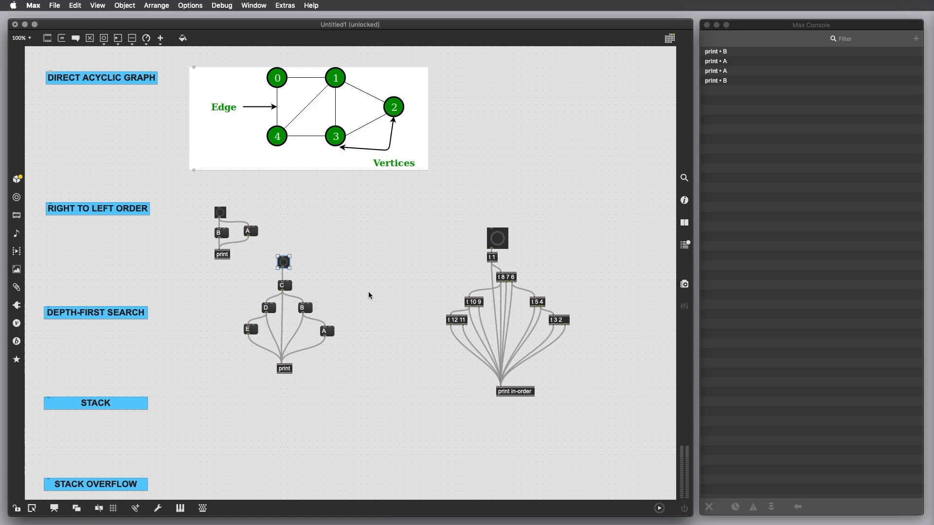
mouse_move(316, 362)
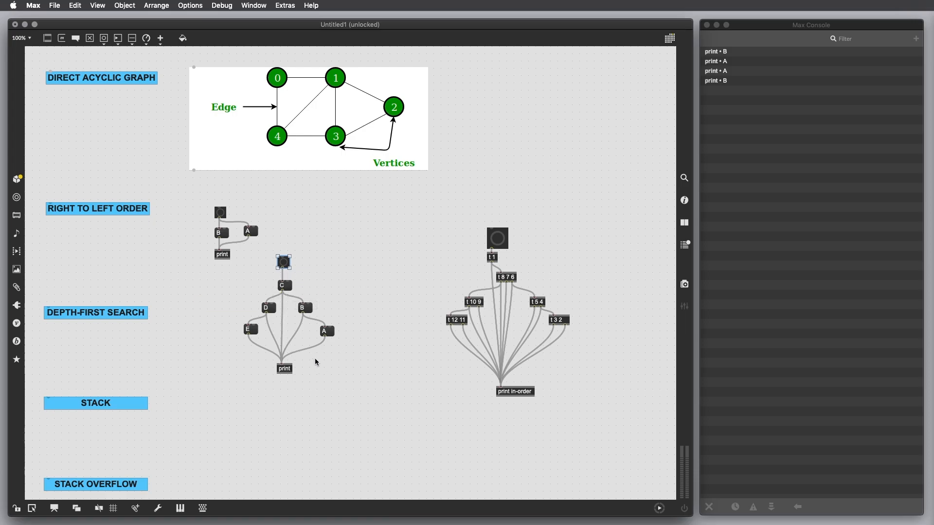
mouse_move(283, 294)
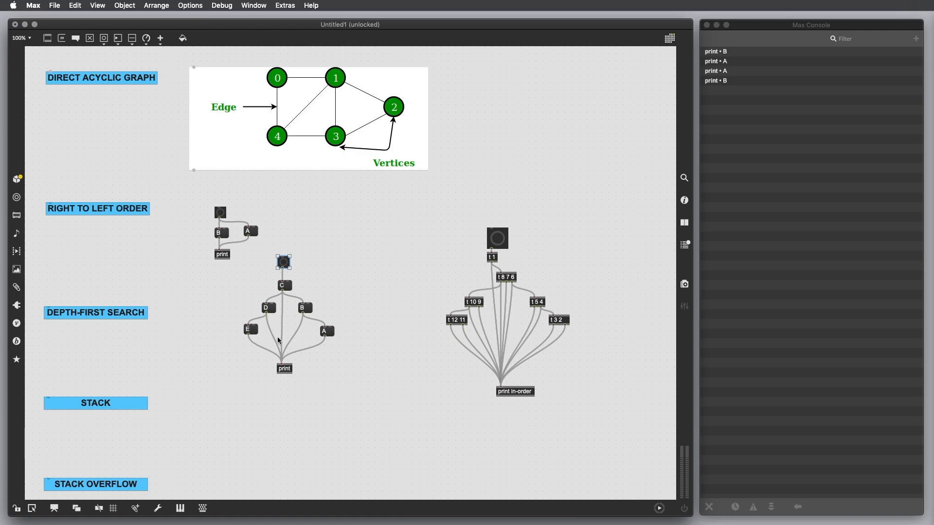
mouse_move(273, 312)
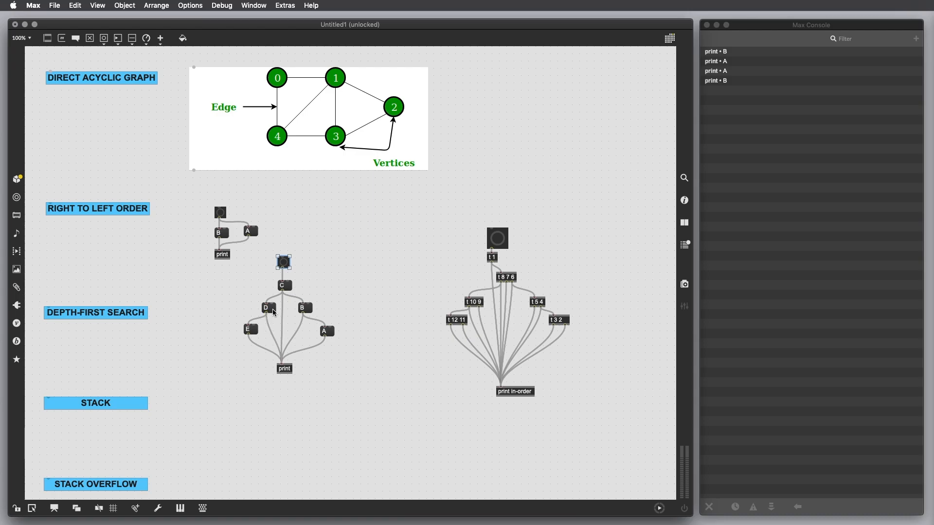
mouse_move(254, 331)
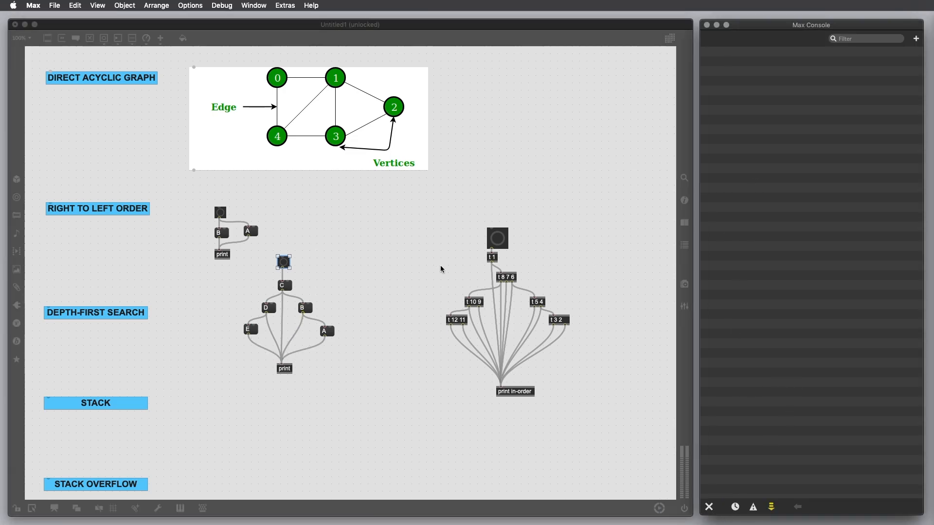
Fire the DEPTH-FIRST SEARCH bang to print A, B, C, D, E.
left_click(283, 262)
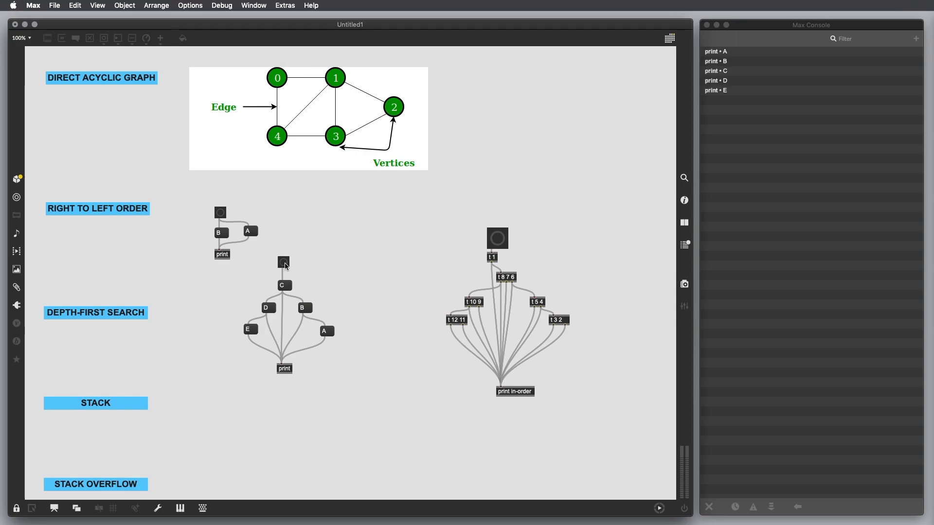
mouse_move(334, 349)
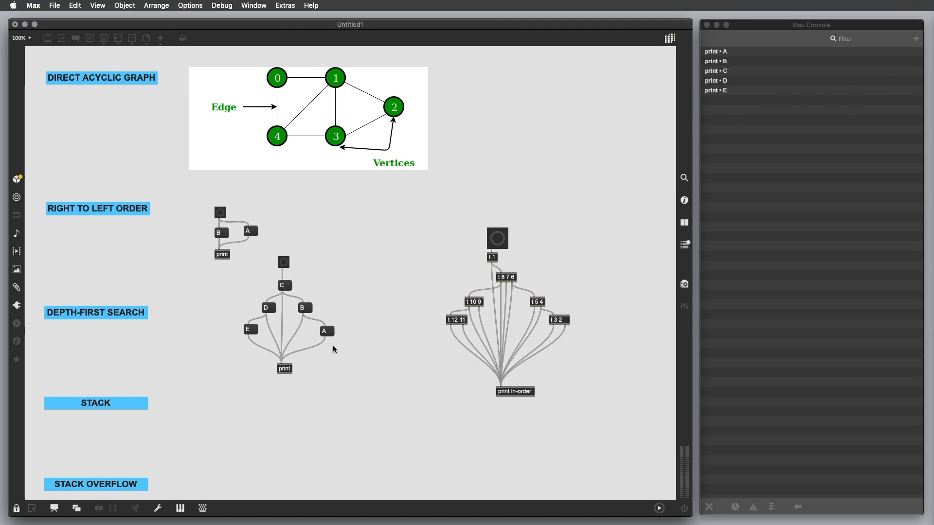
mouse_move(738, 67)
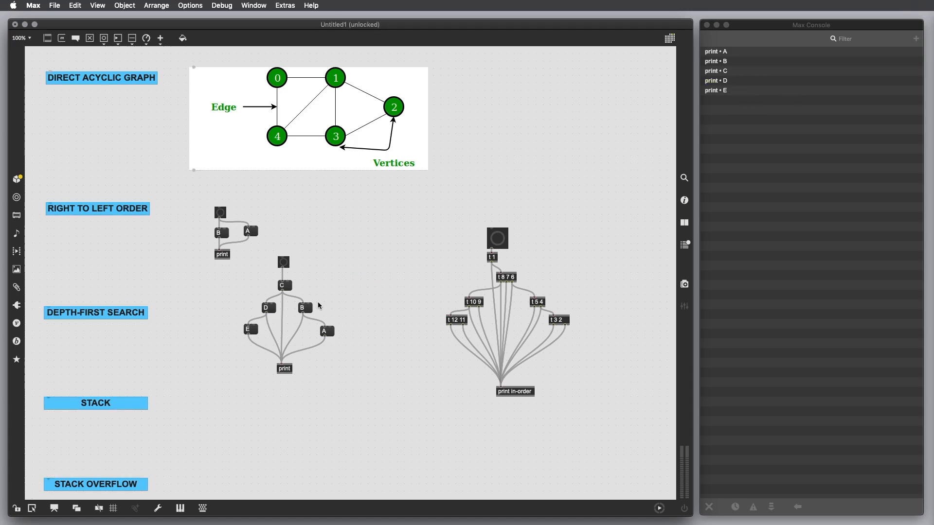
Rearrange messages A–E around the bang and refire, printing D, E, C, A, B.
left_click_drag(268, 307, 333, 297)
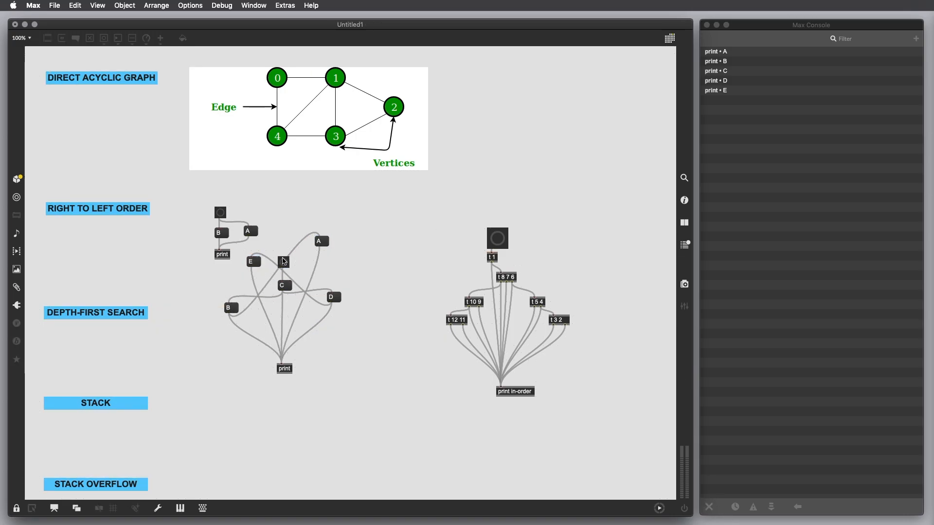
left_click(284, 262)
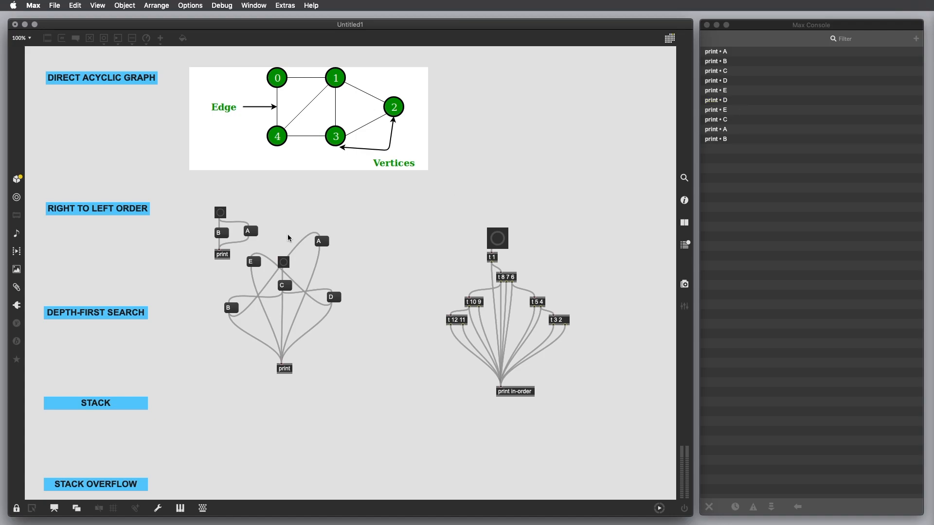
mouse_move(314, 271)
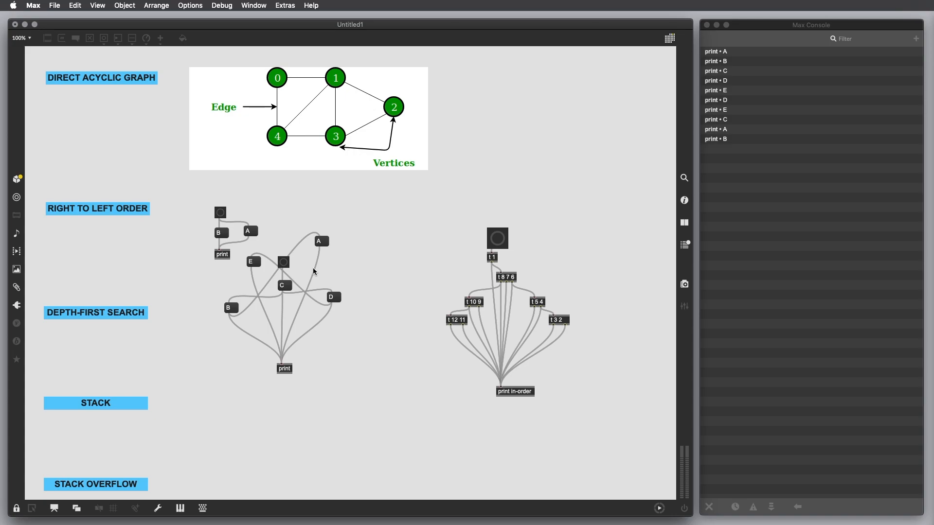
mouse_move(339, 282)
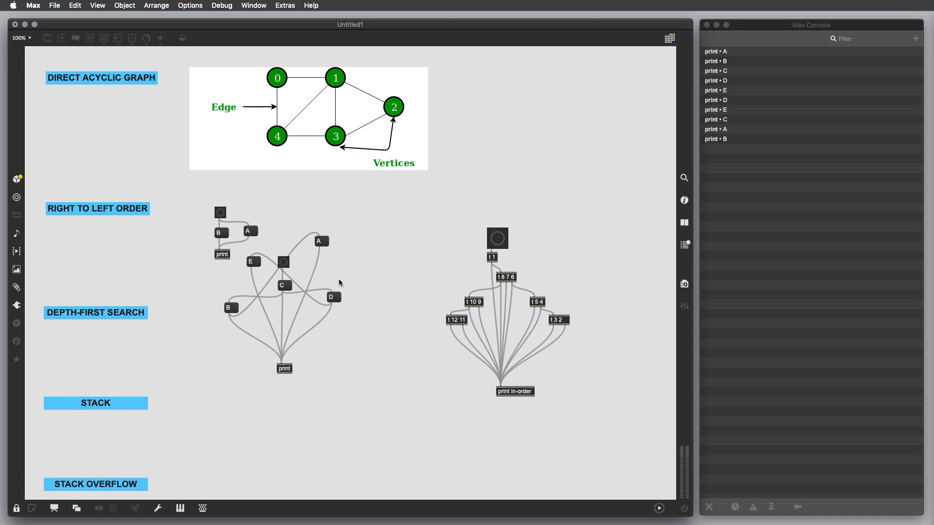
mouse_move(348, 244)
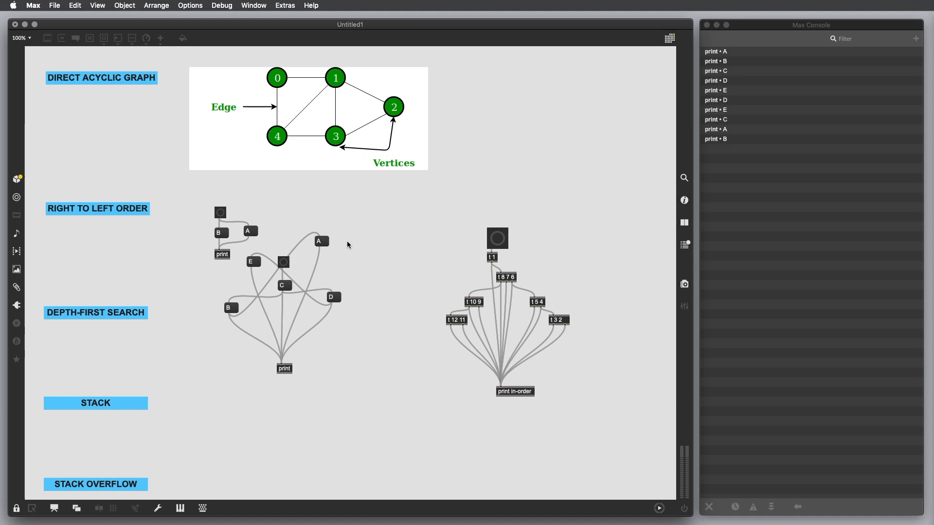
mouse_move(369, 236)
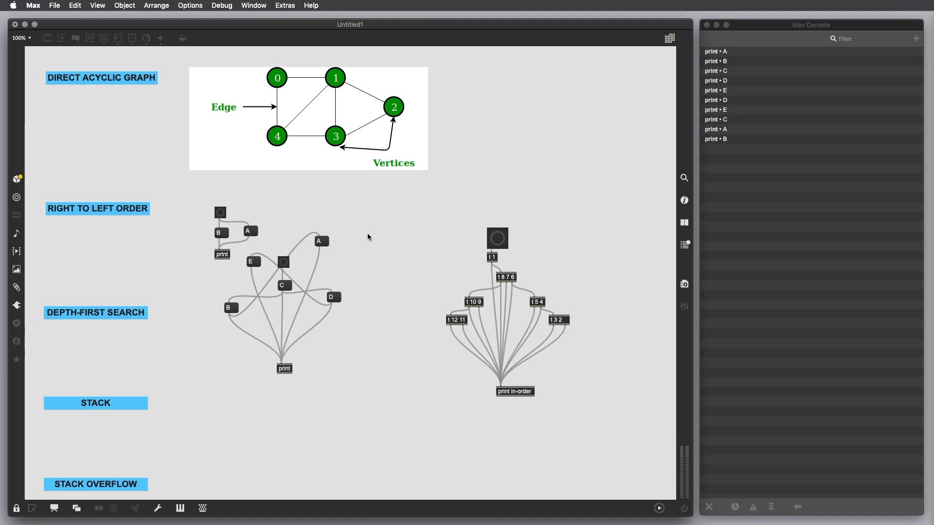
mouse_move(344, 257)
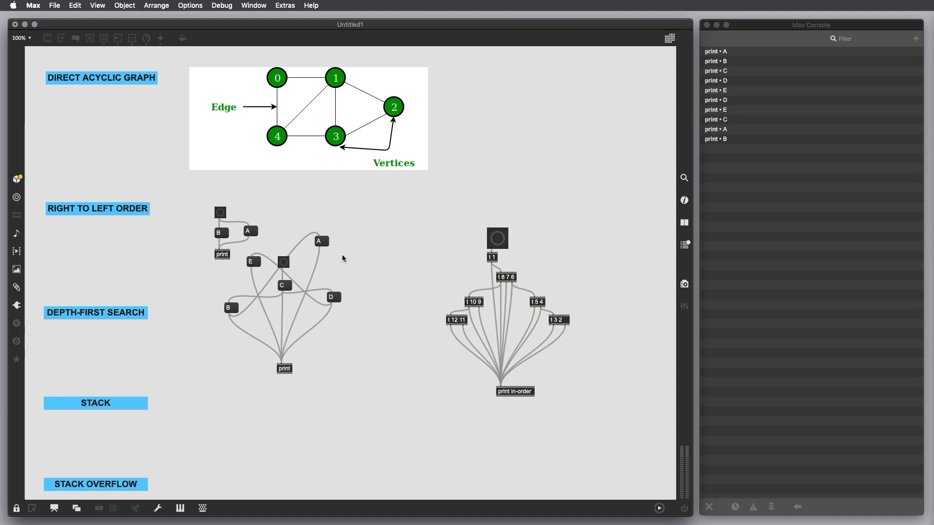
mouse_move(361, 254)
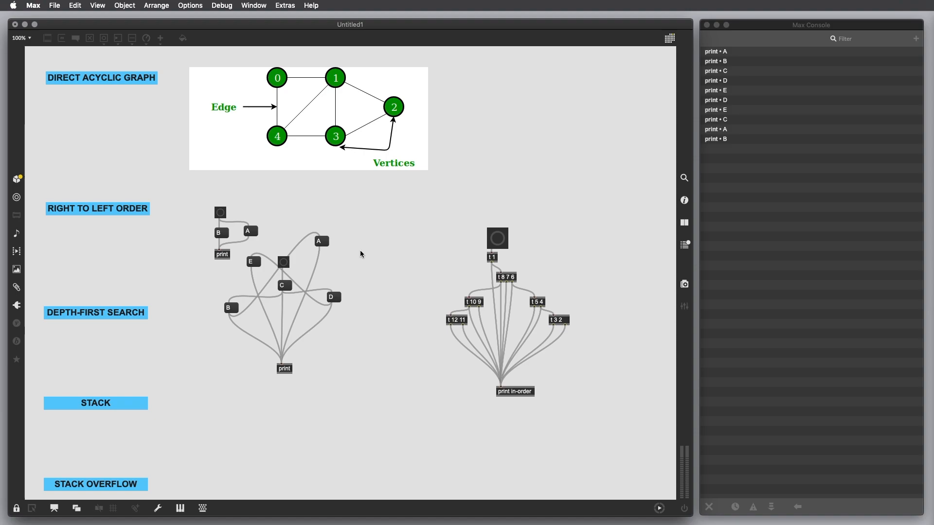
mouse_move(315, 259)
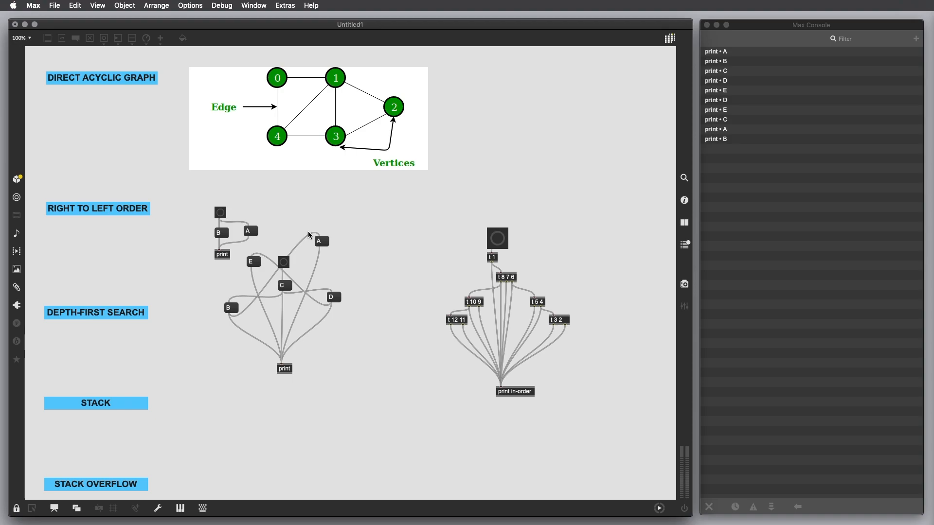
mouse_move(604, 255)
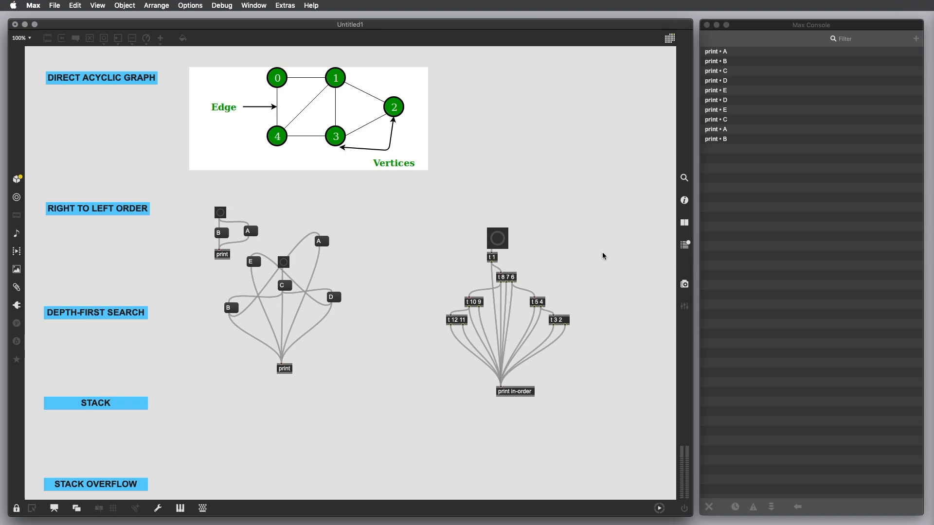
mouse_move(605, 242)
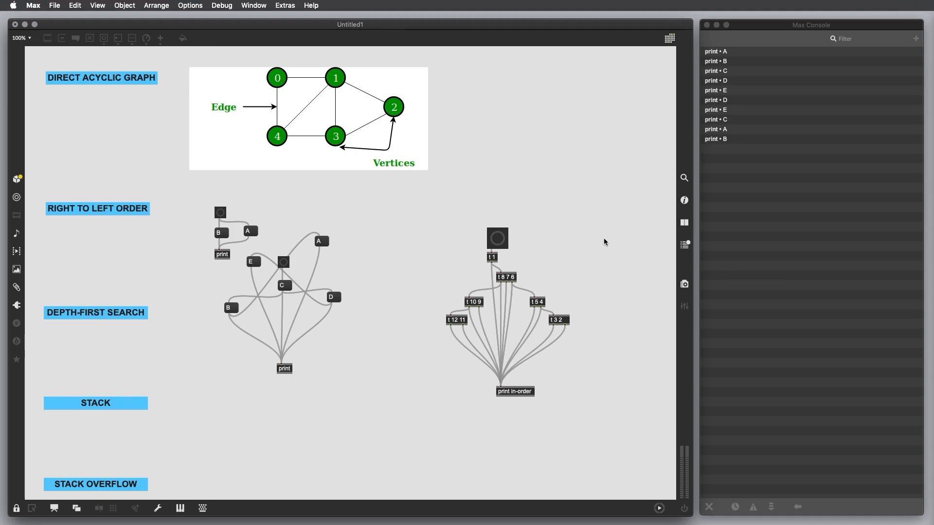
mouse_move(578, 245)
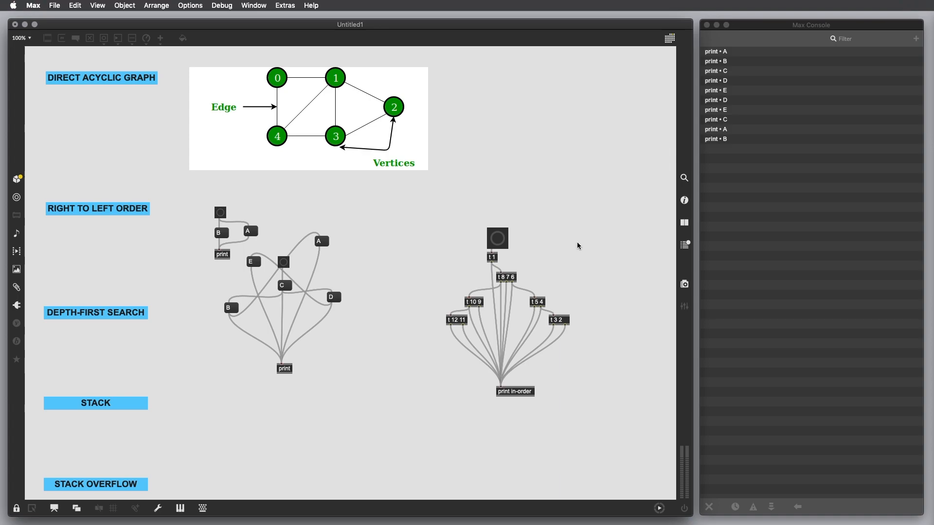
mouse_move(501, 266)
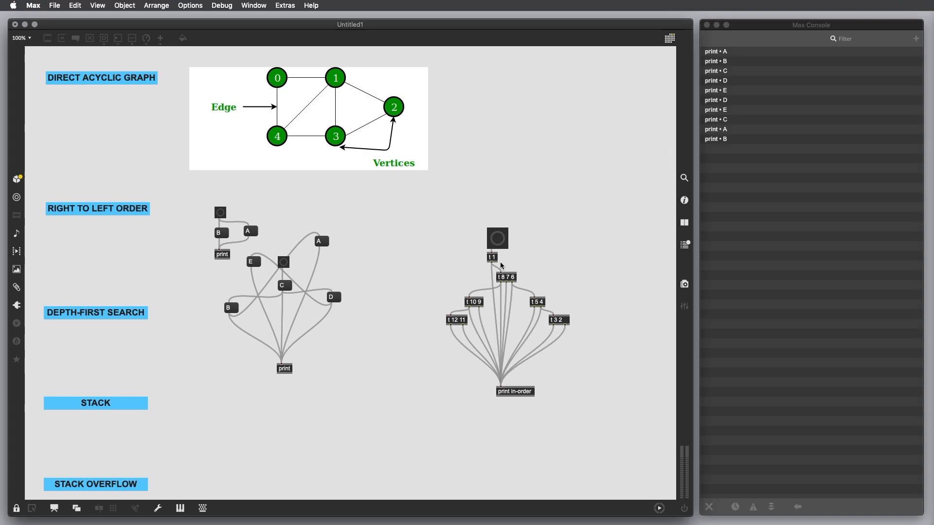
mouse_move(502, 270)
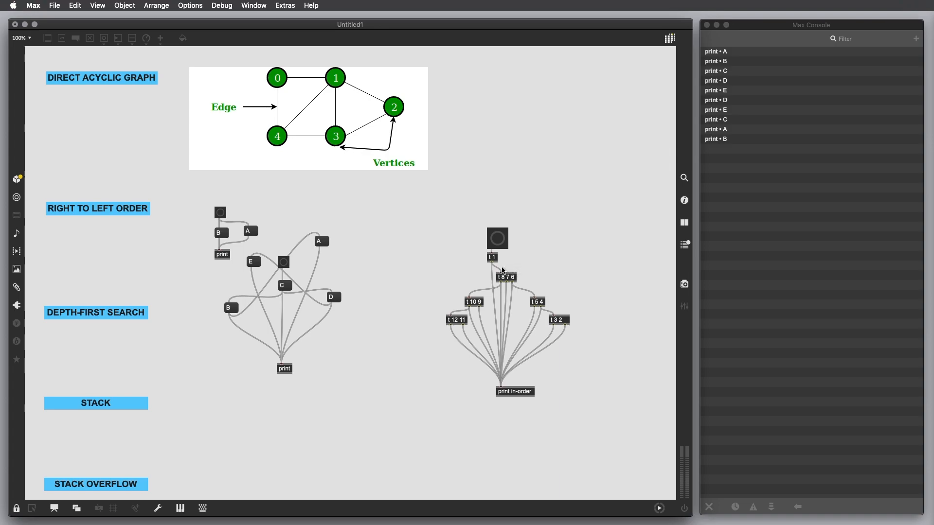
mouse_move(525, 291)
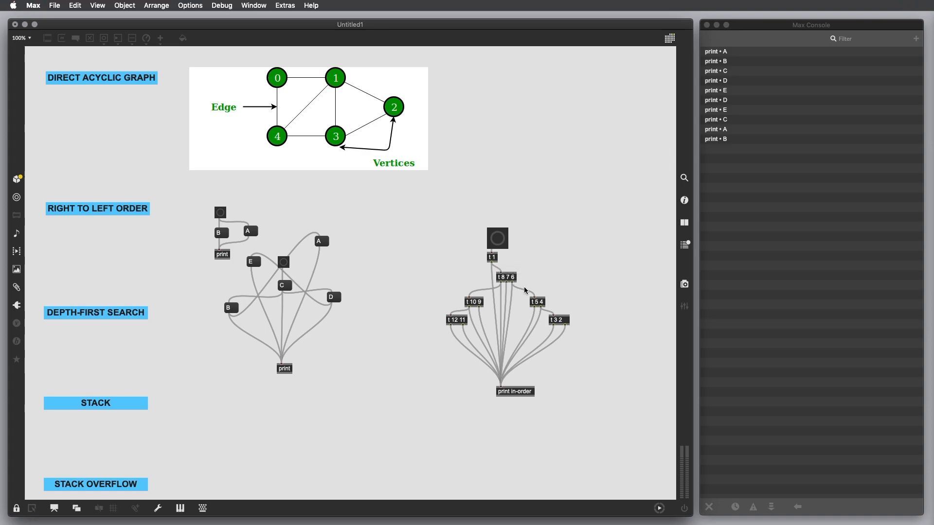
mouse_move(530, 264)
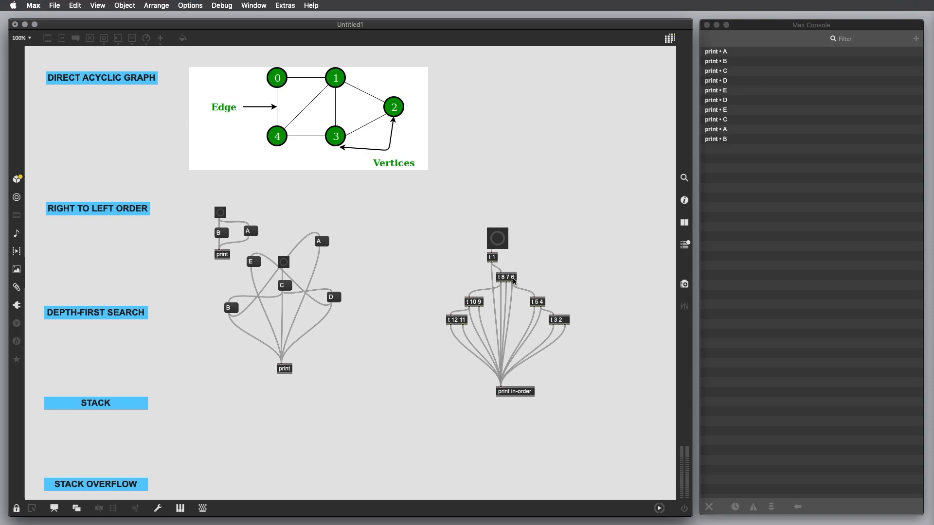
mouse_move(500, 283)
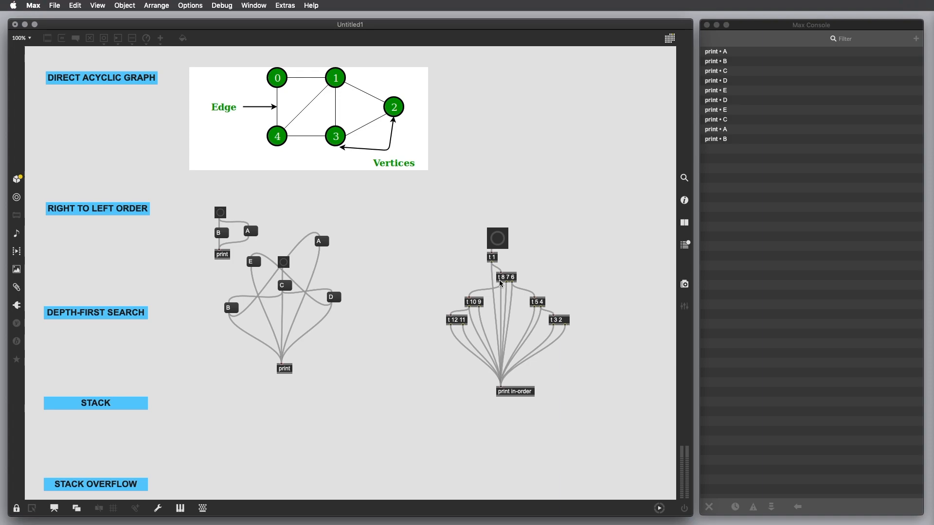
mouse_move(517, 280)
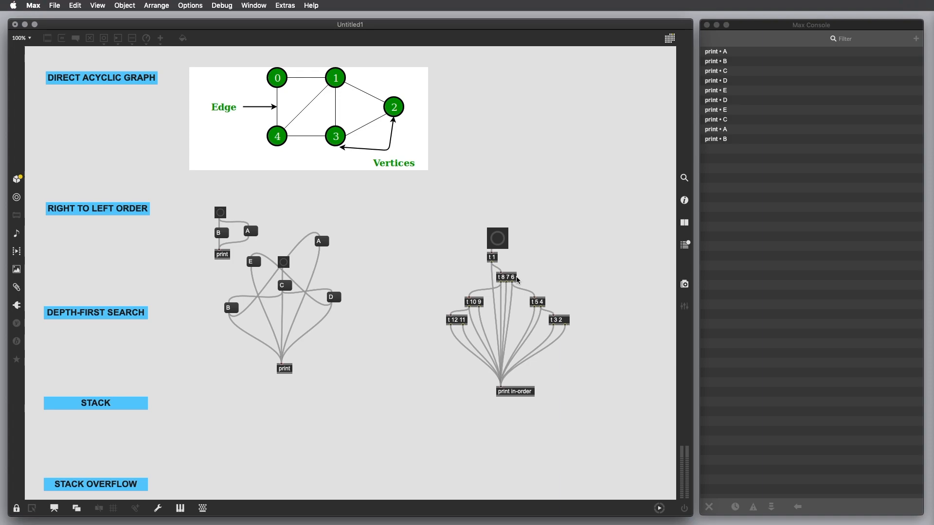
mouse_move(503, 281)
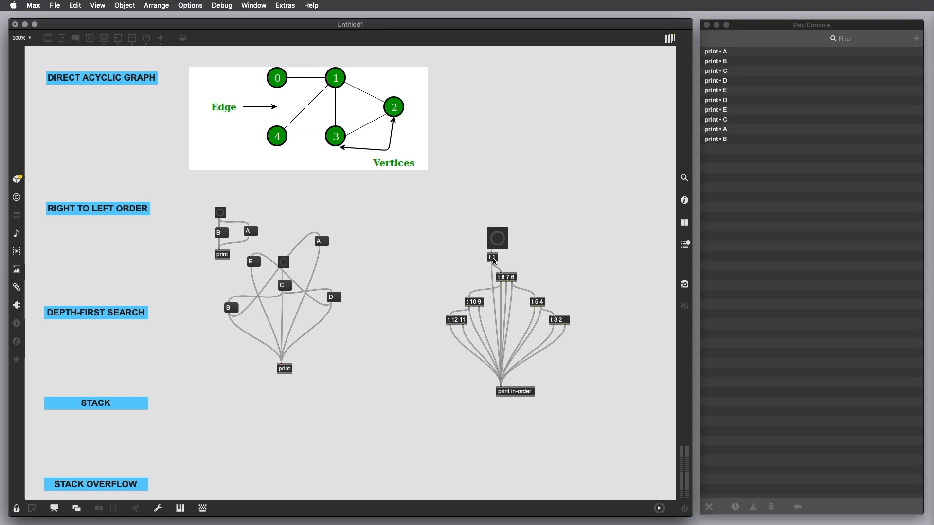
mouse_move(495, 265)
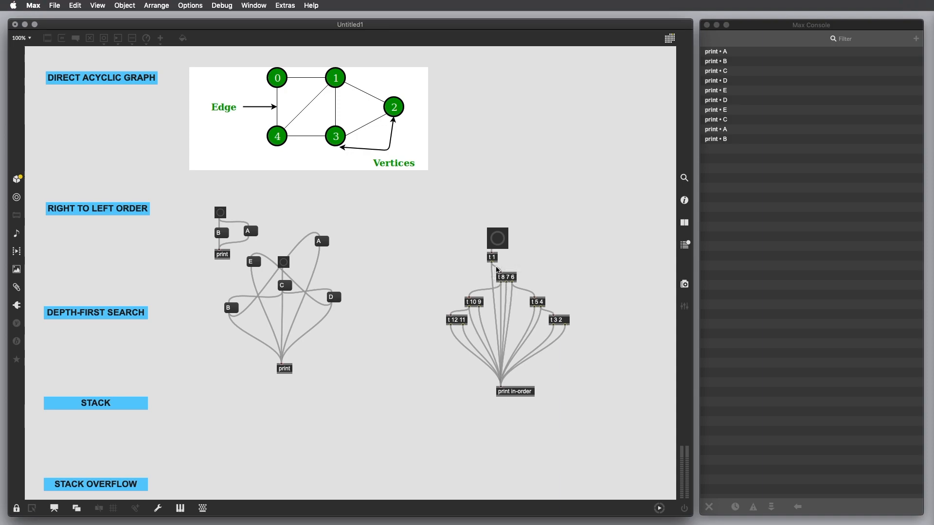
mouse_move(491, 270)
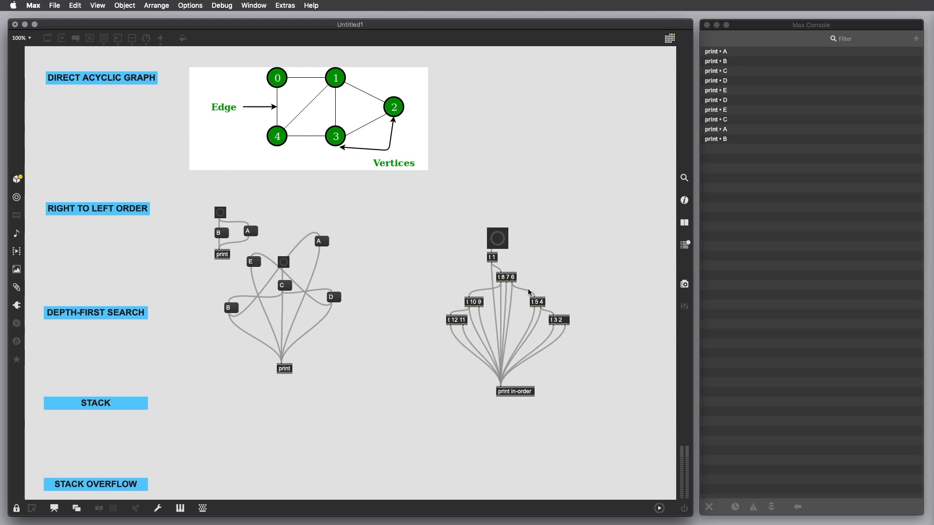
mouse_move(520, 291)
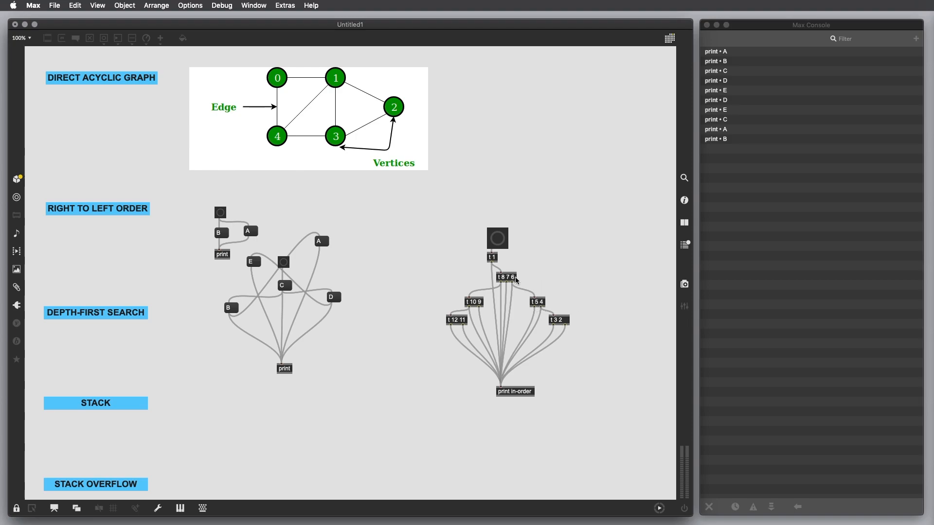
mouse_move(544, 304)
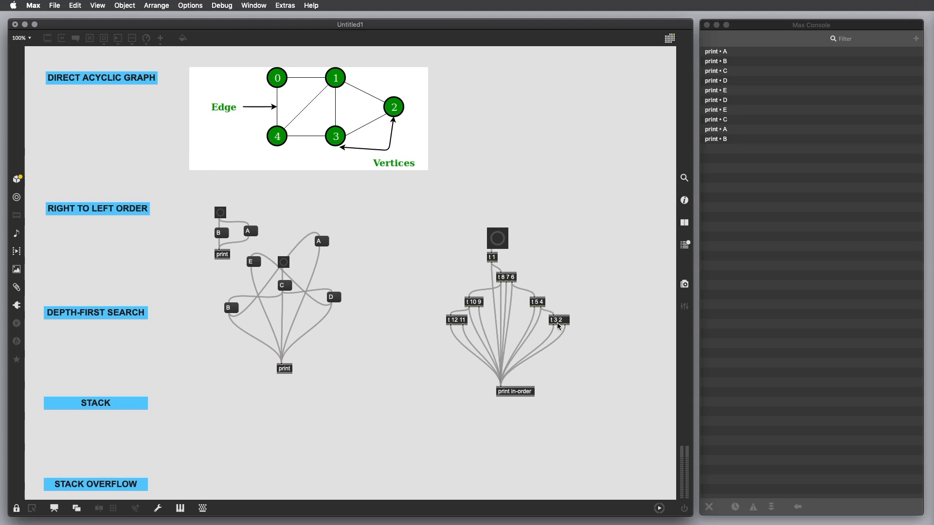
mouse_move(546, 307)
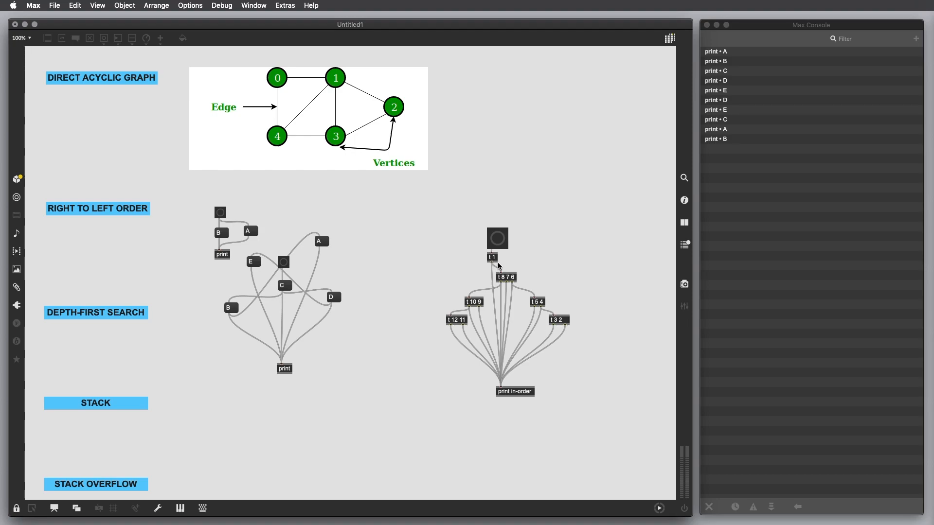
mouse_move(511, 283)
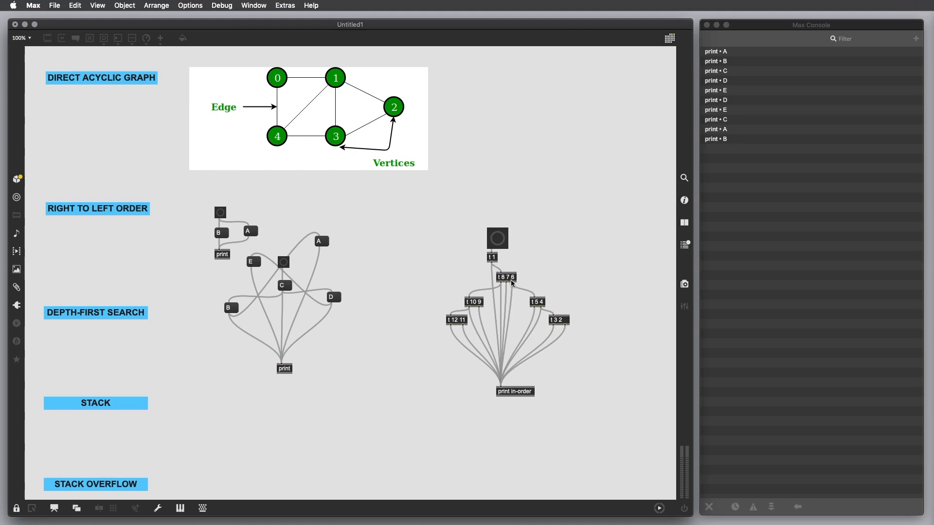
mouse_move(566, 325)
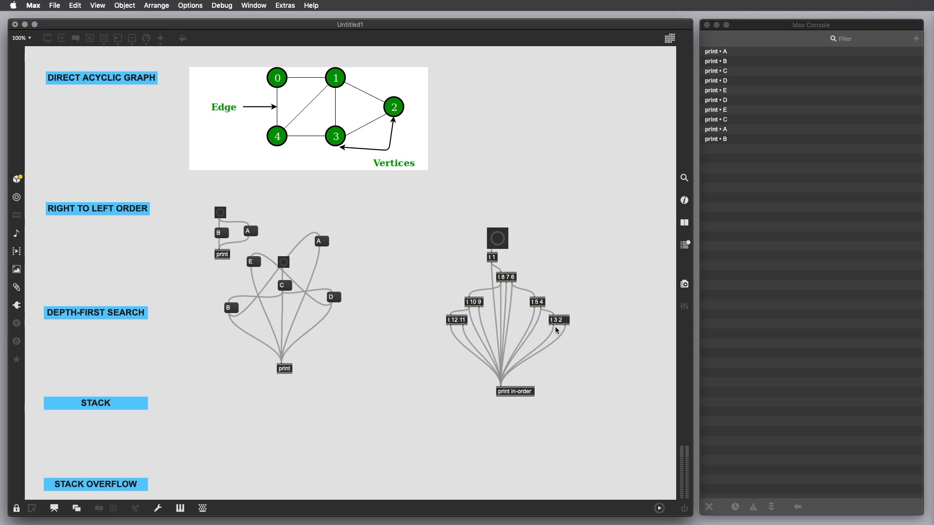
mouse_move(556, 329)
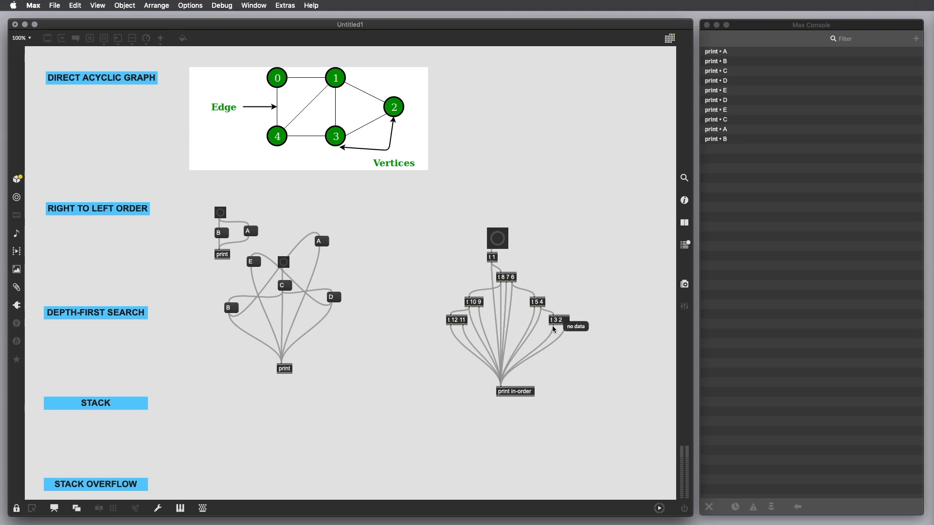
mouse_move(558, 334)
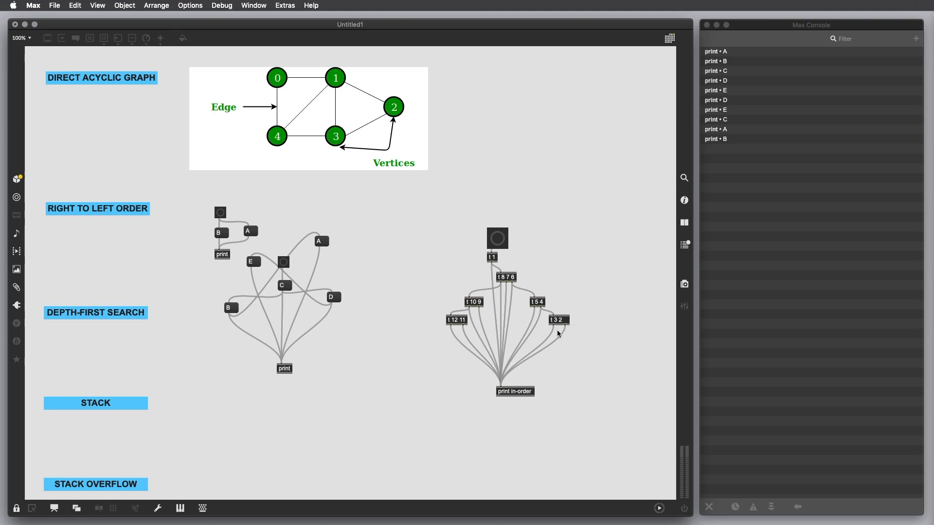
mouse_move(549, 331)
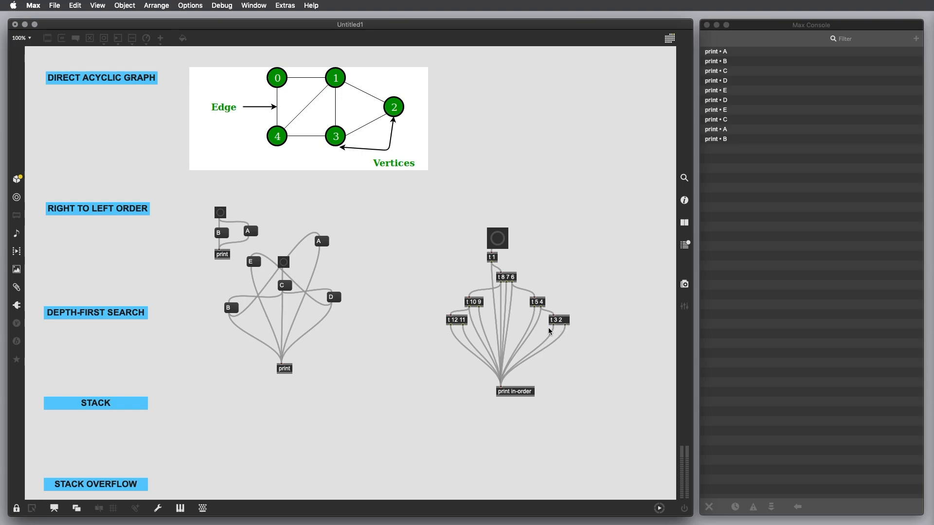
mouse_move(552, 329)
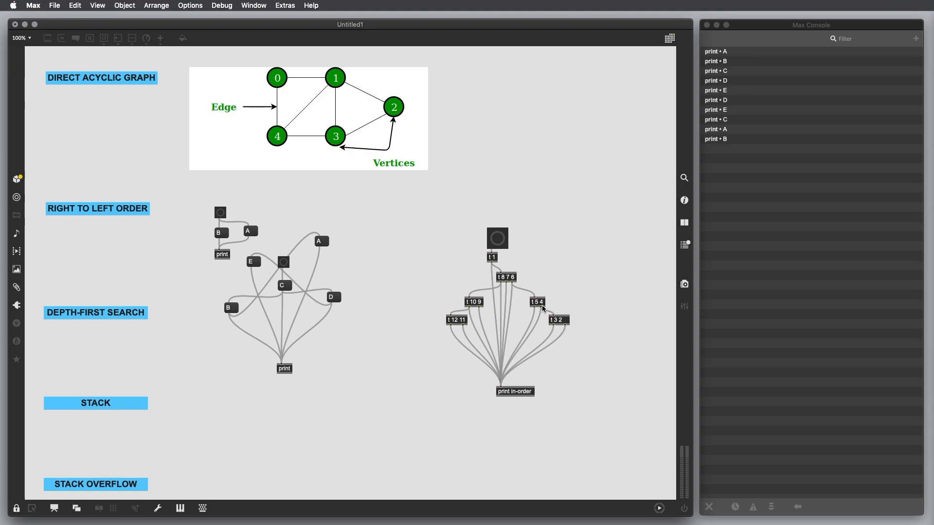
mouse_move(537, 304)
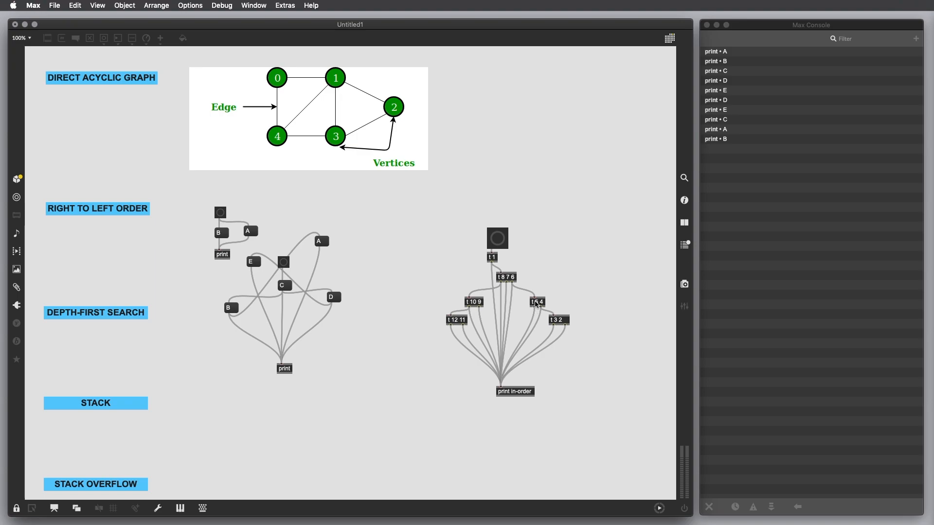
mouse_move(539, 293)
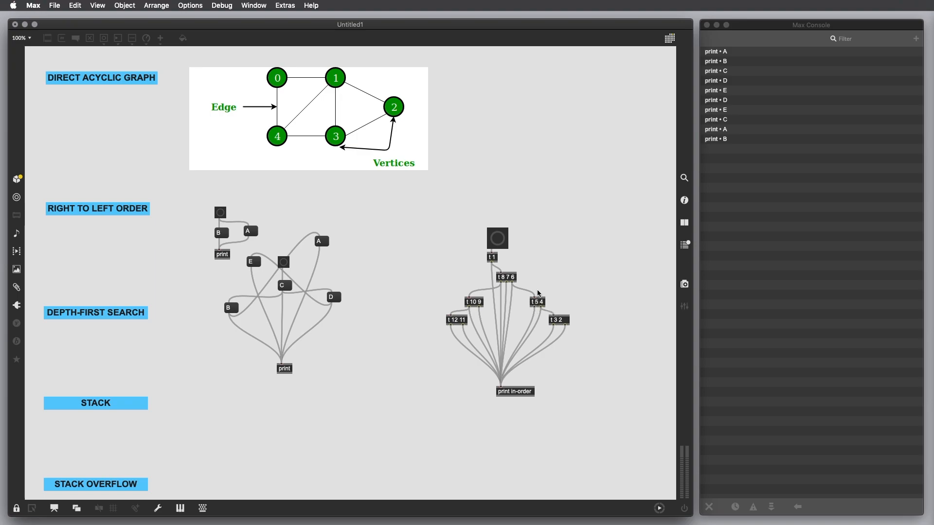
mouse_move(511, 284)
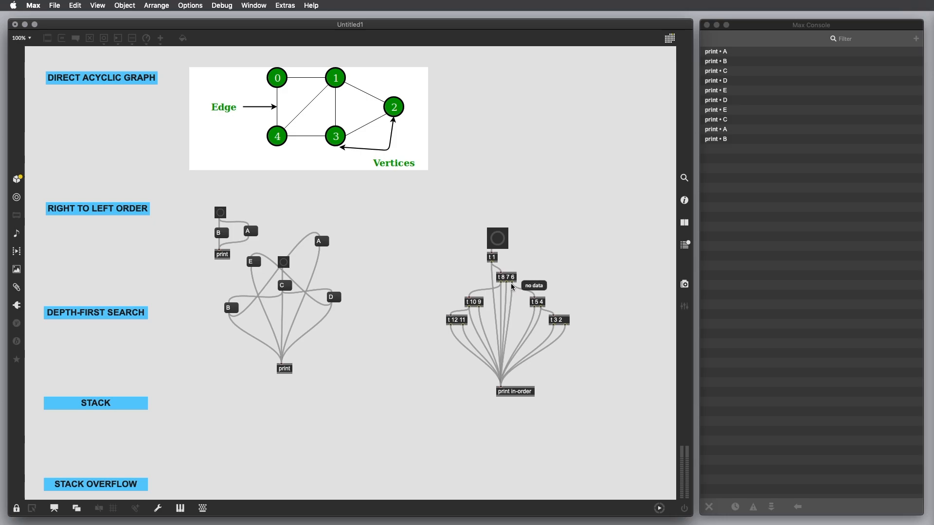
mouse_move(516, 280)
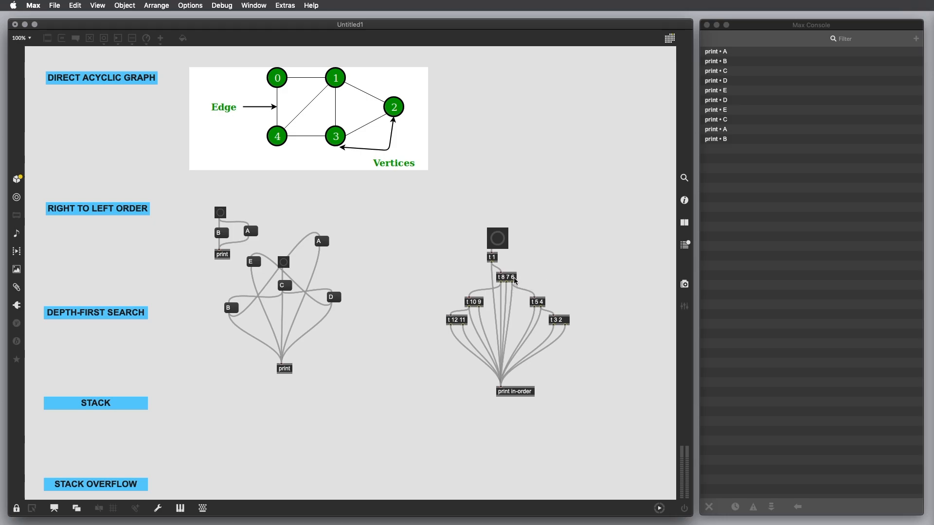
mouse_move(507, 281)
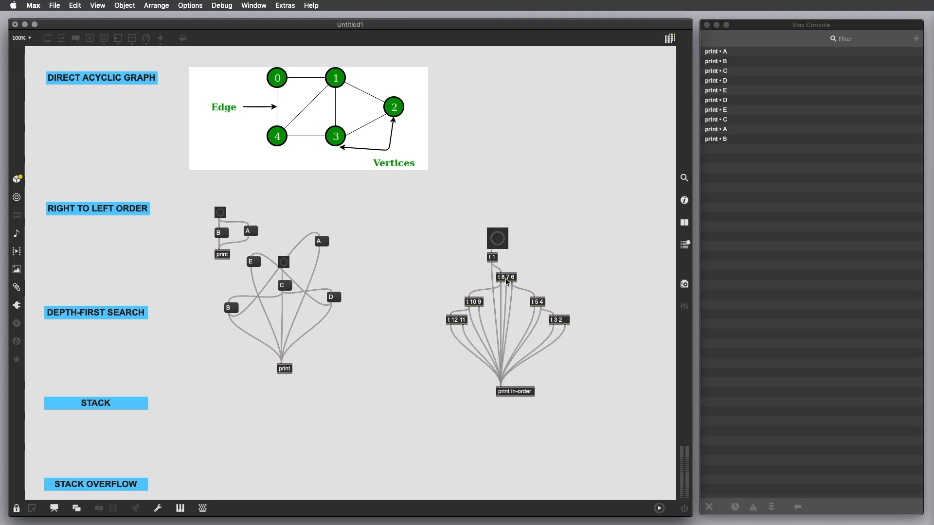
mouse_move(508, 306)
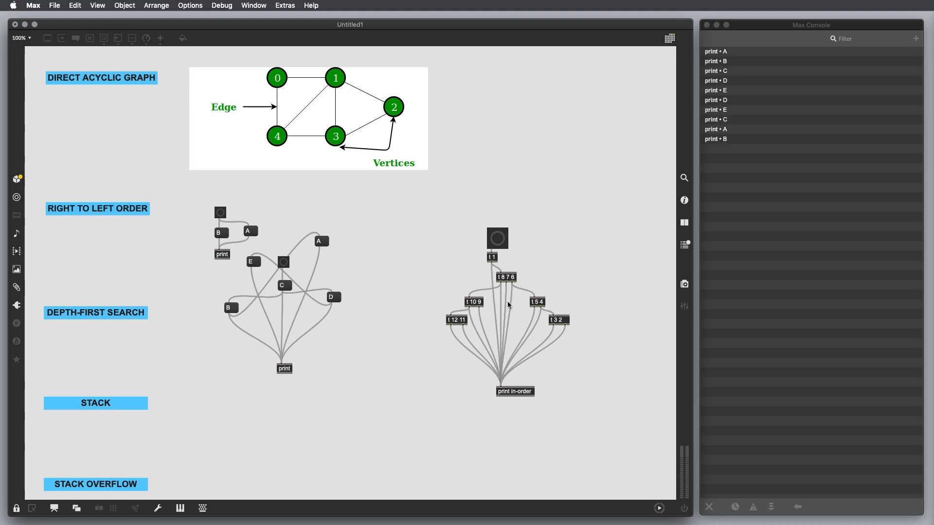
mouse_move(502, 380)
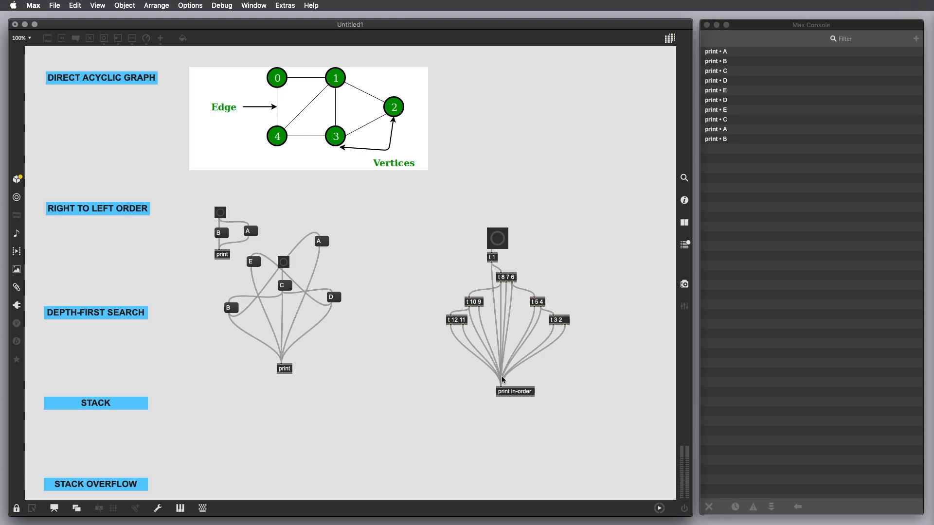
mouse_move(510, 290)
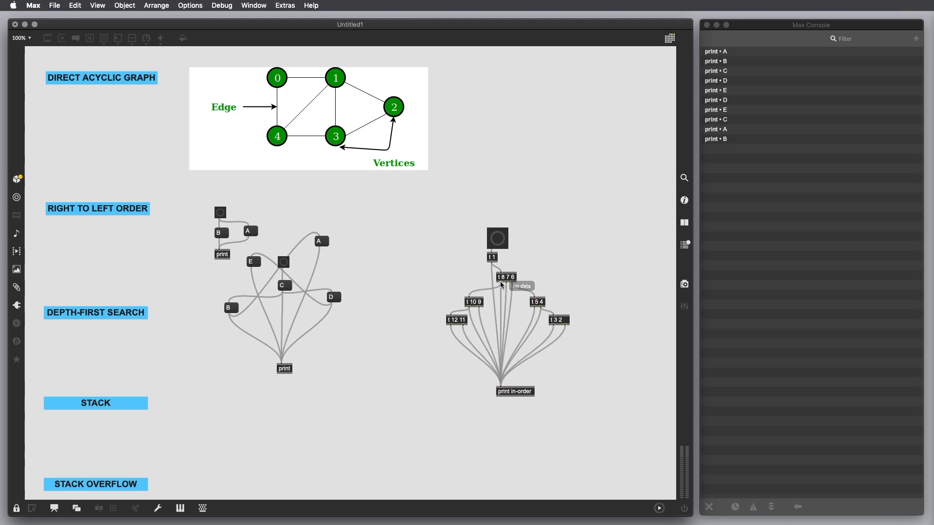
mouse_move(504, 293)
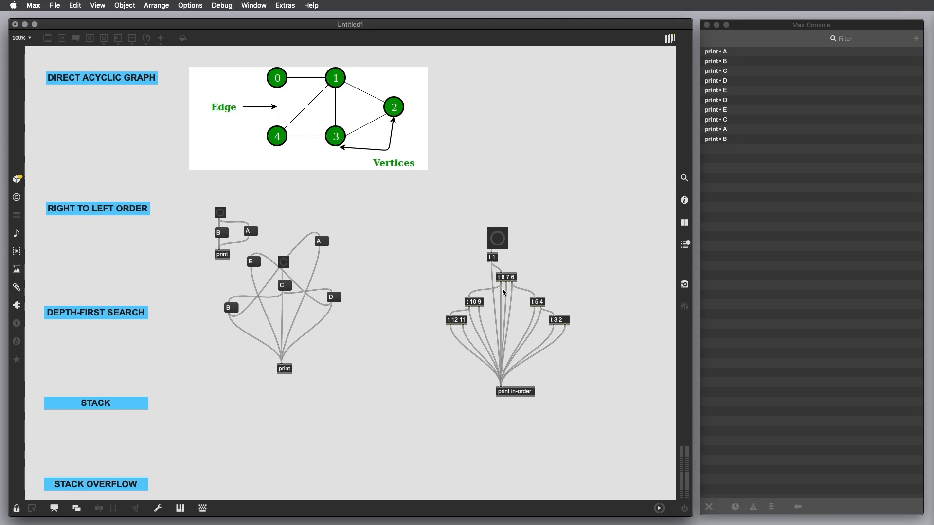
mouse_move(475, 302)
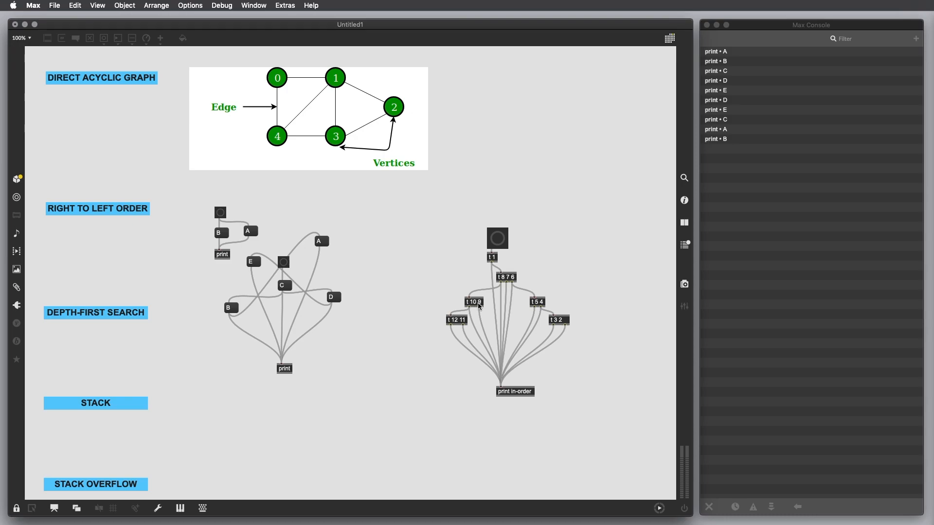
mouse_move(480, 308)
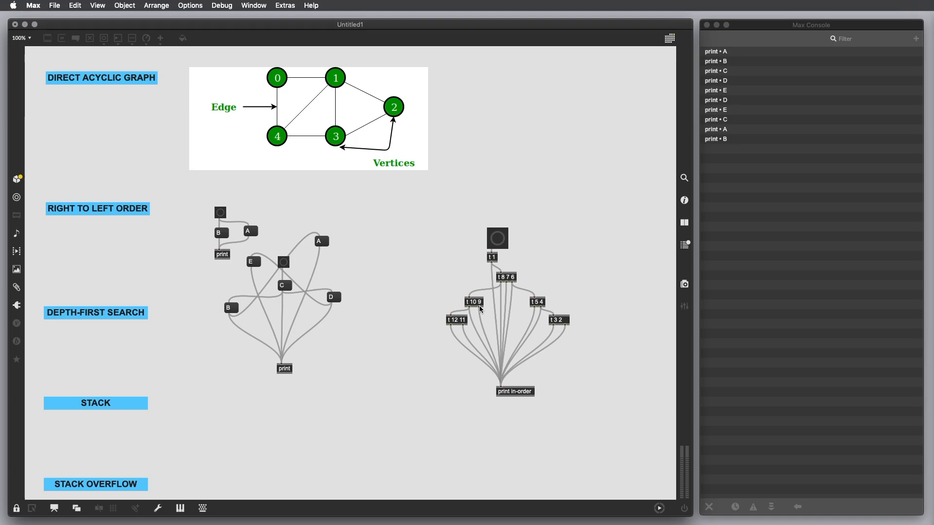
mouse_move(513, 383)
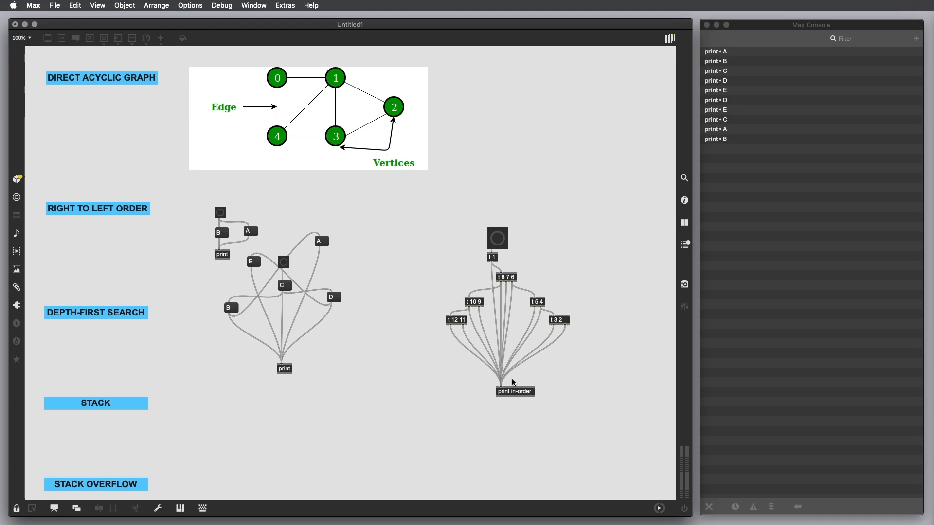
mouse_move(473, 310)
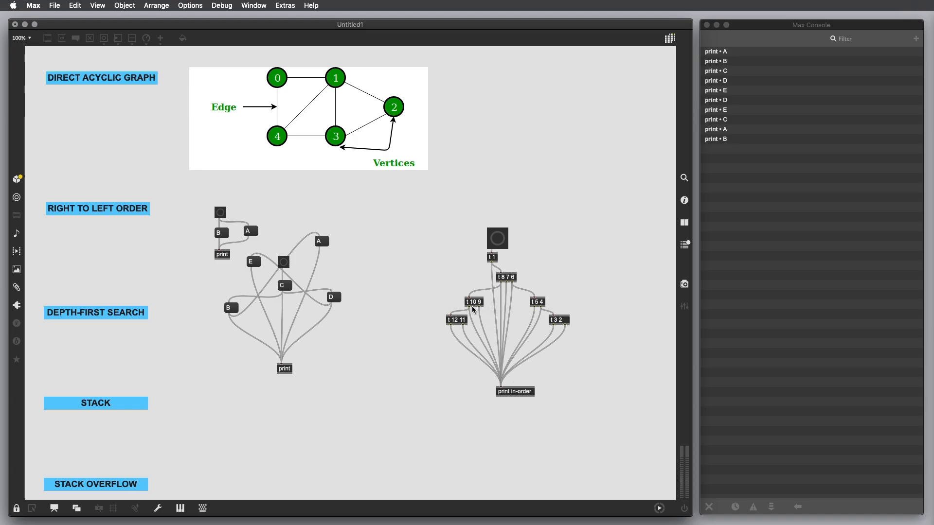
mouse_move(456, 323)
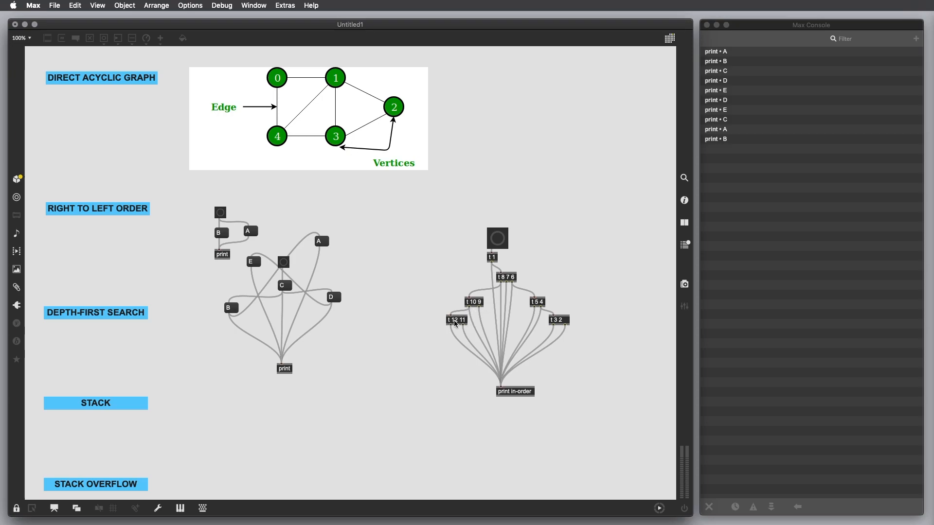
mouse_move(461, 324)
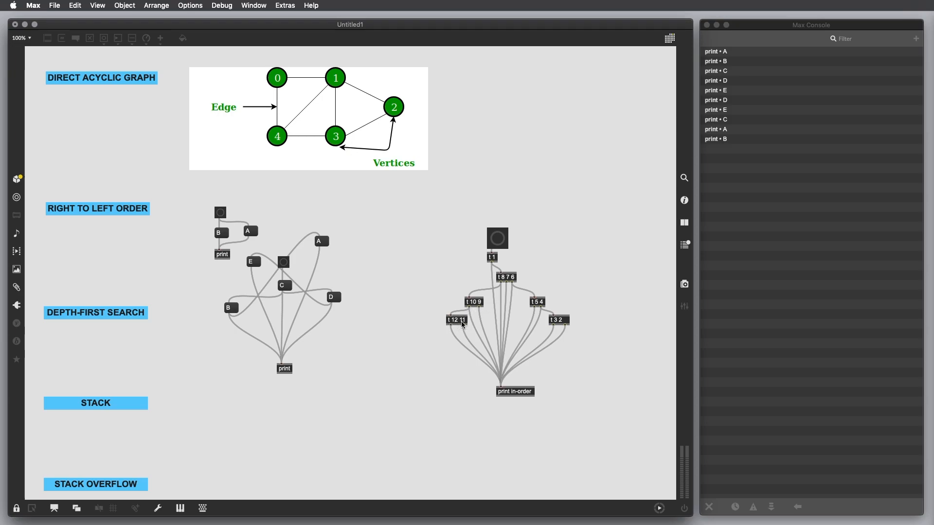
mouse_move(524, 330)
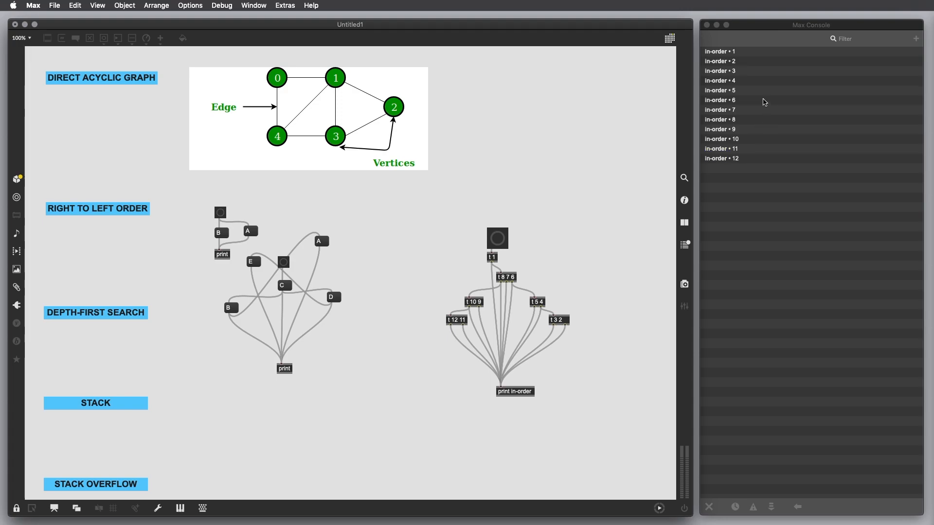
mouse_move(580, 228)
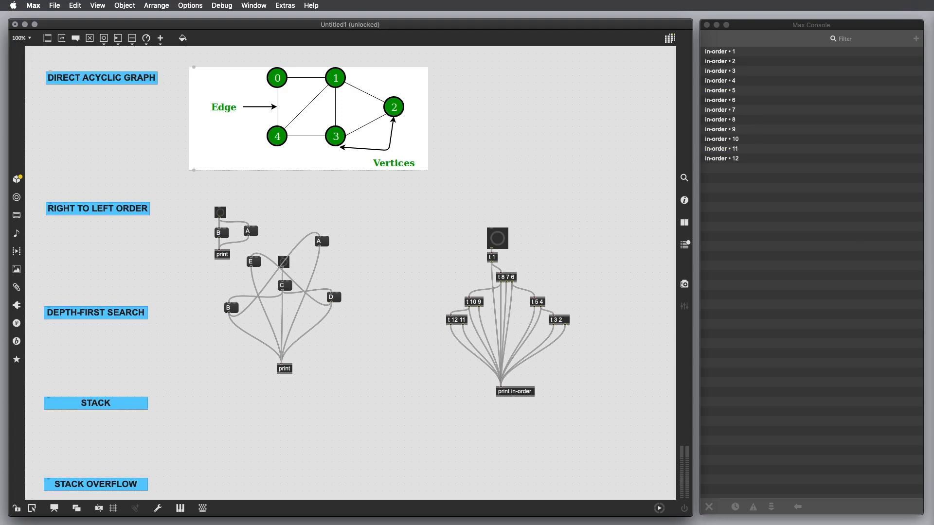
mouse_move(464, 214)
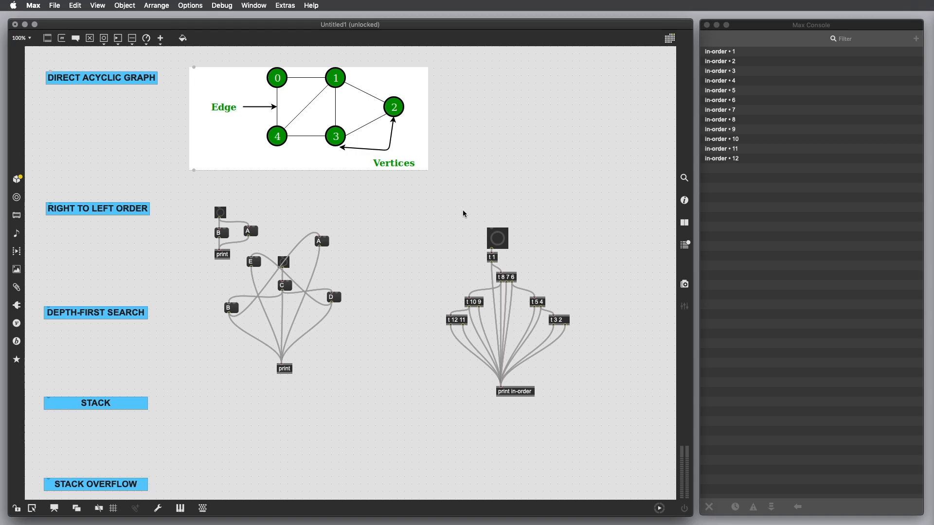
mouse_move(504, 235)
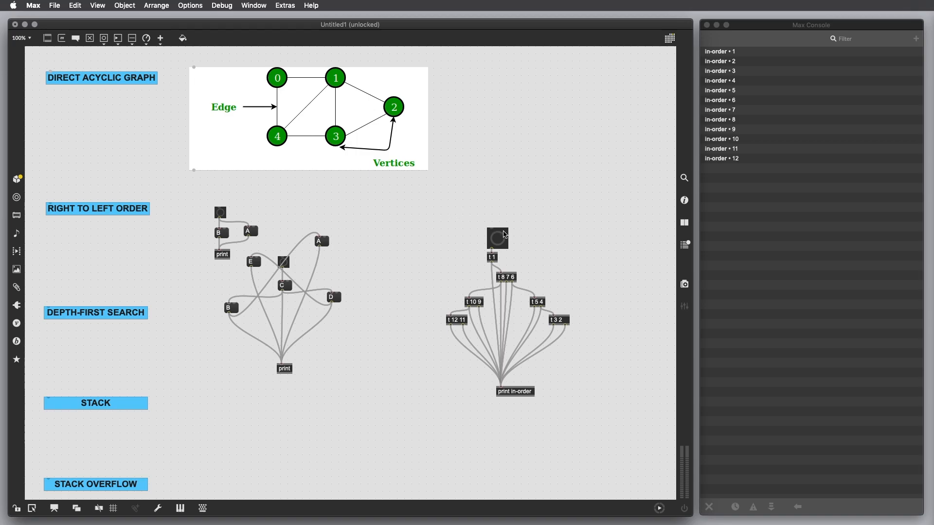
mouse_move(564, 338)
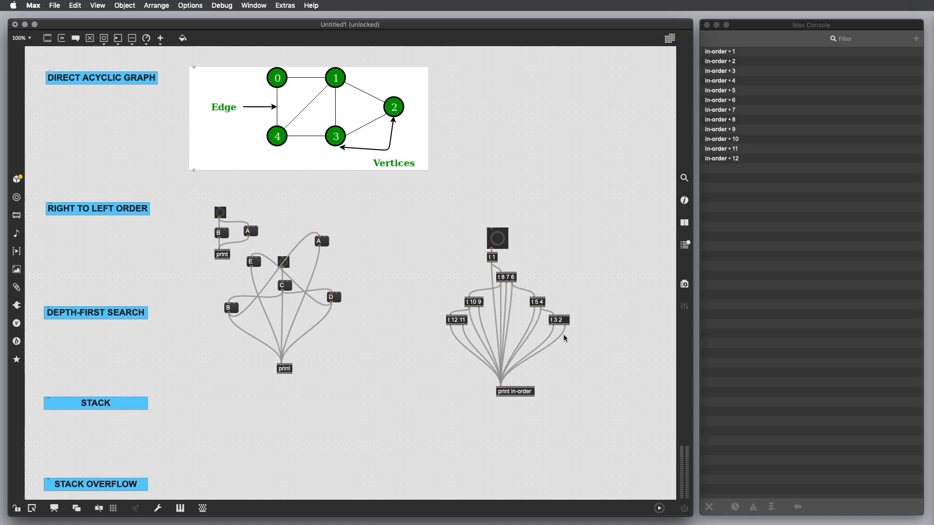
mouse_move(496, 277)
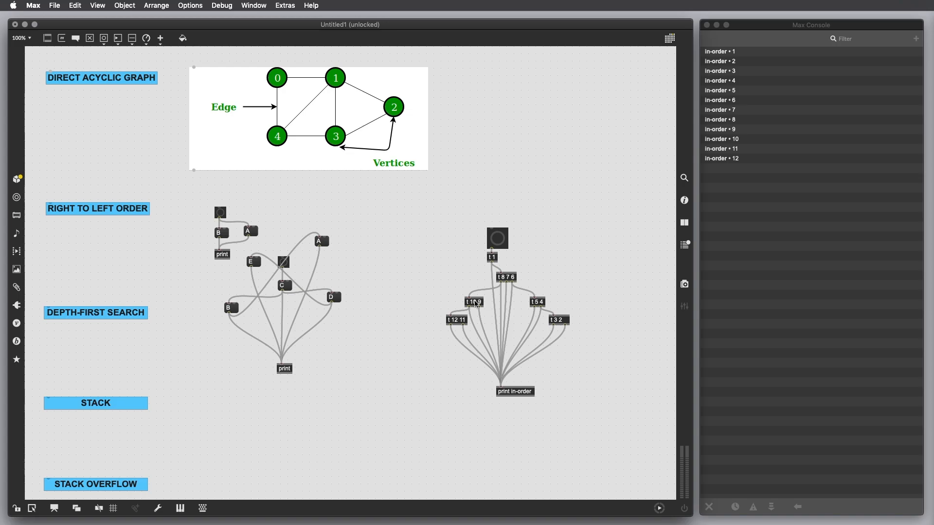
mouse_move(552, 356)
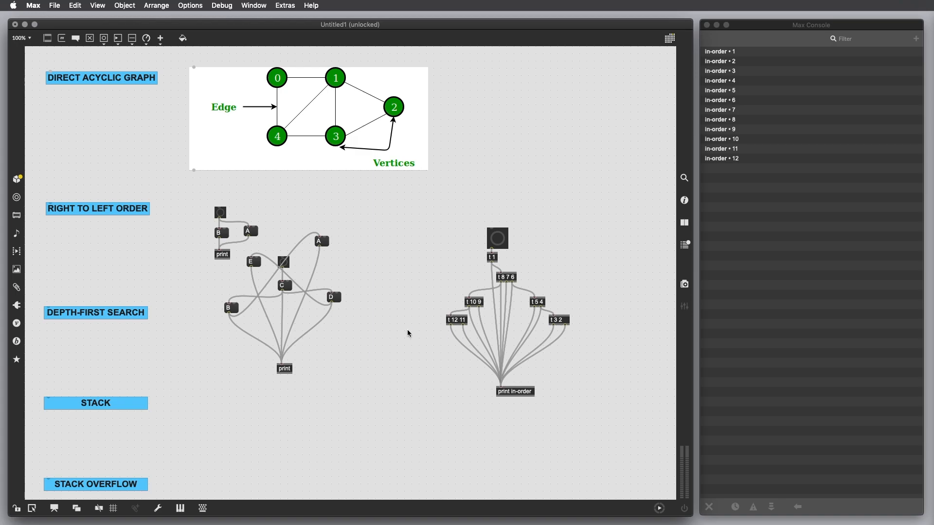
mouse_move(419, 332)
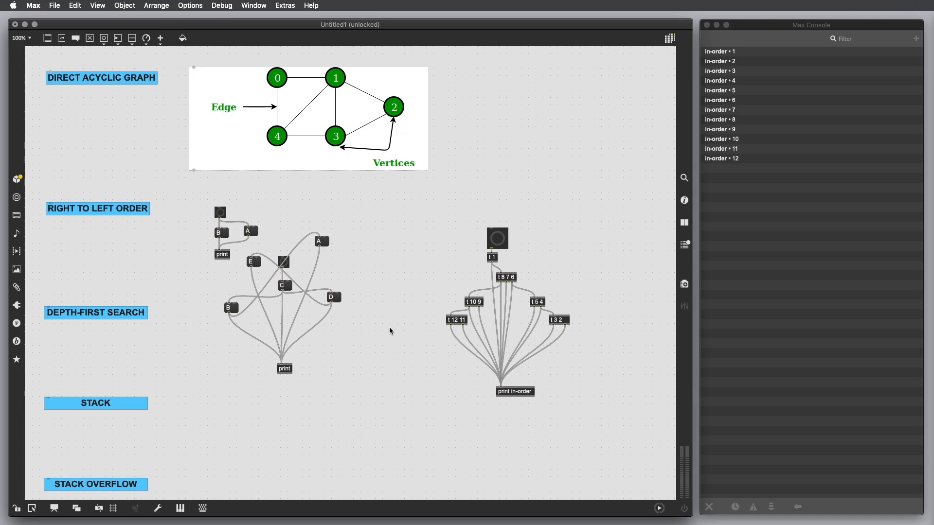
mouse_move(634, 304)
type("C")
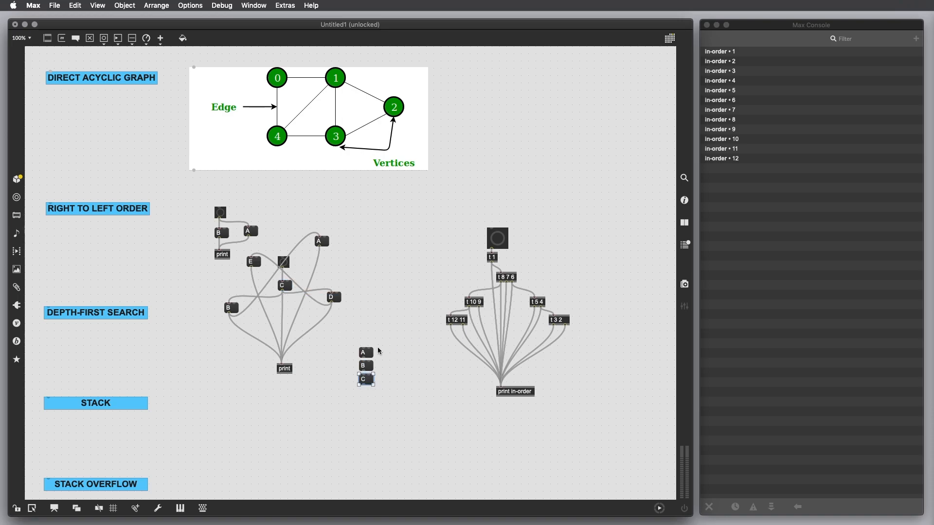
Shift the A, B, C column lower-left, pop C off and back, then set C apart.
left_click_drag(366, 365, 321, 392)
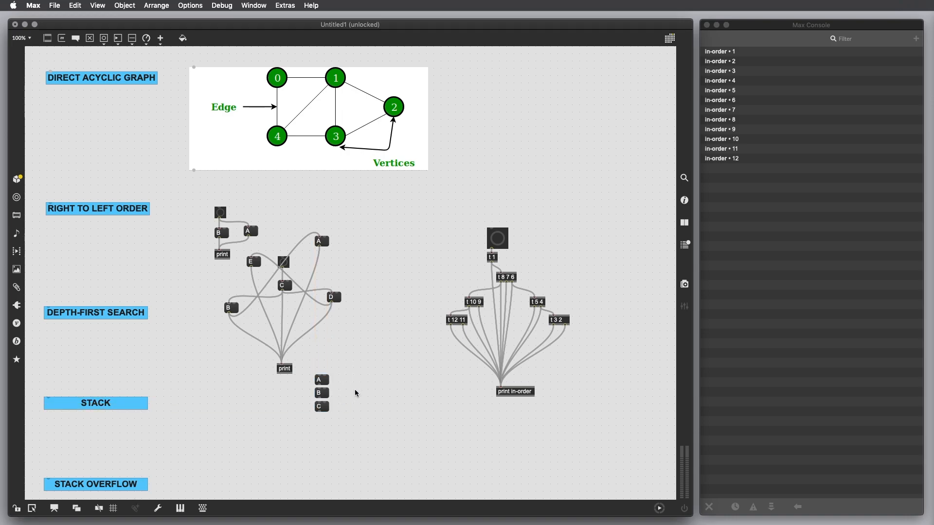
left_click(321, 407)
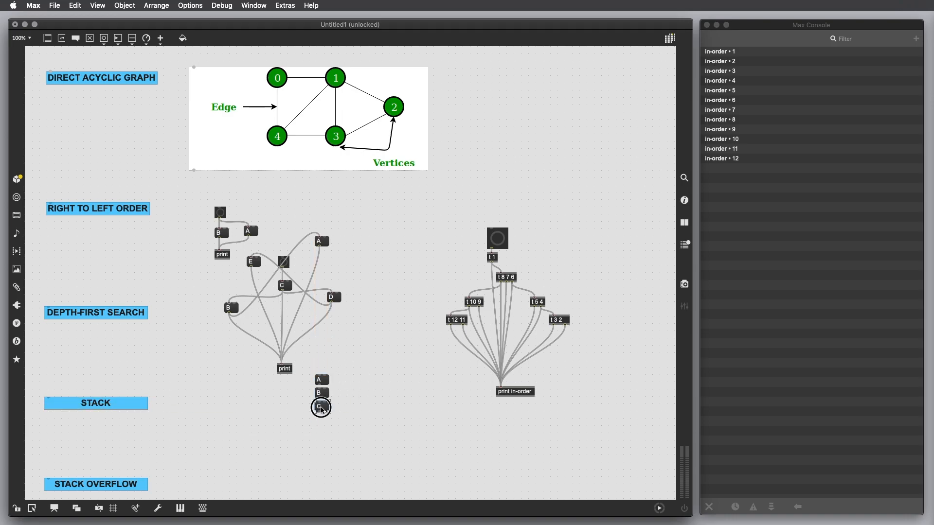
left_click_drag(321, 406, 352, 366)
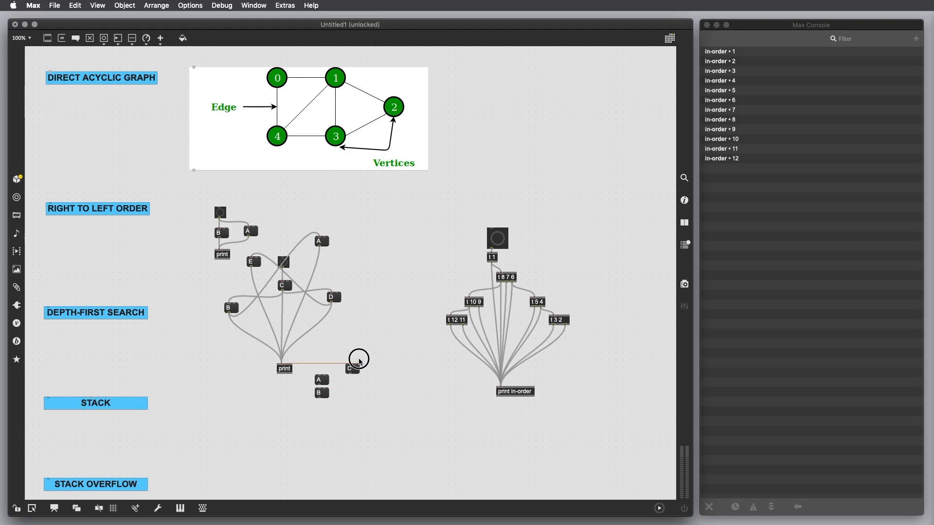
left_click_drag(352, 365, 321, 406)
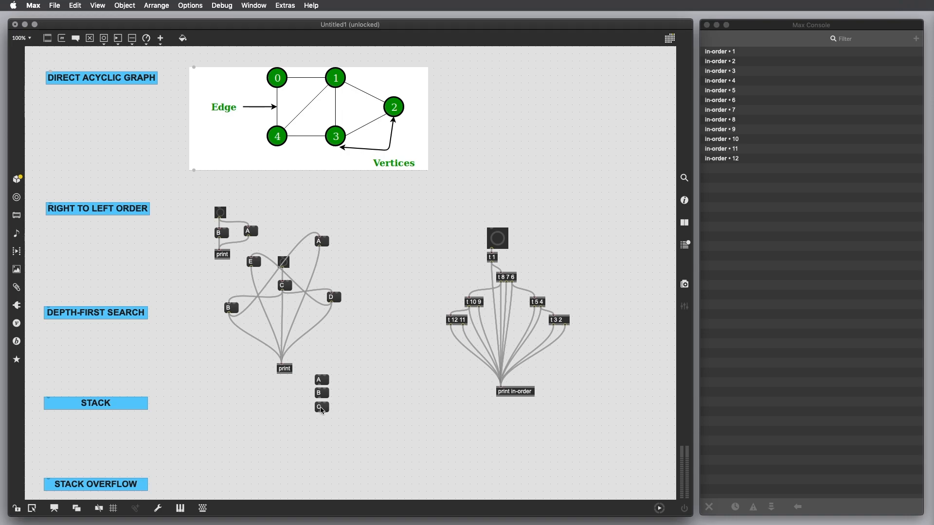
left_click(321, 407)
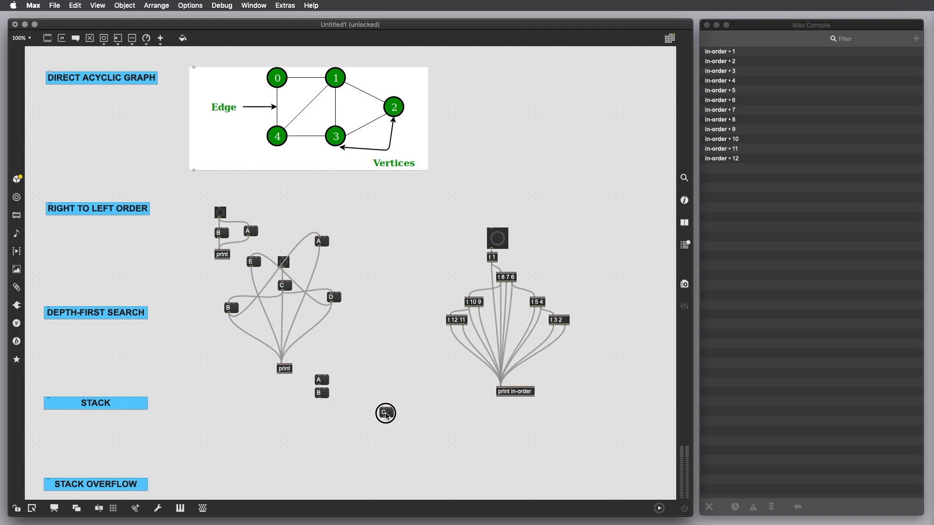
left_click(385, 413)
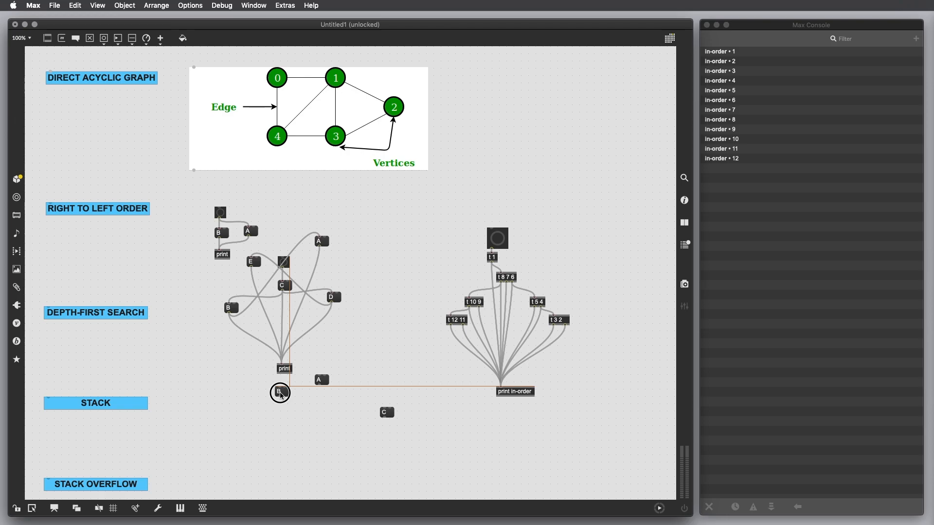
Stack B on top of C, then A on top of B.
left_click_drag(280, 393, 390, 389)
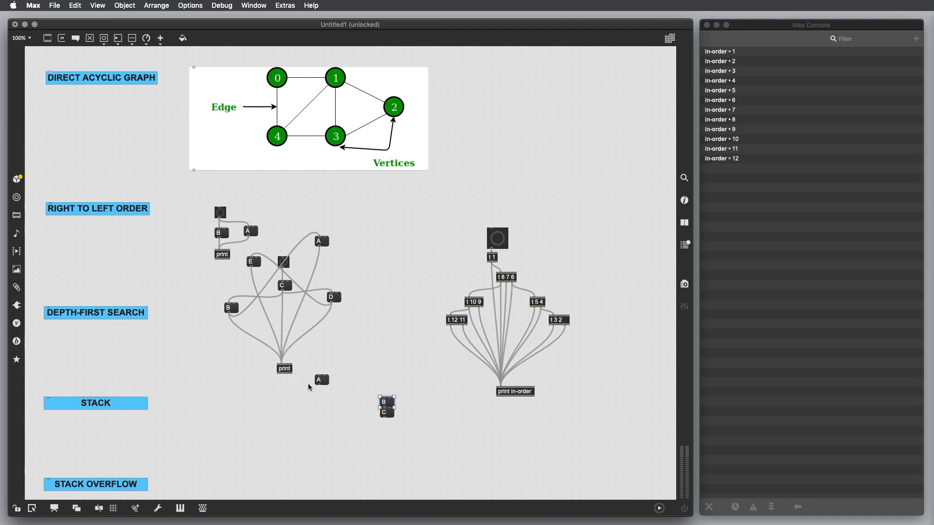
left_click_drag(321, 380, 291, 431)
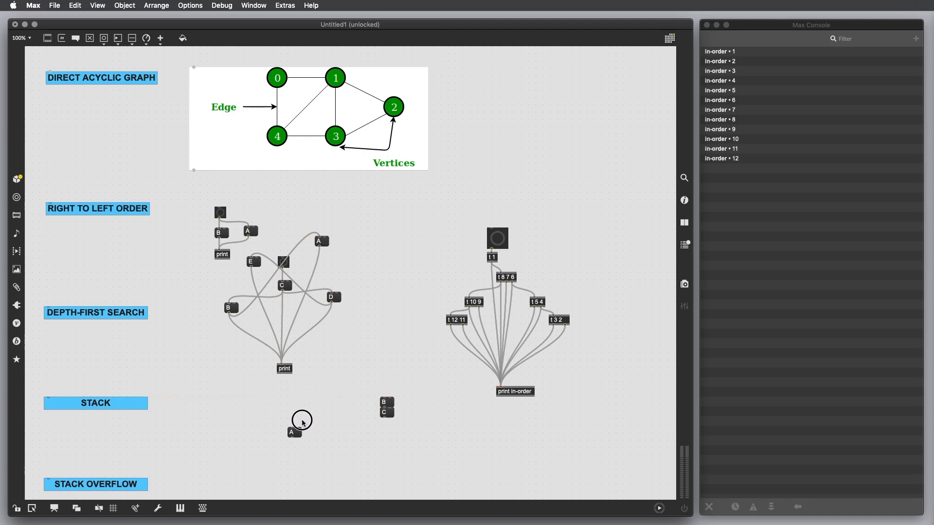
left_click_drag(292, 432, 385, 379)
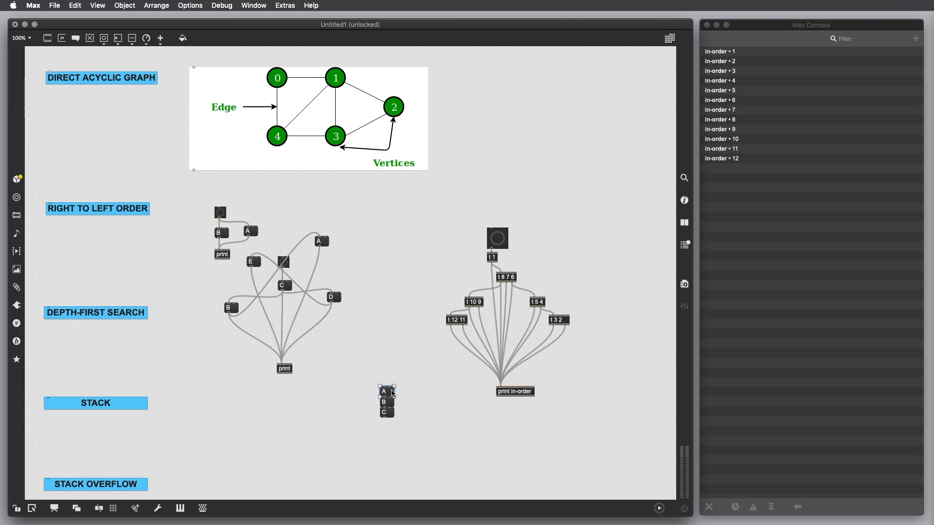
mouse_move(569, 302)
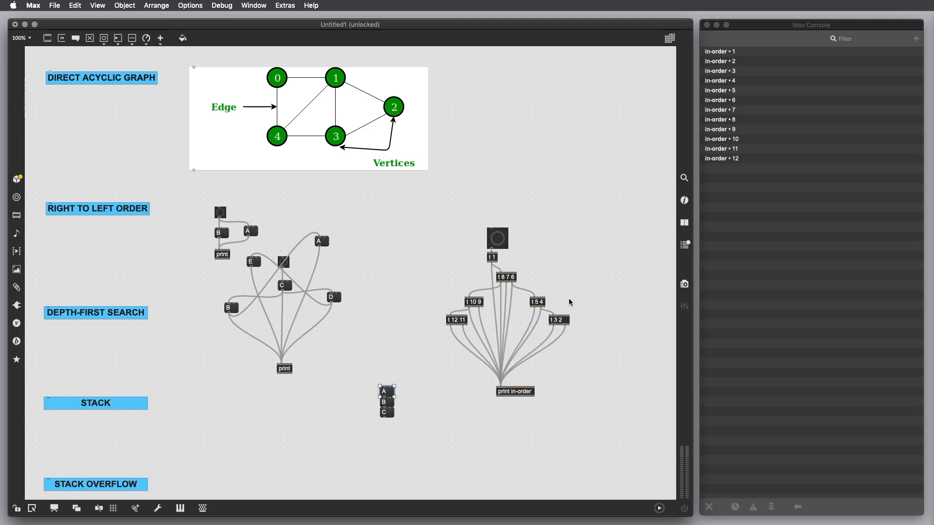
mouse_move(497, 304)
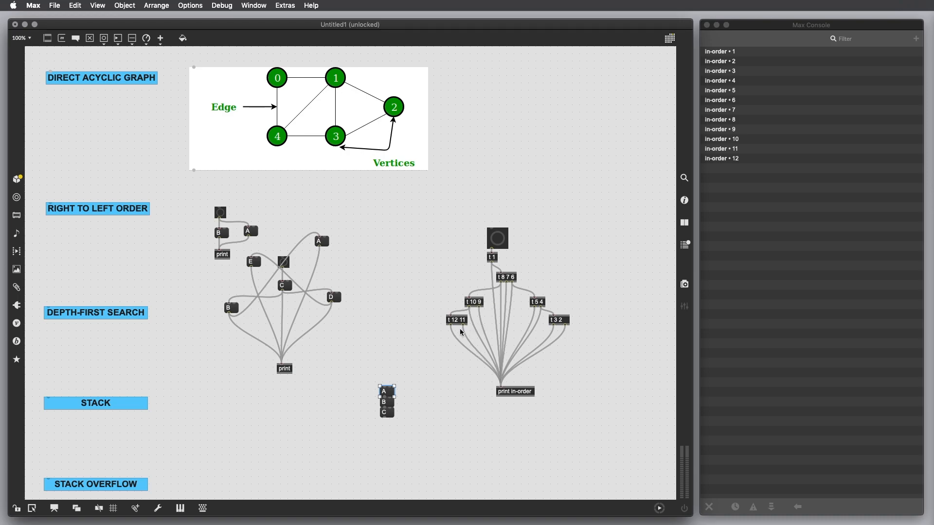
mouse_move(397, 381)
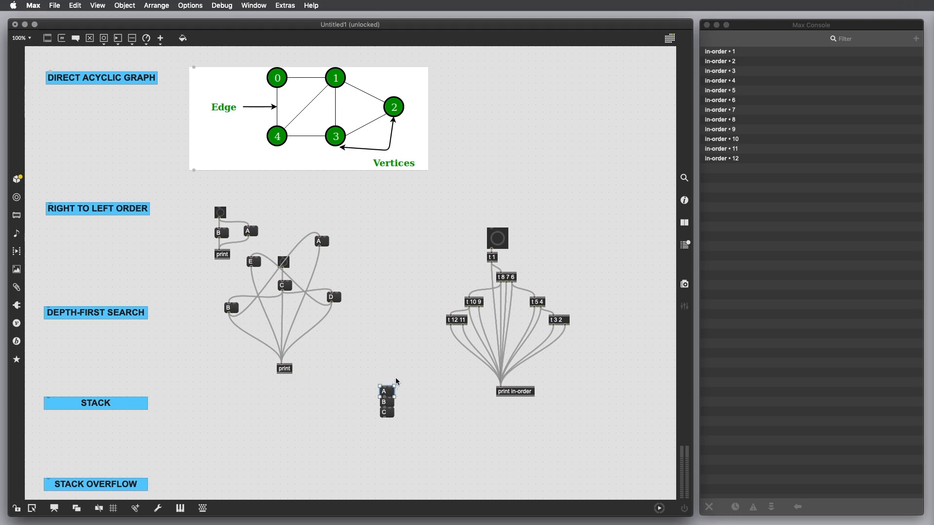
mouse_move(396, 385)
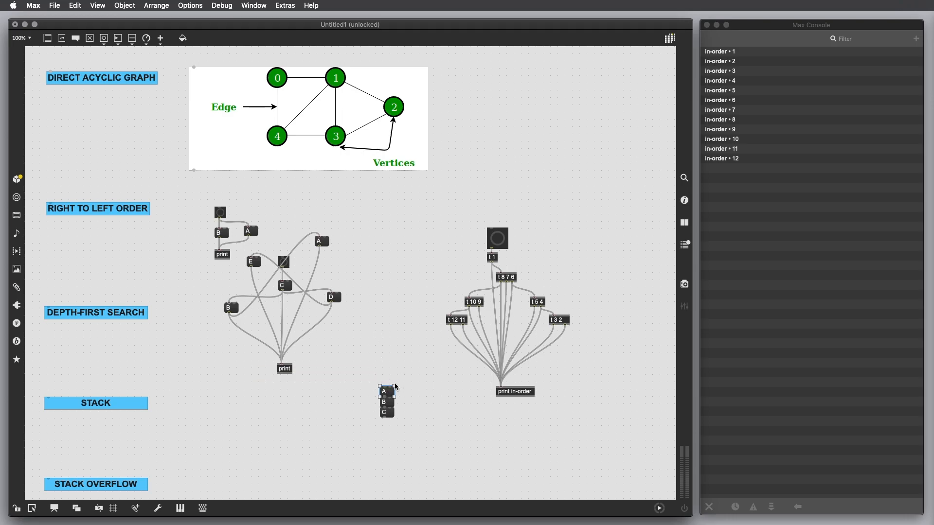
Pop A and B off, push them back onto C, and move the stack beside STACK.
left_click_drag(384, 391, 296, 430)
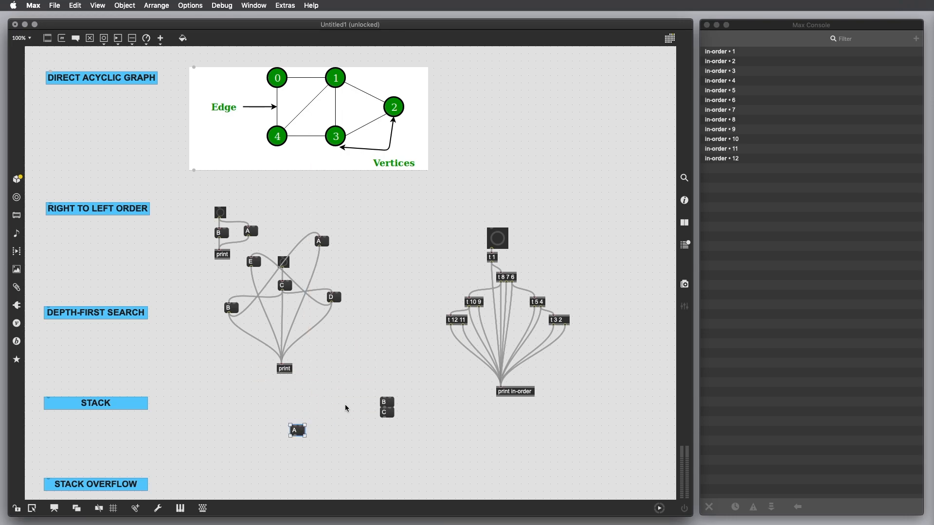
mouse_move(363, 389)
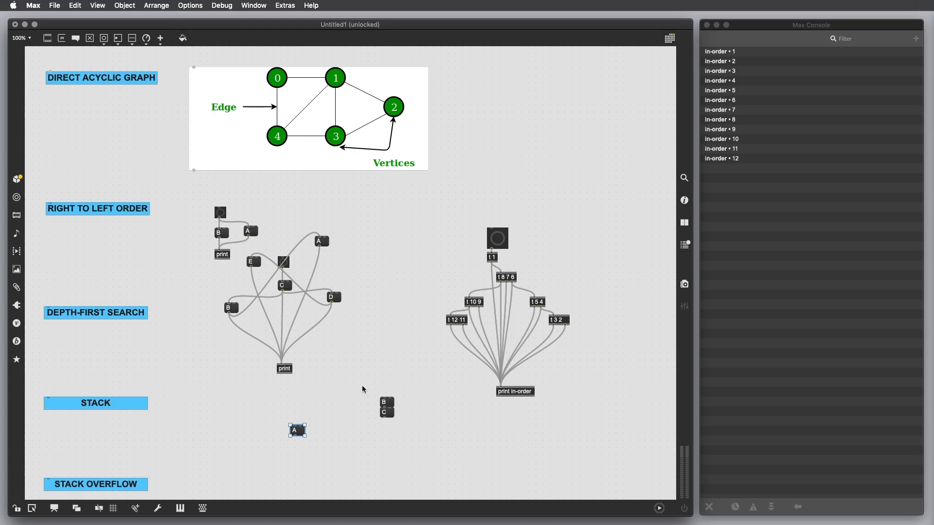
mouse_move(359, 377)
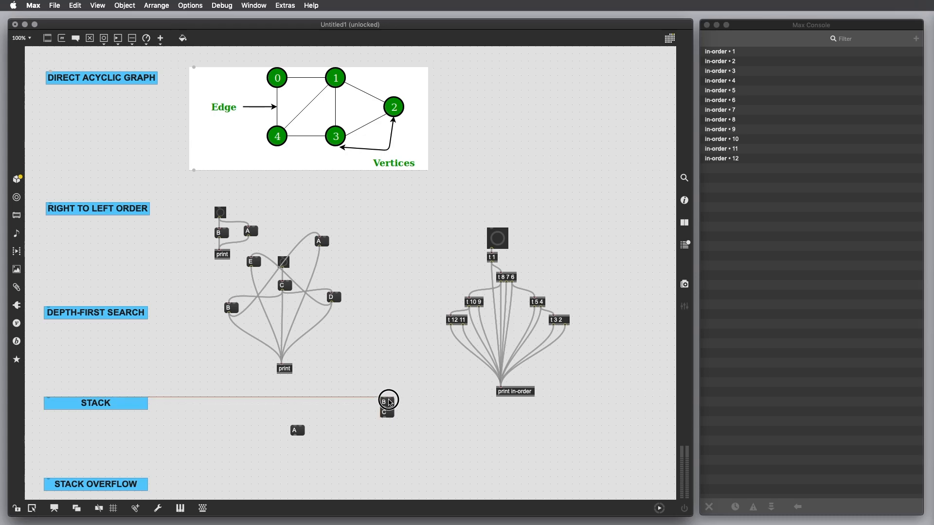
left_click_drag(387, 400, 297, 444)
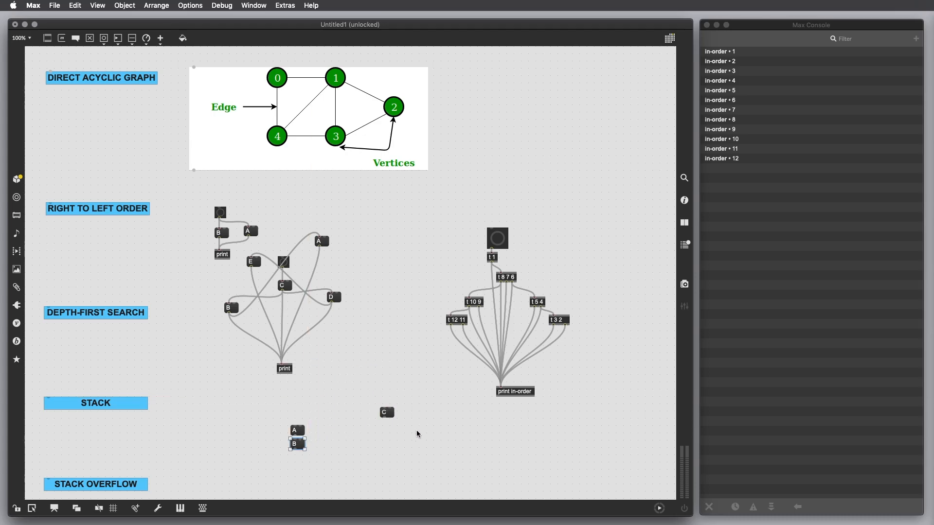
mouse_move(420, 417)
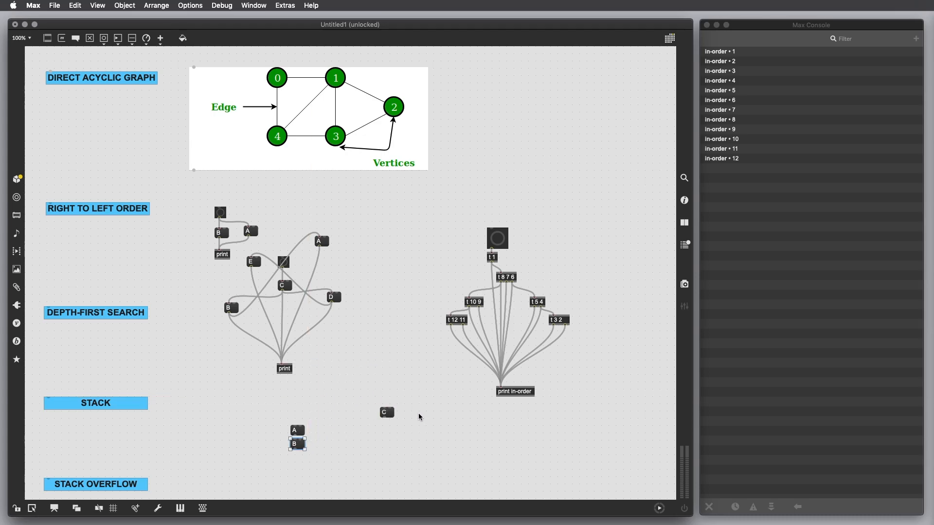
mouse_move(398, 442)
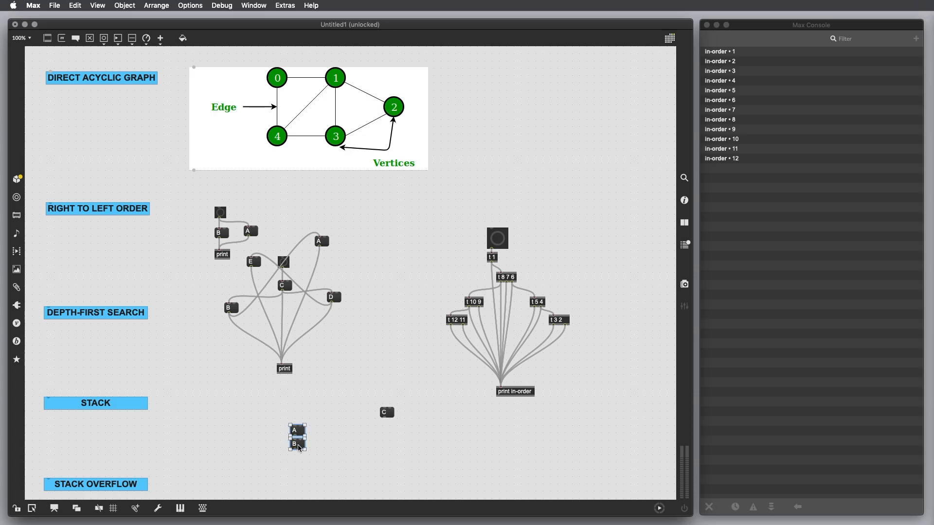
left_click_drag(297, 437, 385, 399)
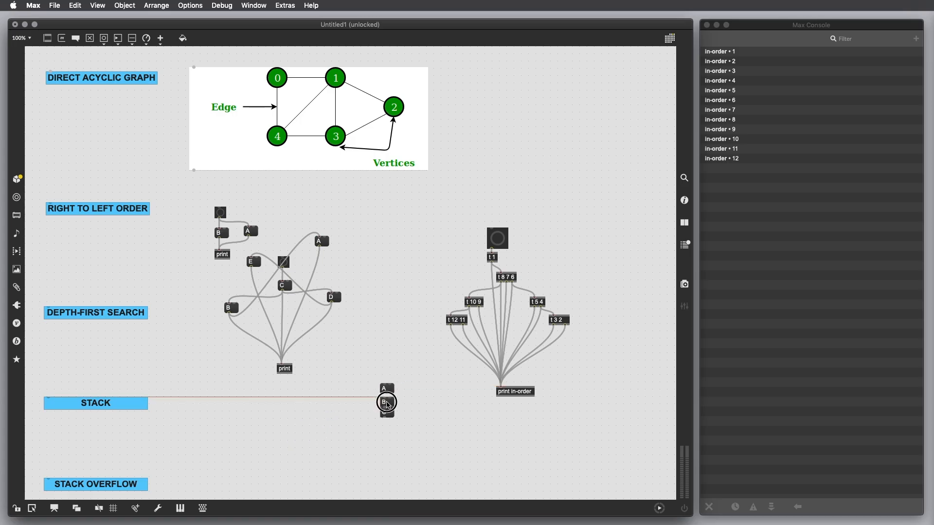
left_click_drag(386, 400, 285, 422)
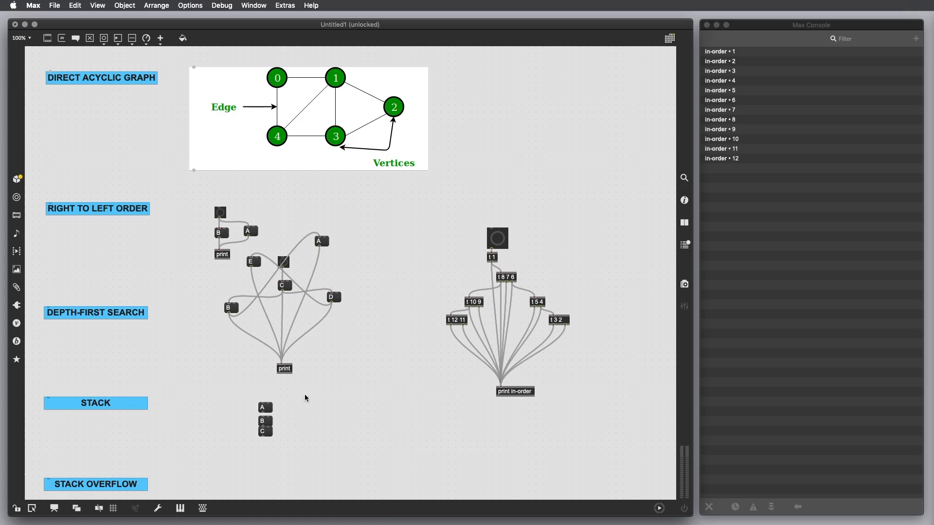
mouse_move(561, 306)
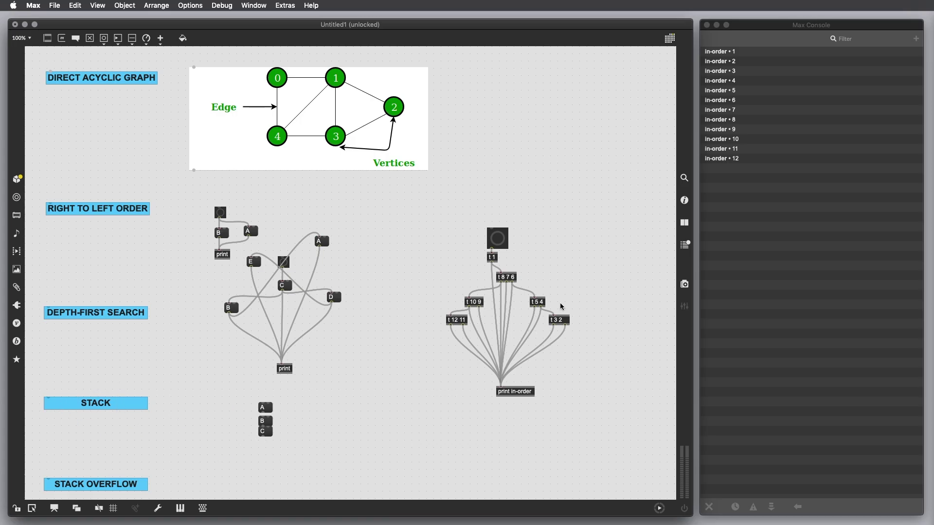
mouse_move(496, 251)
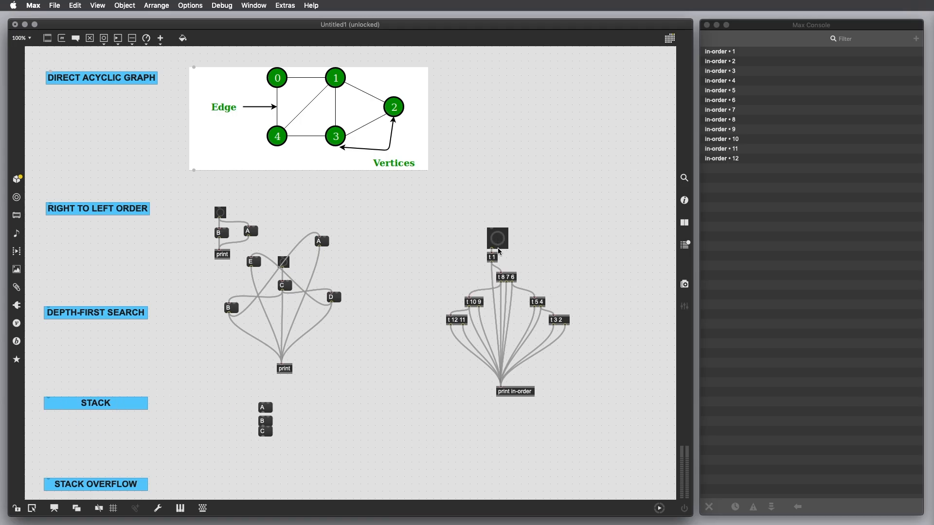
mouse_move(508, 327)
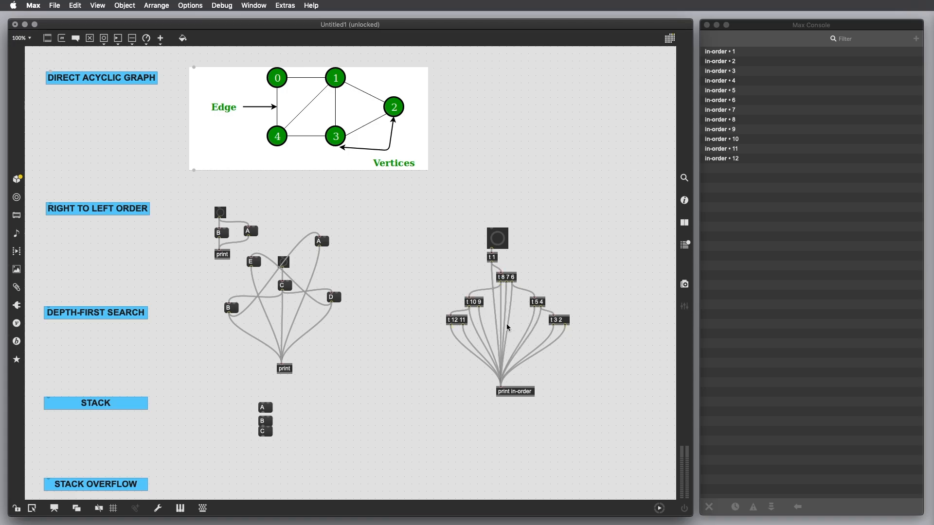
mouse_move(498, 287)
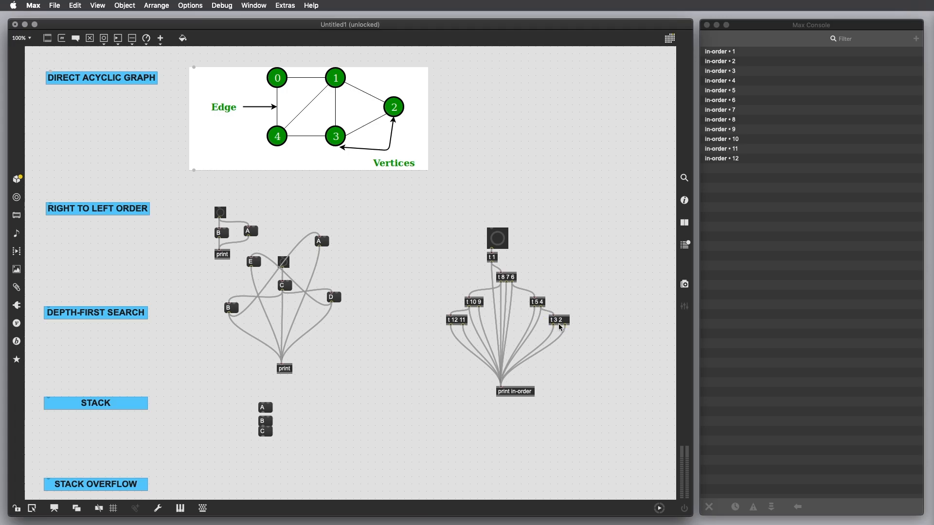
mouse_move(434, 261)
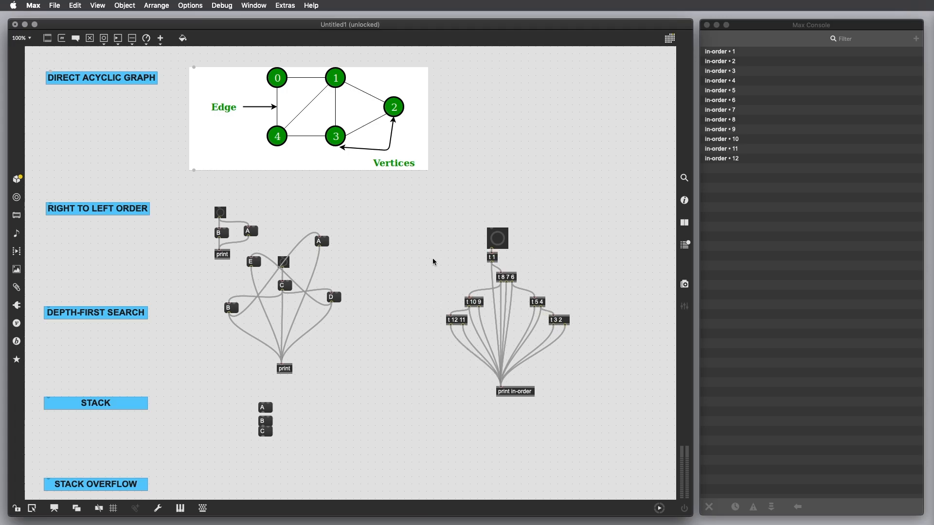
mouse_move(274, 209)
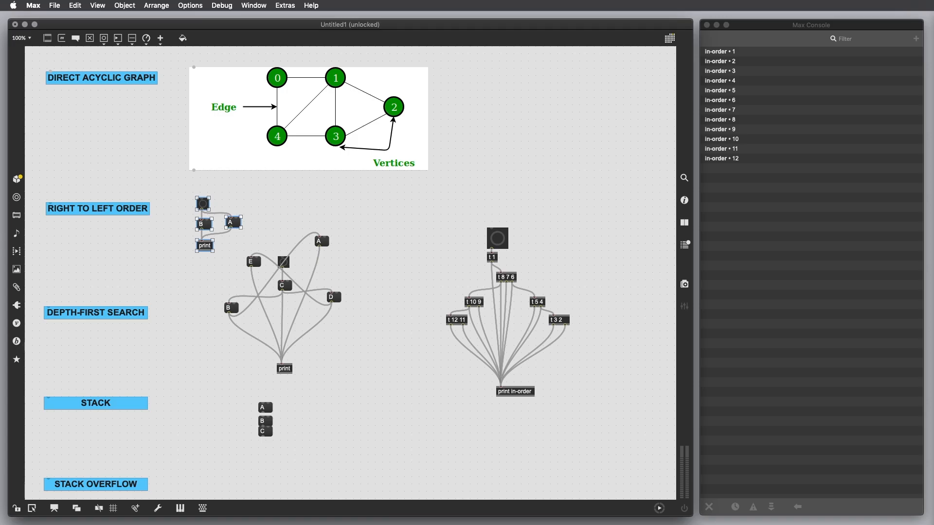
mouse_move(262, 320)
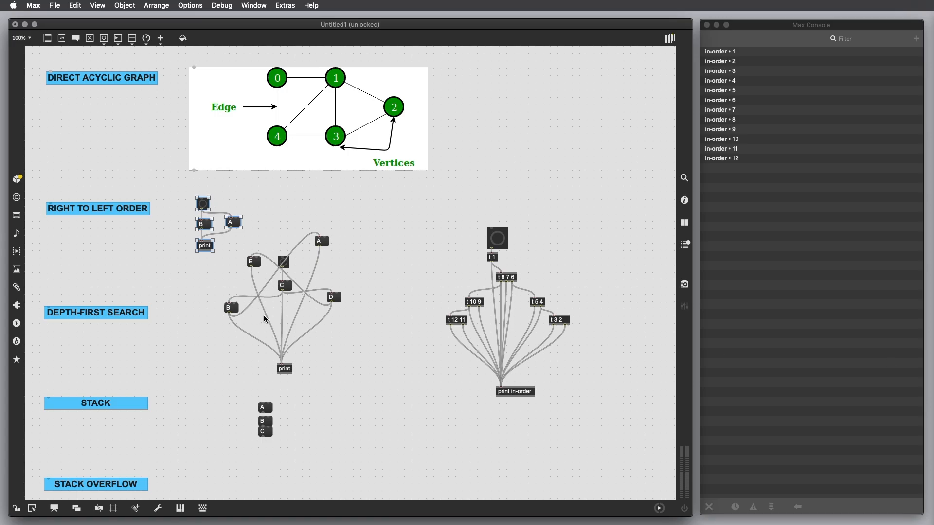
mouse_move(199, 421)
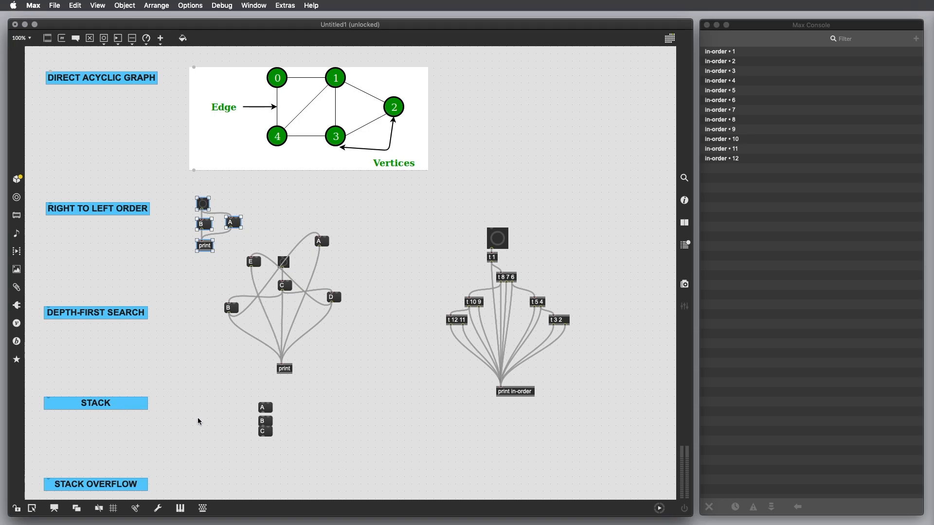
mouse_move(316, 422)
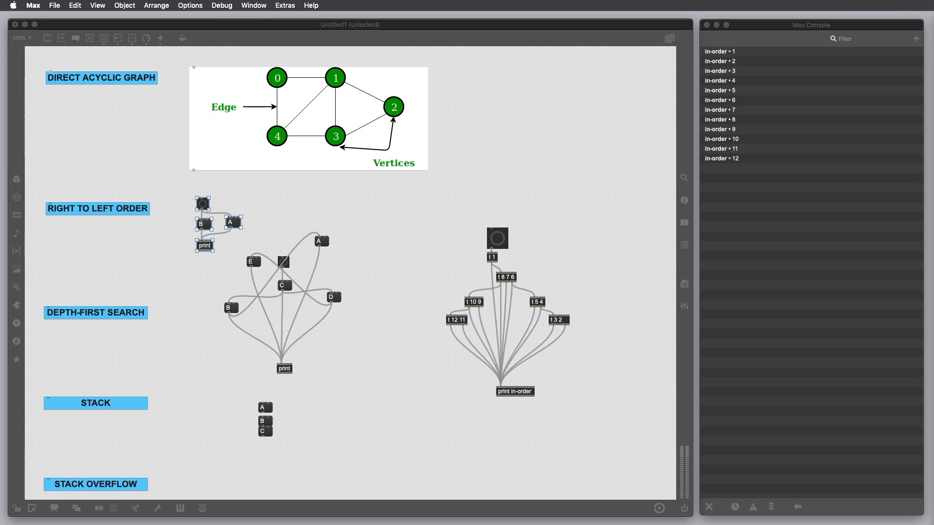
left_click_drag(265, 406, 357, 414)
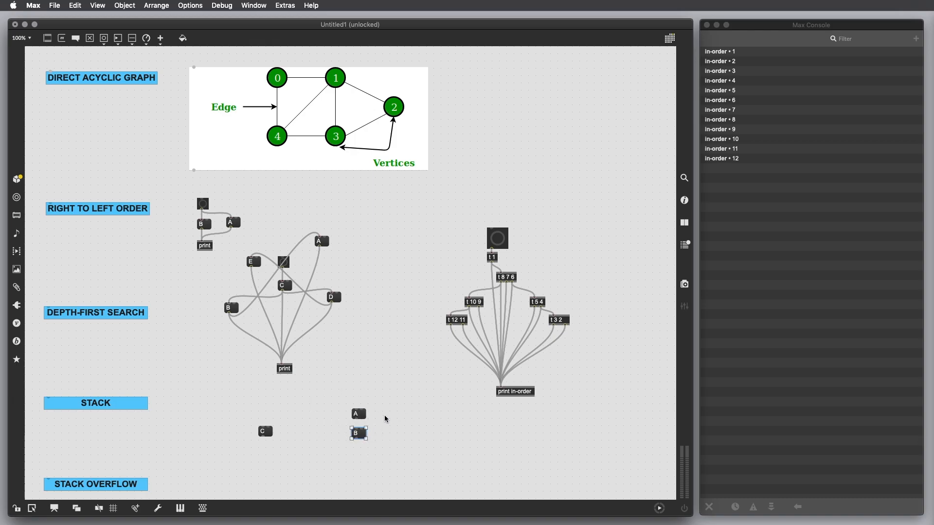
mouse_move(380, 412)
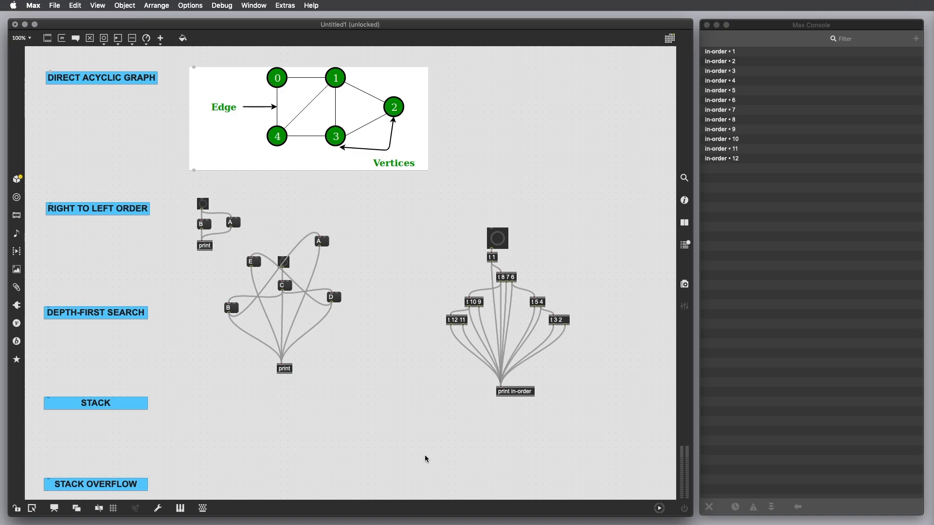
mouse_move(441, 470)
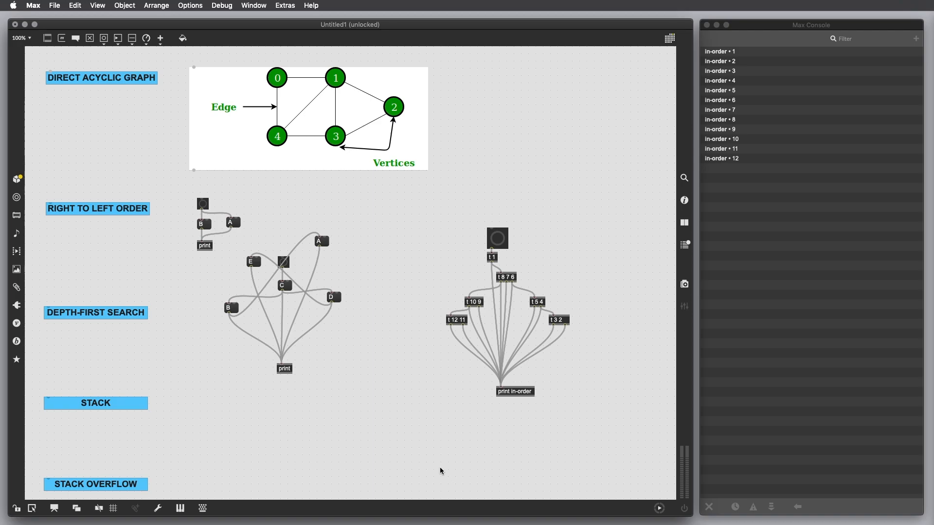
mouse_move(402, 458)
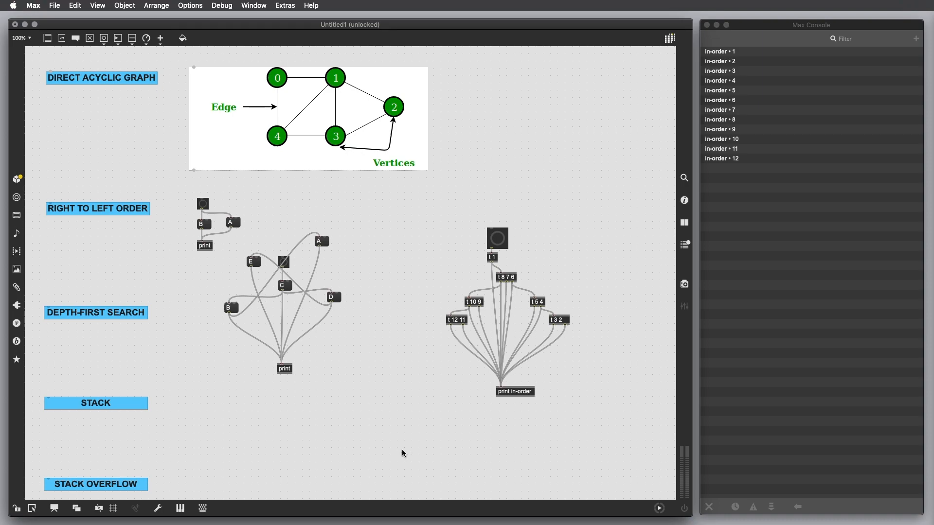
mouse_move(241, 142)
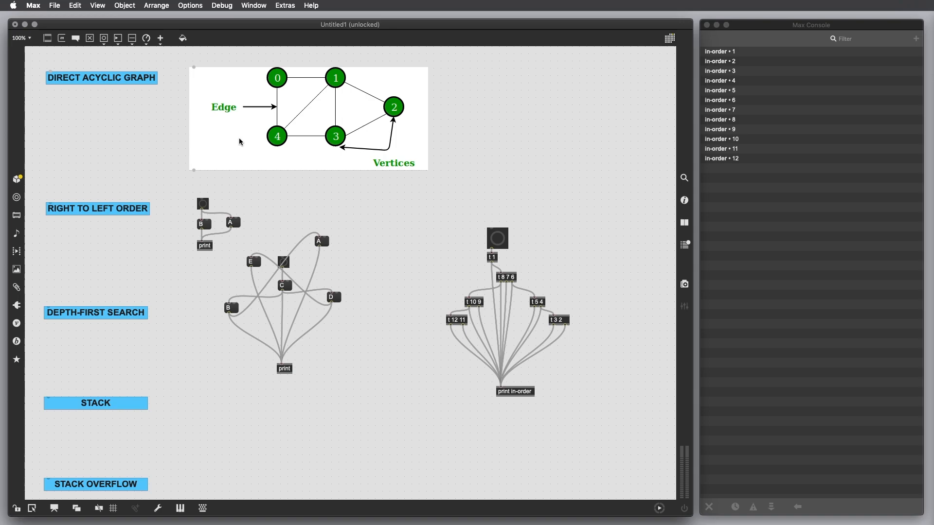
mouse_move(357, 446)
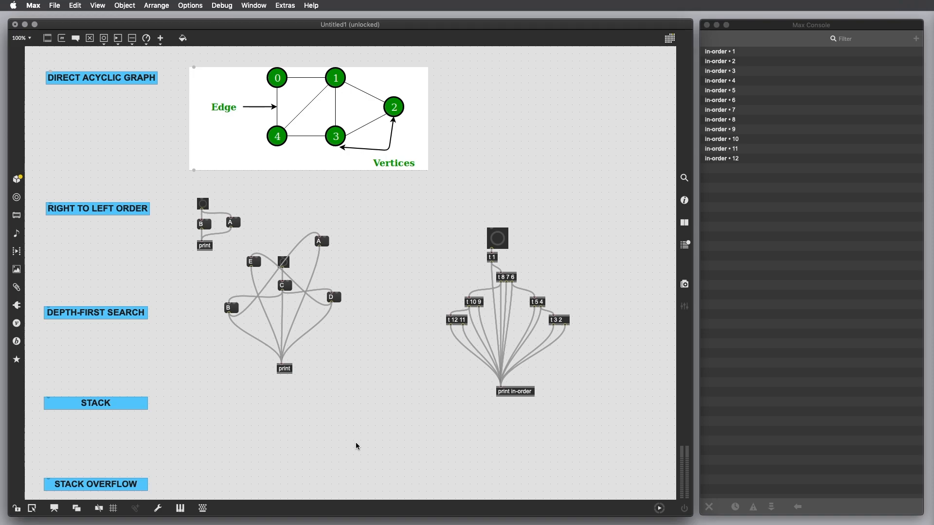
mouse_move(383, 446)
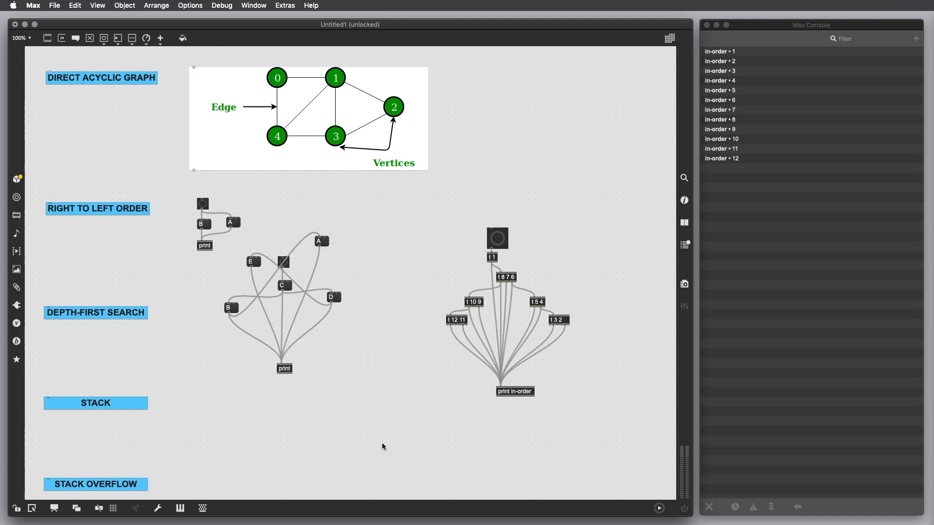
mouse_move(397, 428)
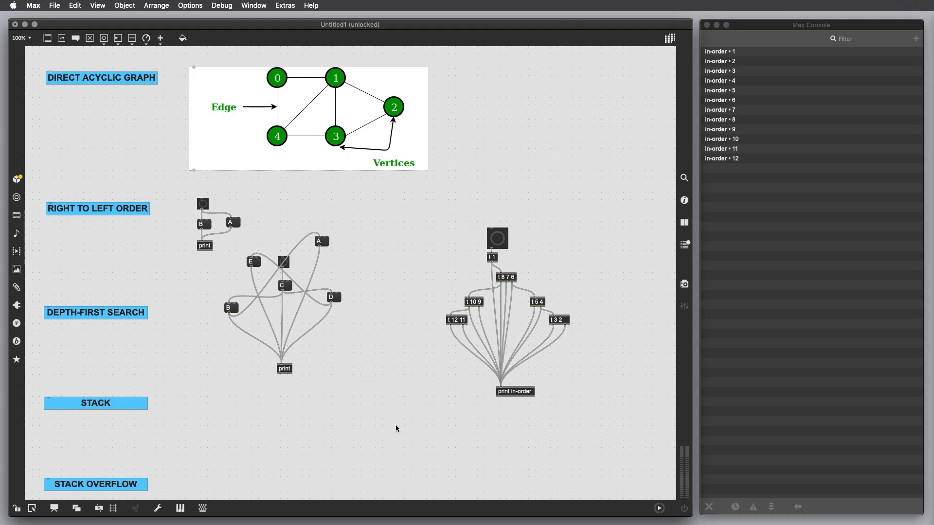
mouse_move(337, 412)
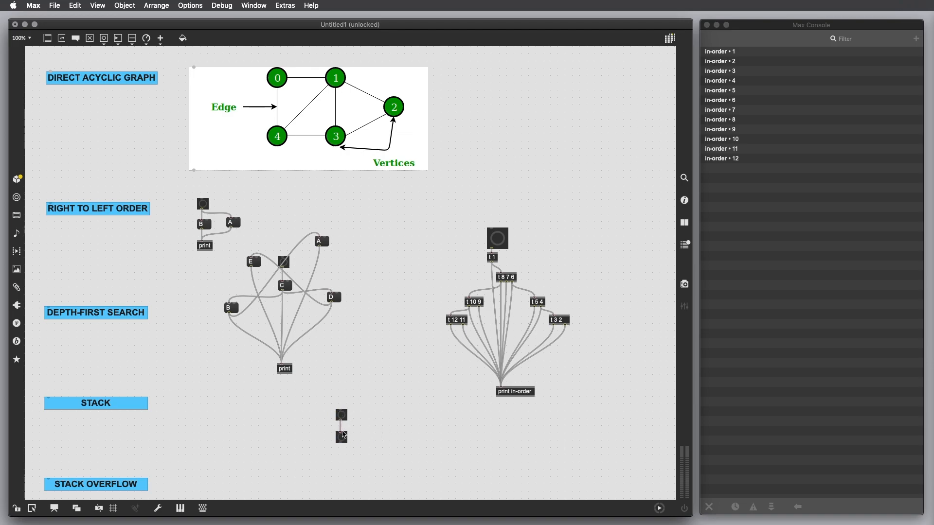
mouse_move(344, 440)
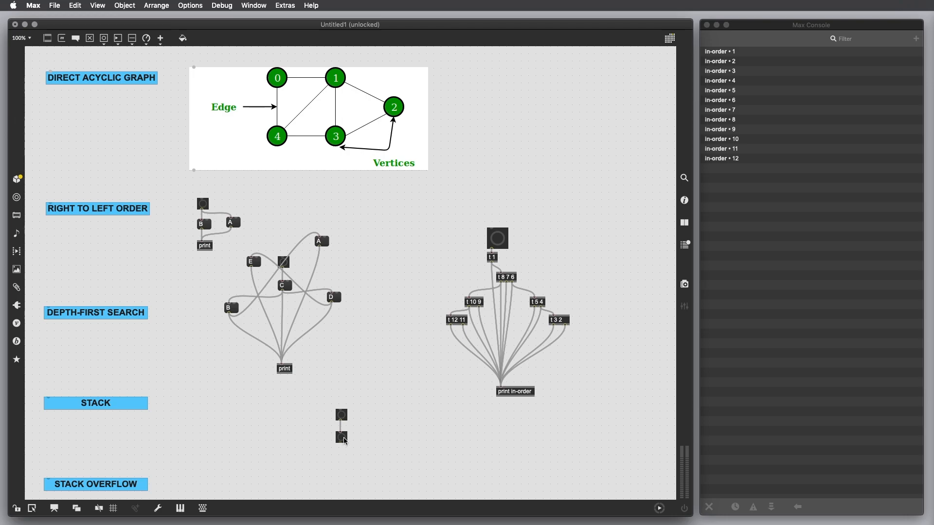
Patch the lower bang back into the upper bang and create a [counter] object below, wired from the bang.
left_click(341, 439)
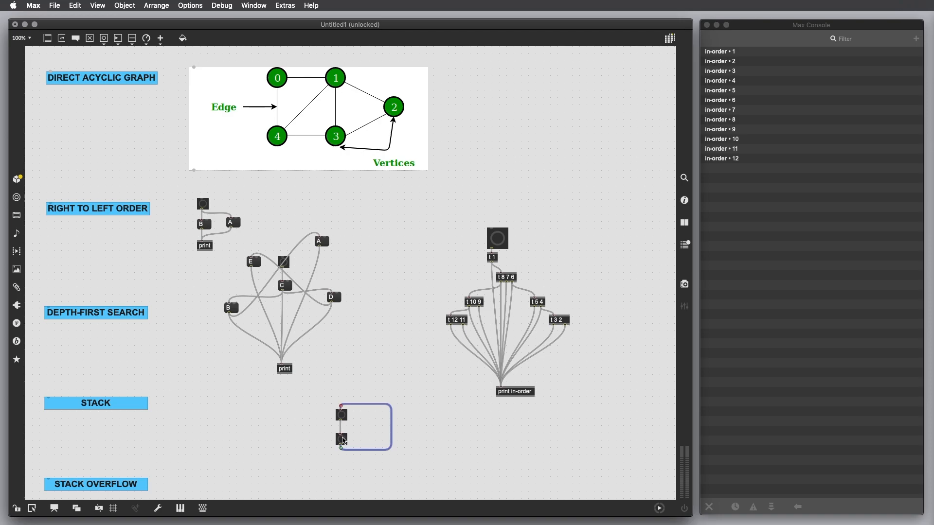
mouse_move(410, 422)
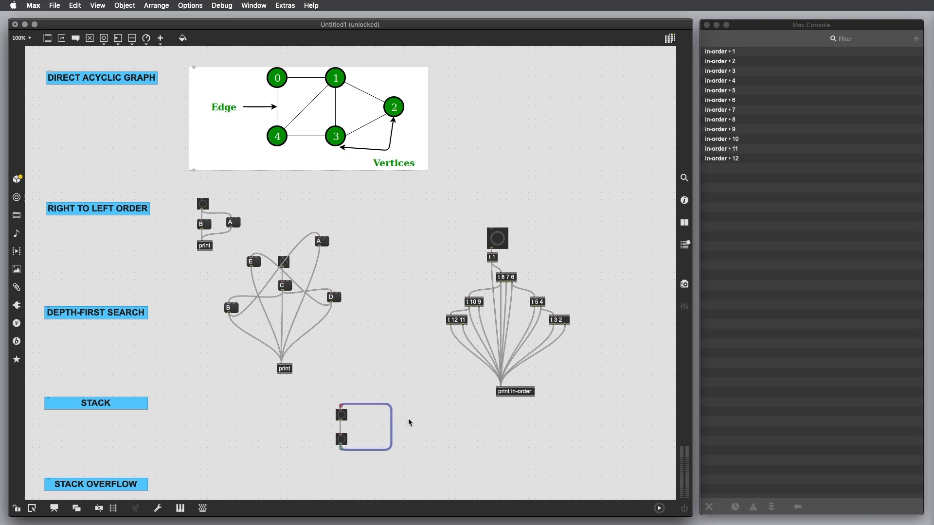
mouse_move(340, 416)
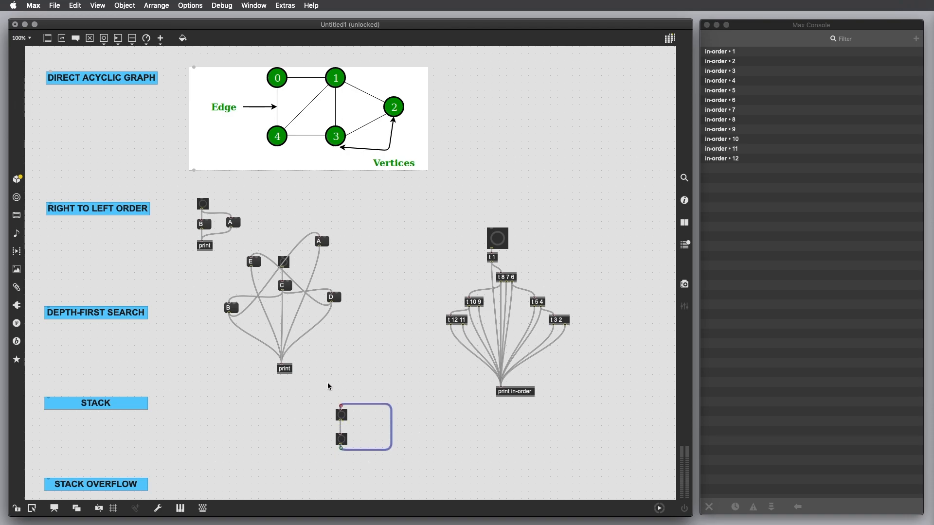
mouse_move(371, 431)
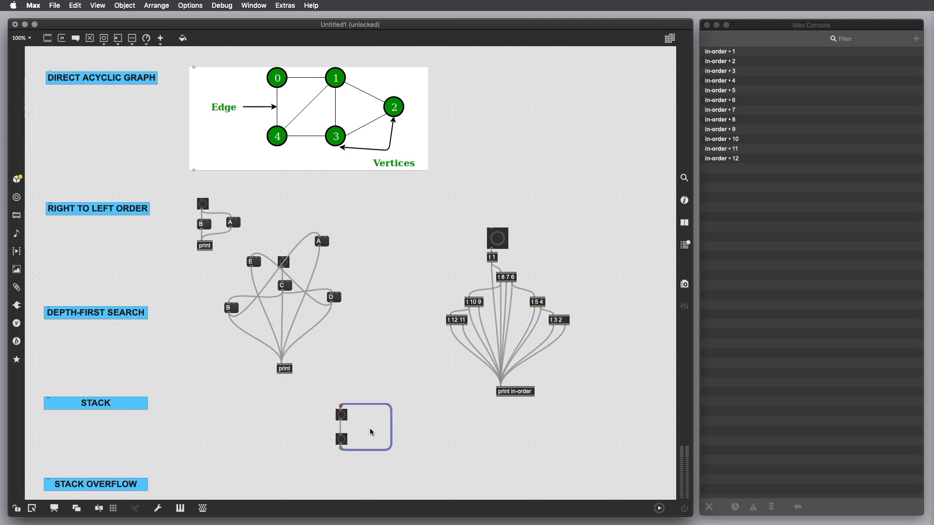
type("counter")
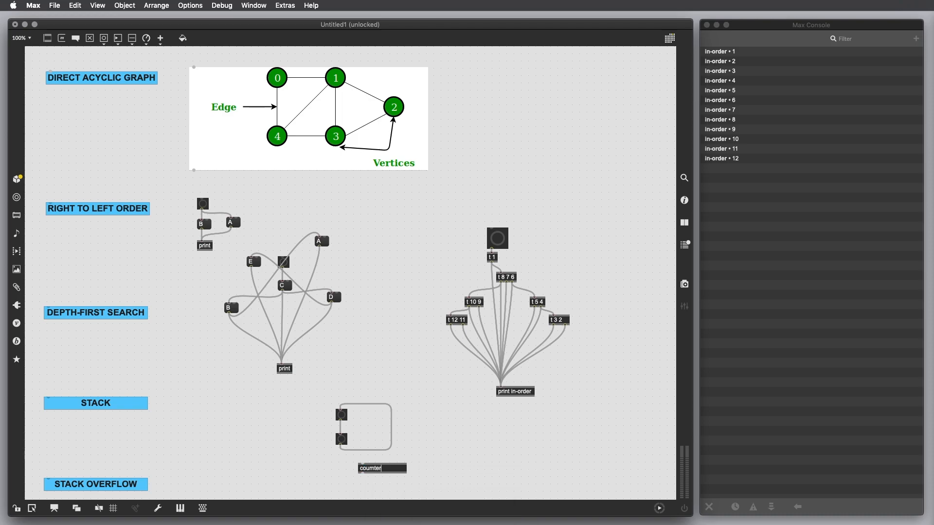
type("cou")
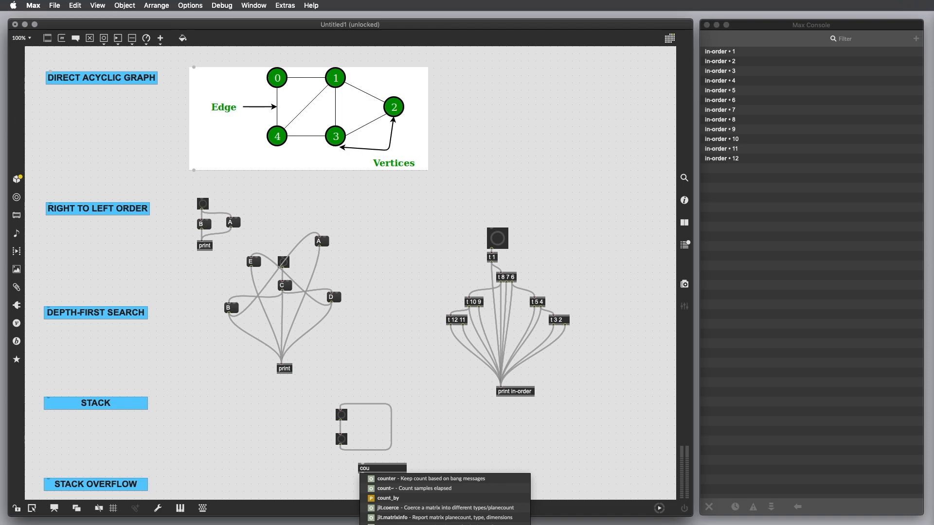
left_click(386, 478)
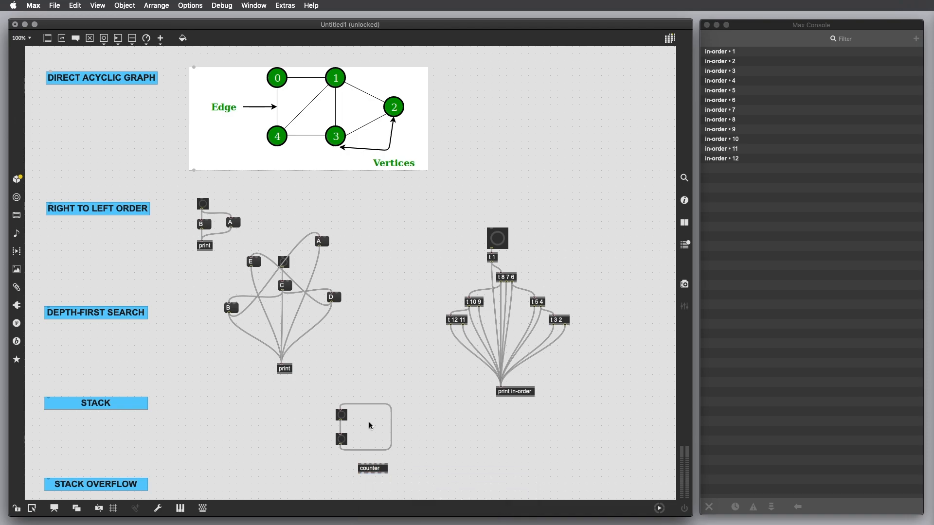
left_click_drag(342, 439, 369, 468)
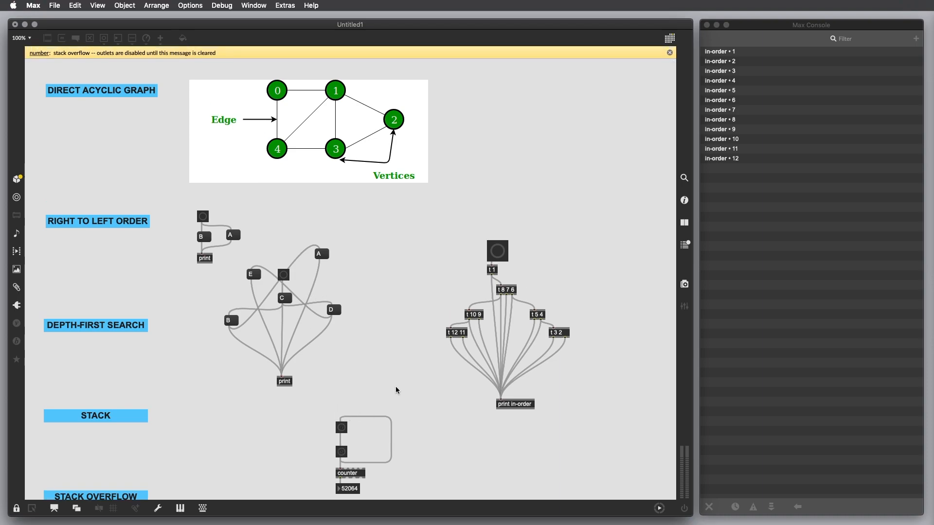
mouse_move(371, 384)
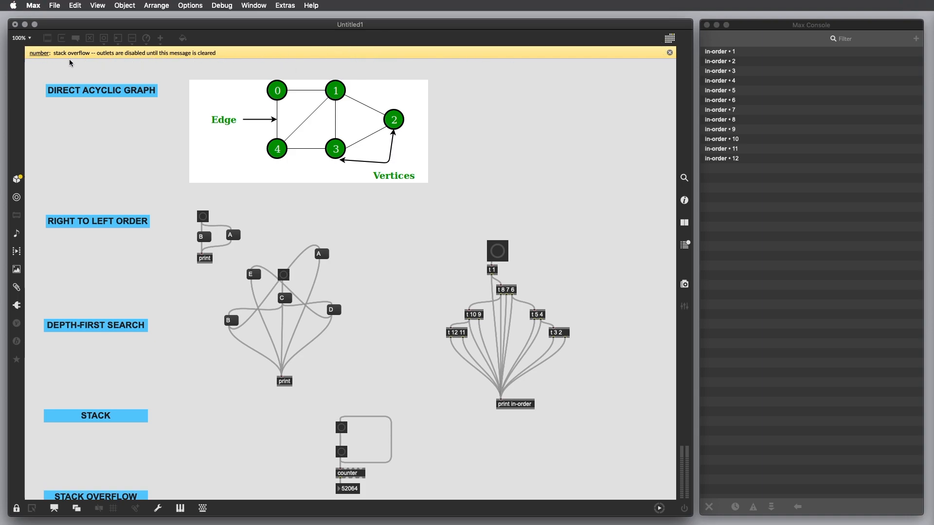
mouse_move(39, 57)
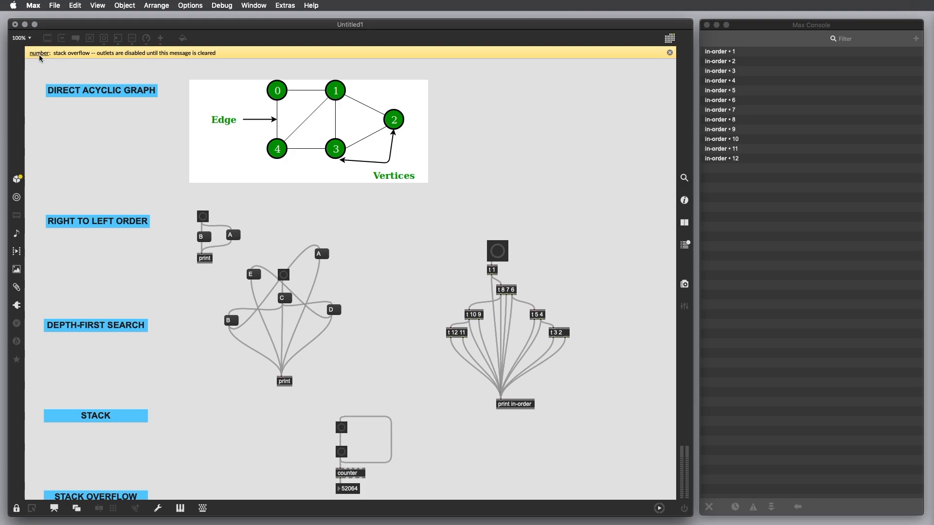
mouse_move(353, 476)
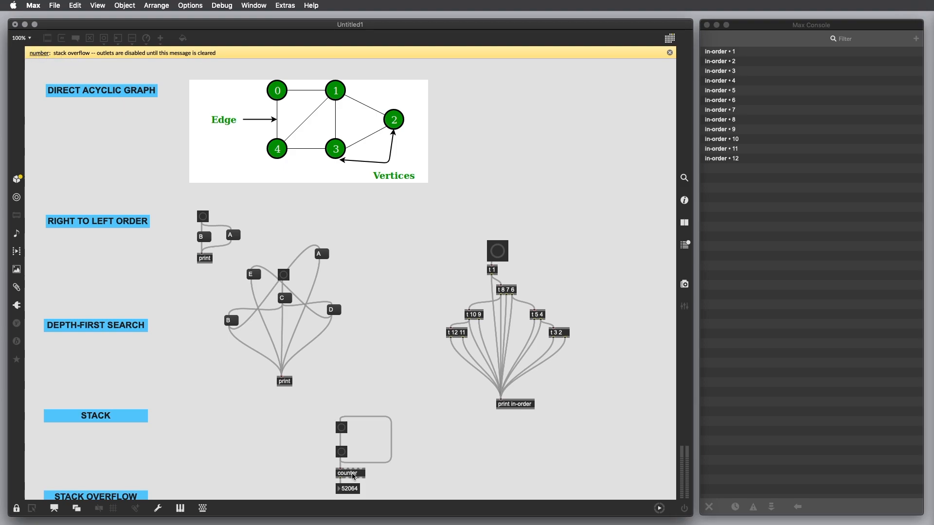
mouse_move(246, 189)
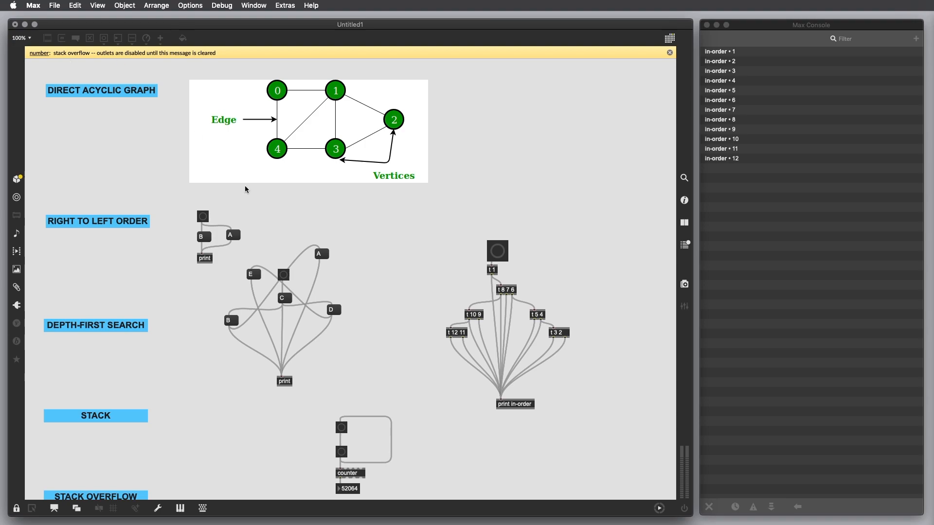
mouse_move(2, 74)
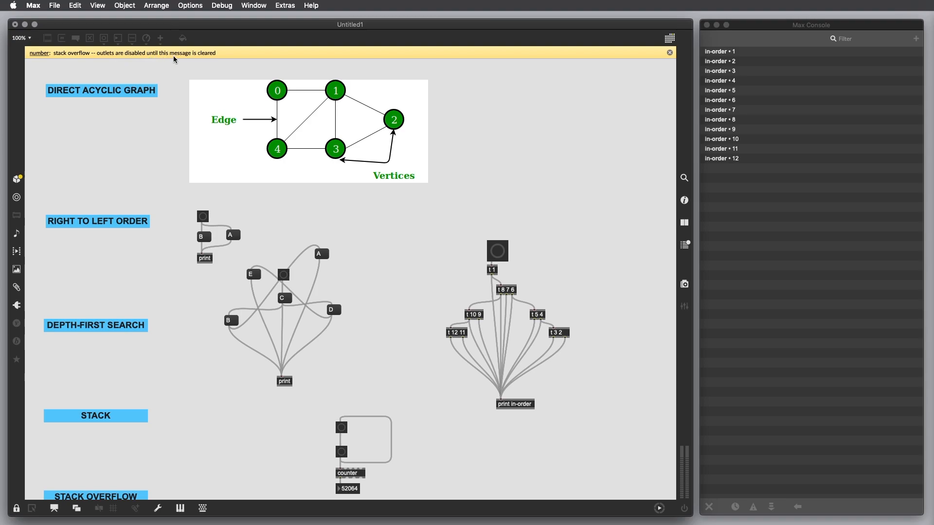
mouse_move(365, 457)
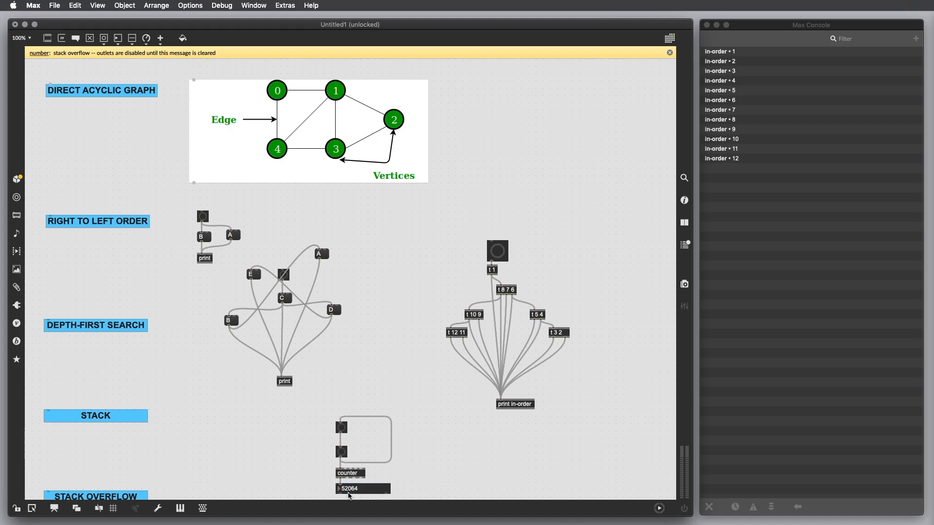
mouse_move(377, 497)
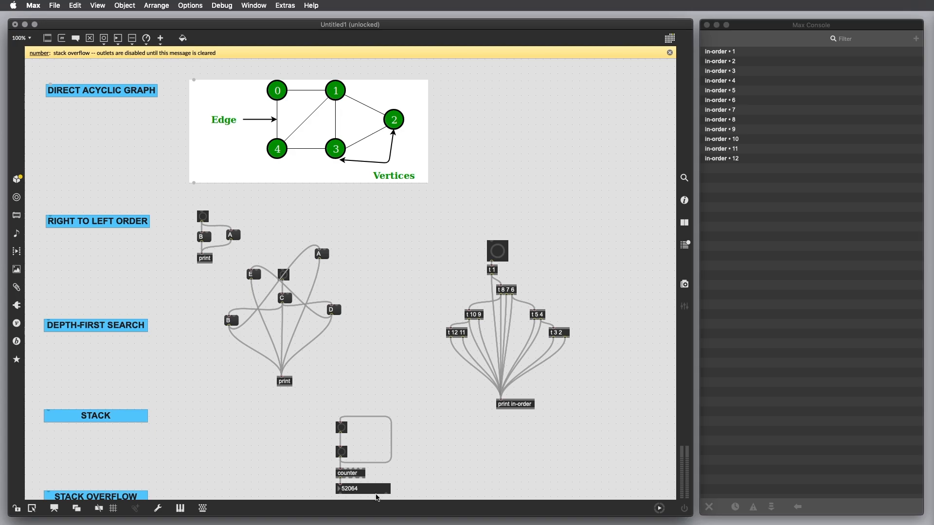
mouse_move(304, 453)
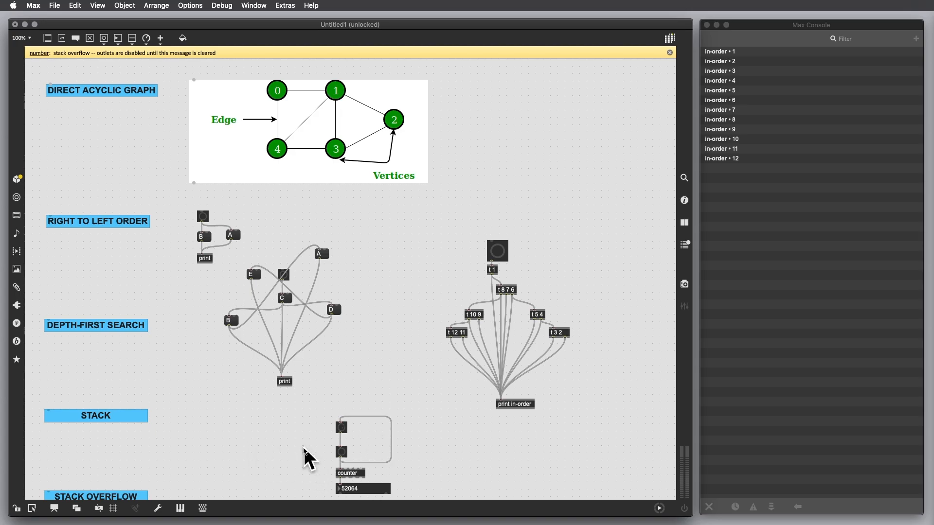
mouse_move(380, 449)
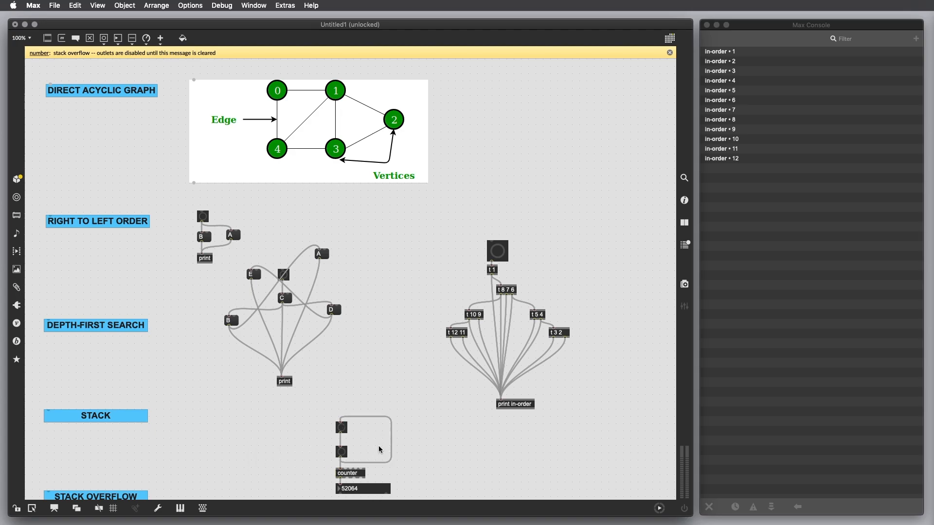
mouse_move(277, 99)
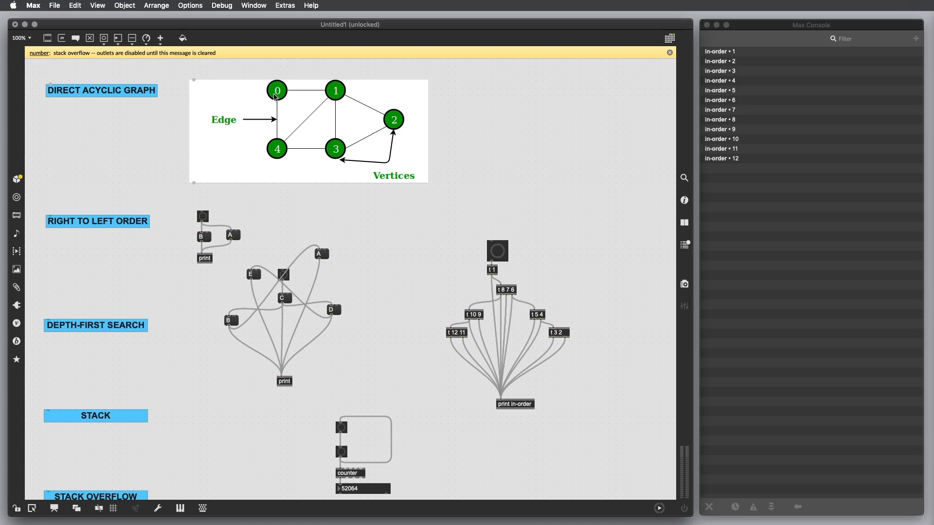
mouse_move(454, 427)
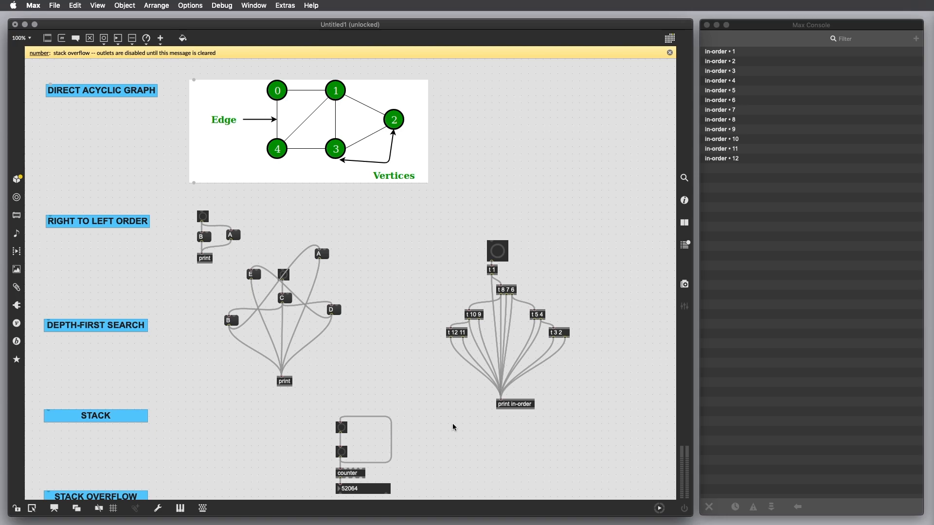
mouse_move(394, 428)
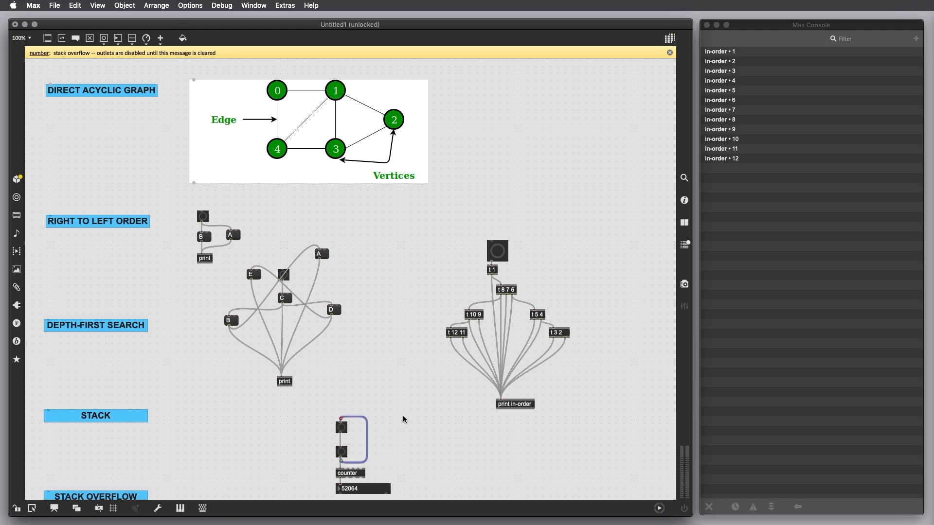
mouse_move(407, 416)
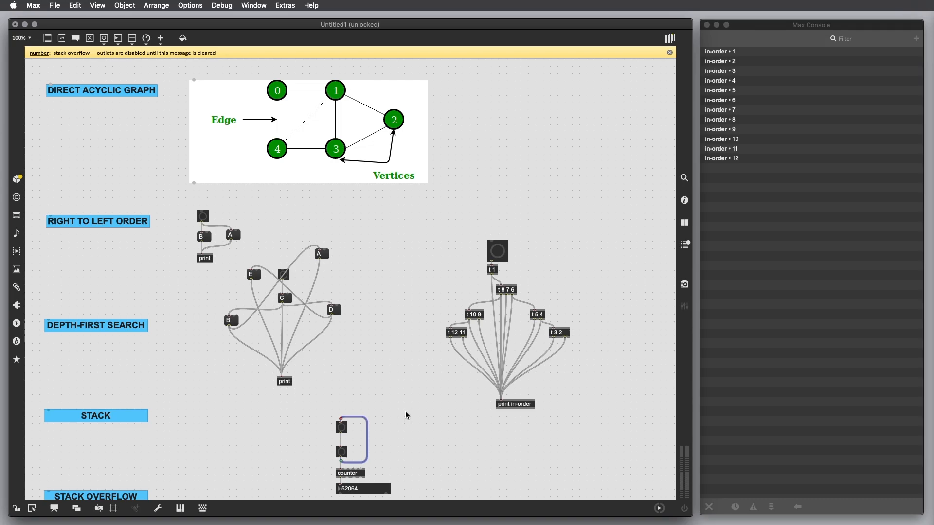
mouse_move(407, 420)
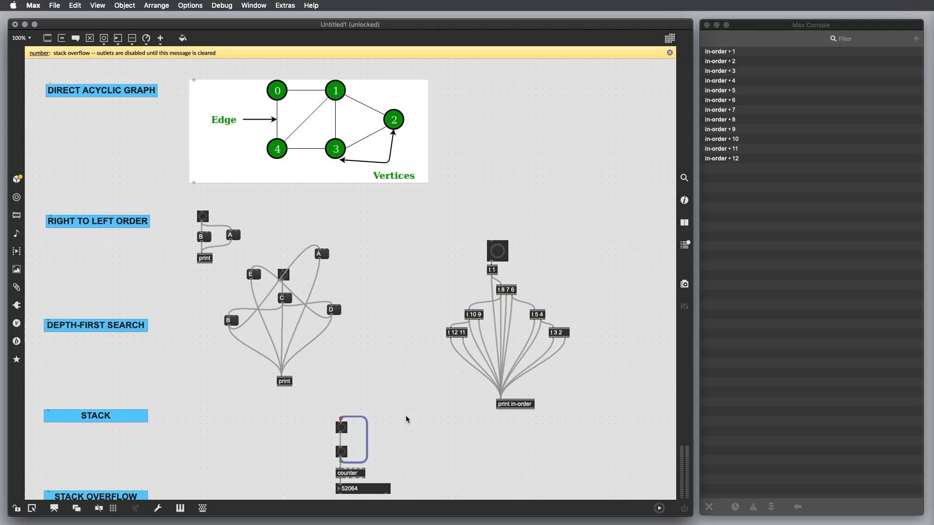